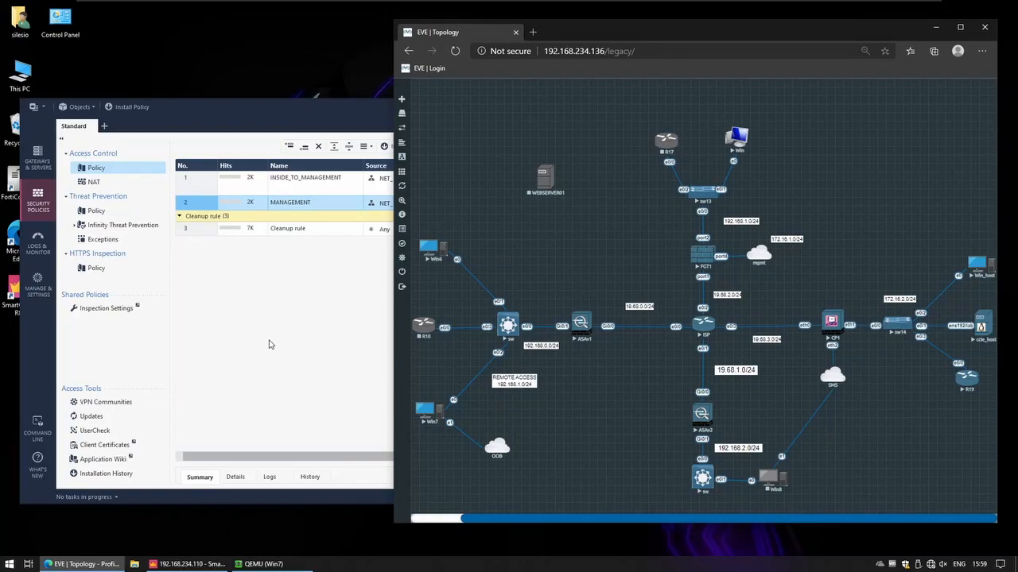
pyautogui.moveTo(688, 320)
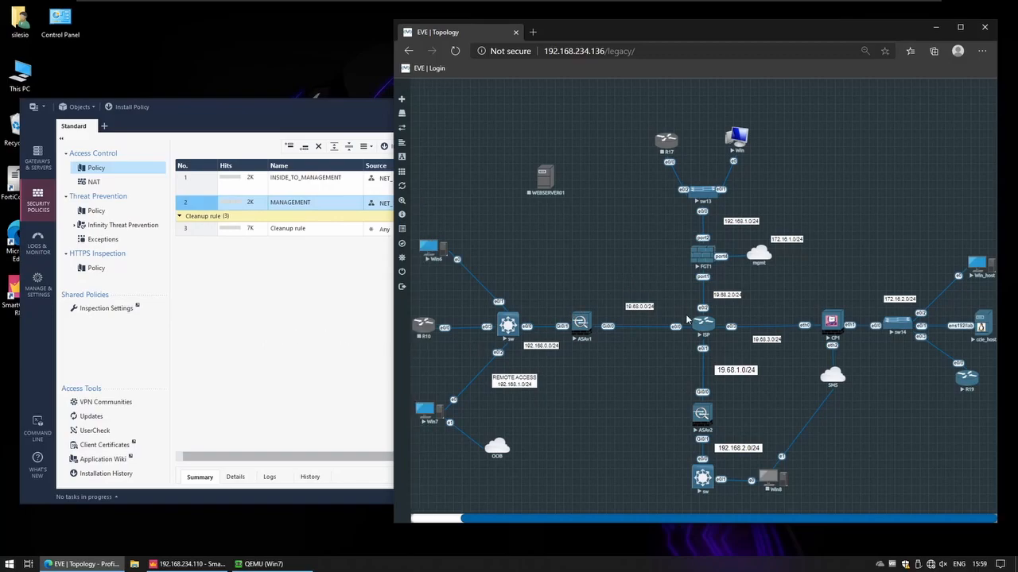
pyautogui.moveTo(963, 241)
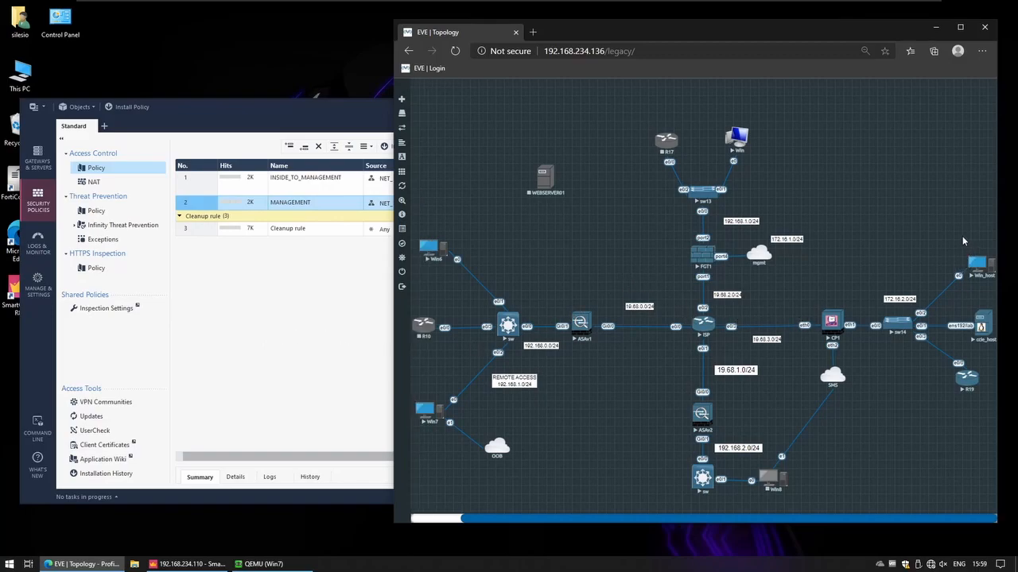
pyautogui.moveTo(911, 286)
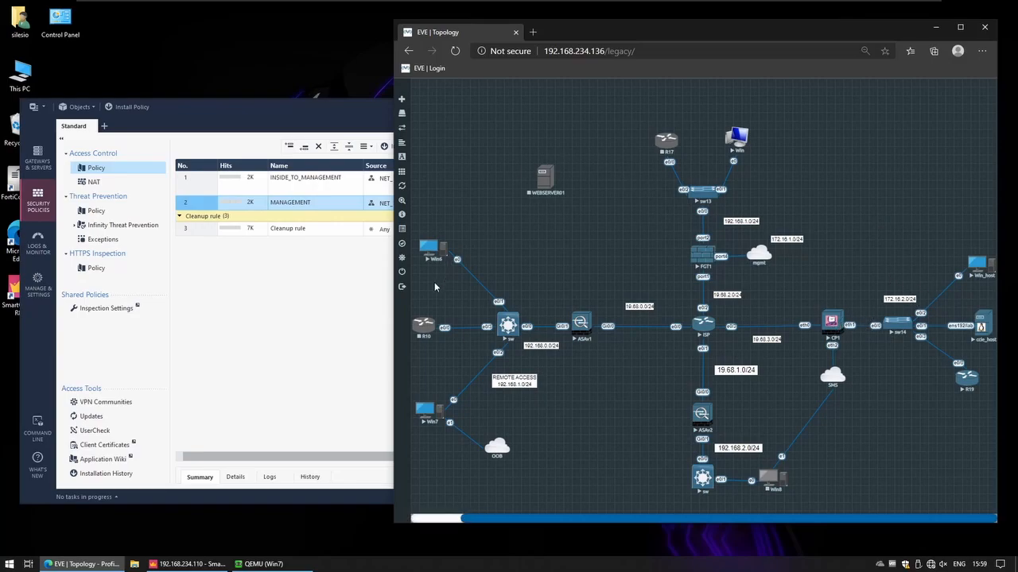
pyautogui.moveTo(467, 338)
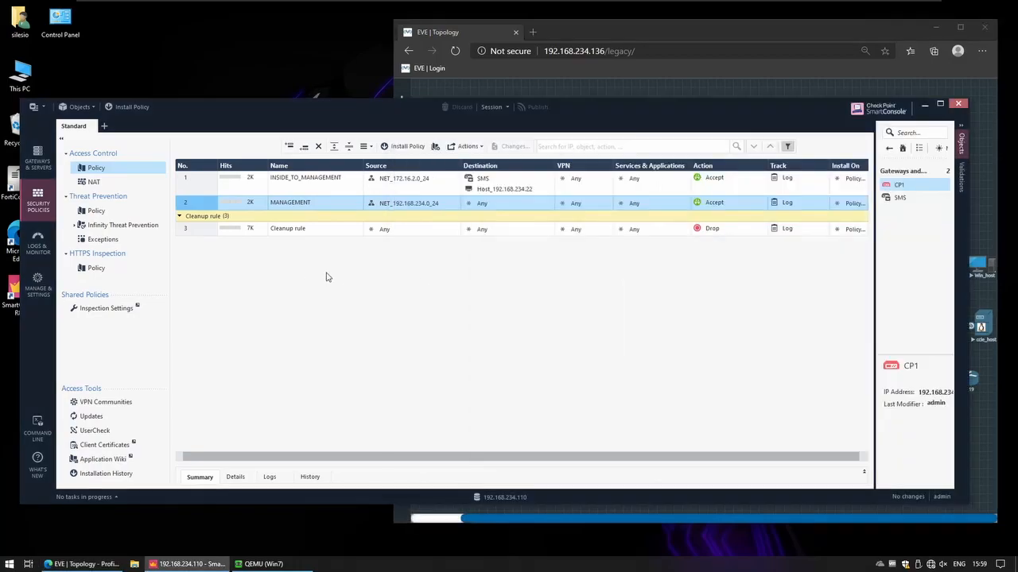
pyautogui.moveTo(823, 230)
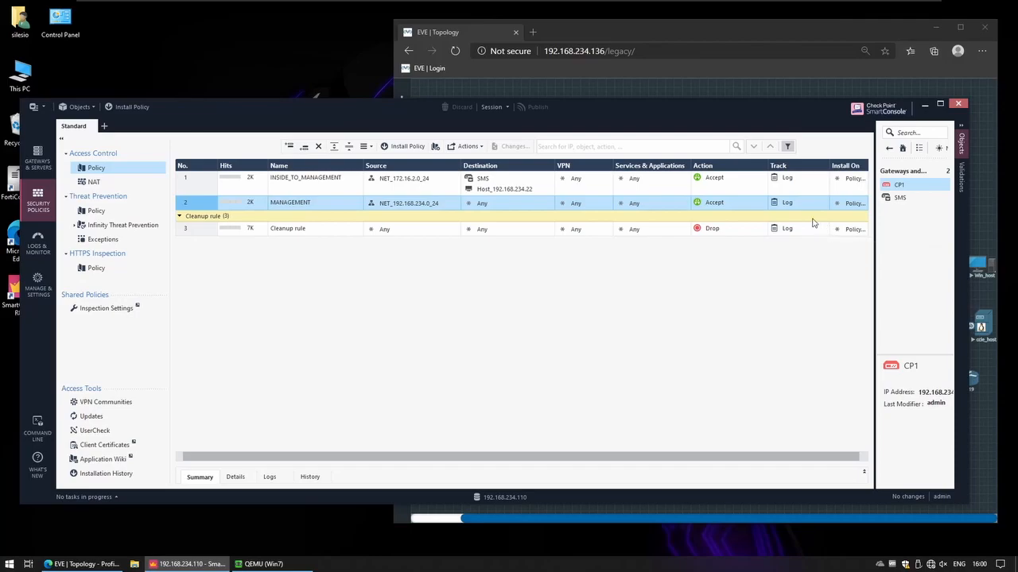
pyautogui.moveTo(821, 210)
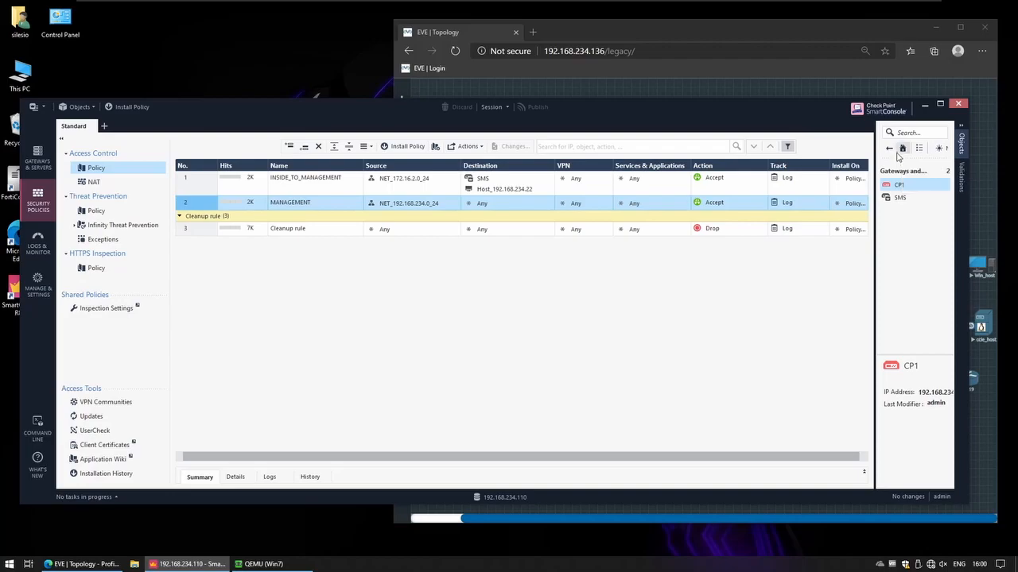
# Show the Users/Identities object category in the Objects pane
pyautogui.click(902, 148)
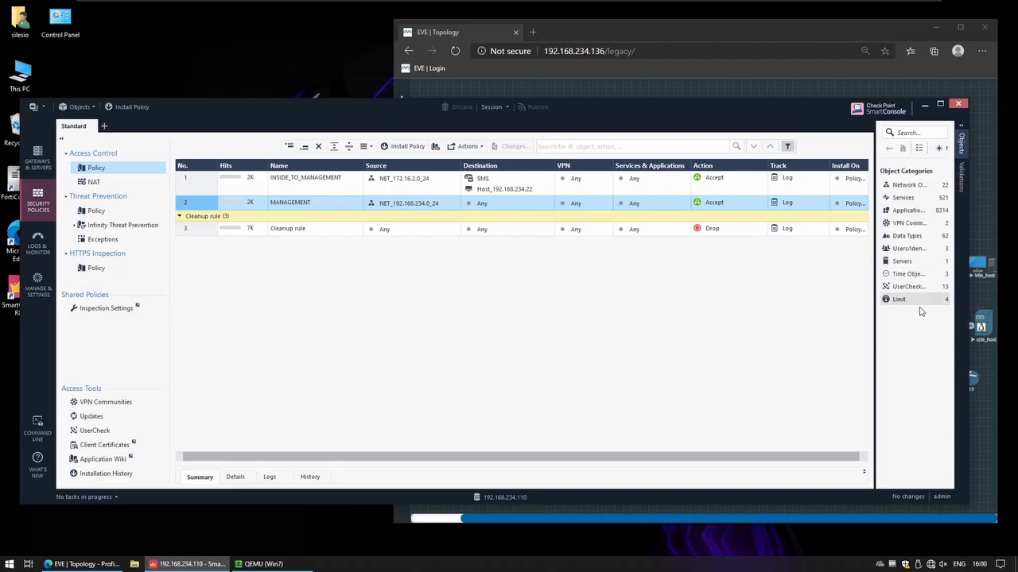
pyautogui.click(909, 248)
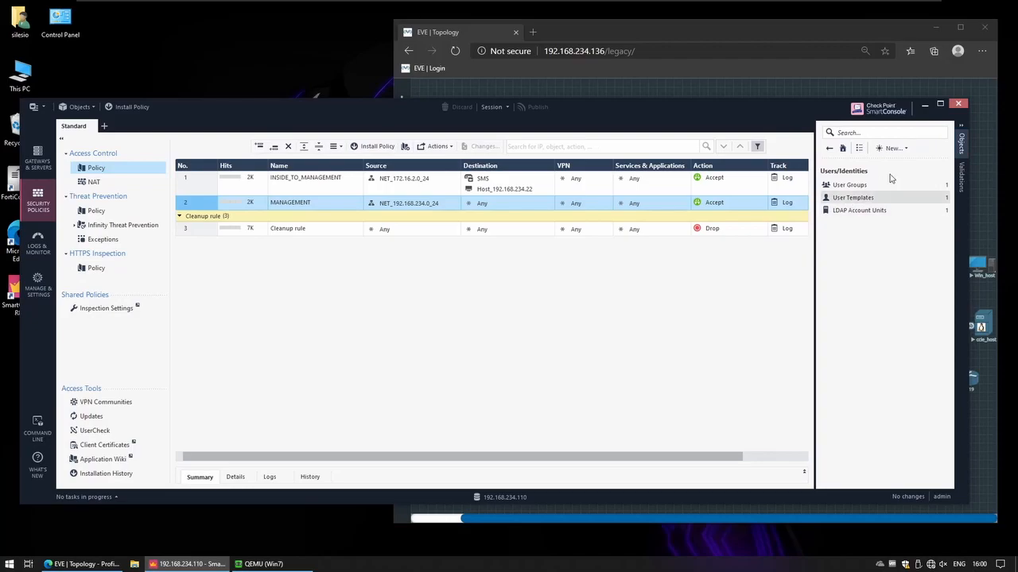
# Create user vpn1 from the default template with a Check Point Password set
pyautogui.click(892, 148)
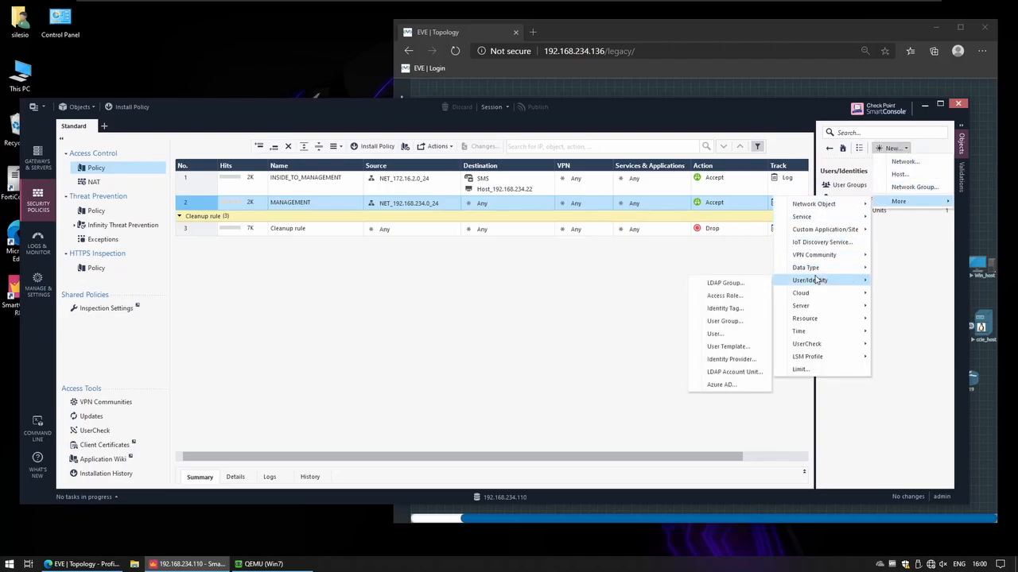
pyautogui.click(714, 333)
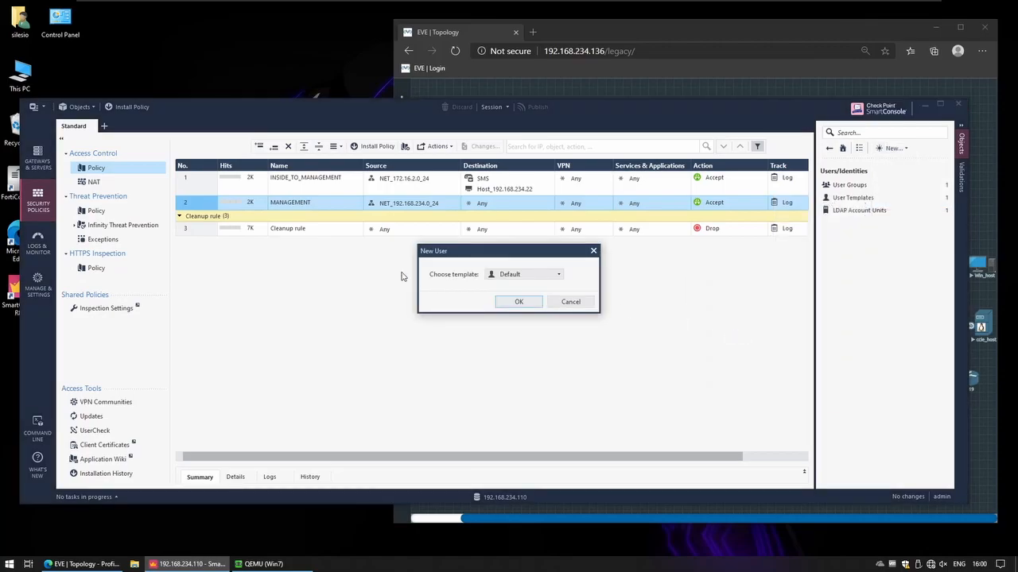
pyautogui.click(518, 301)
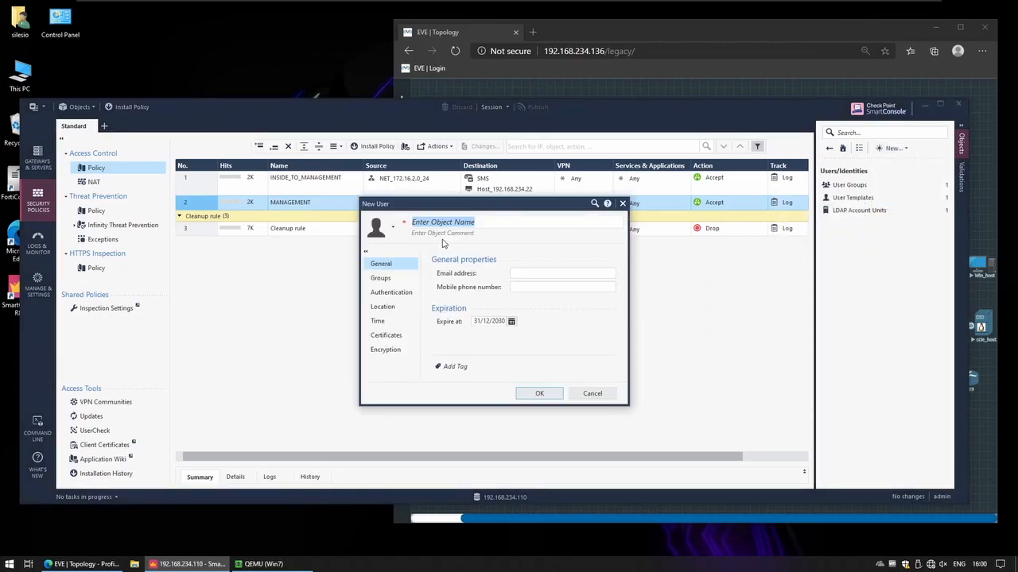
pyautogui.write('vpn1')
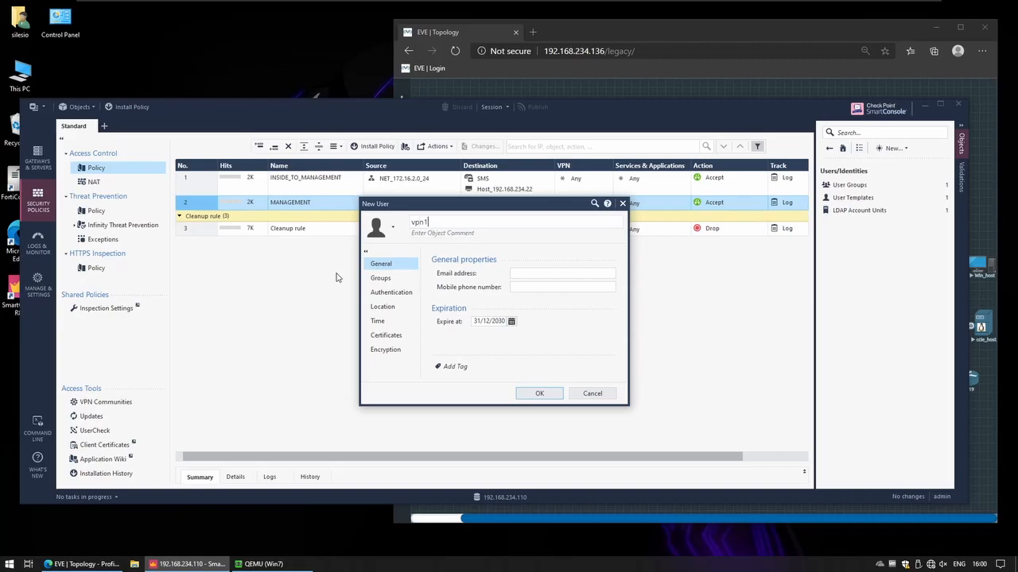
pyautogui.click(391, 292)
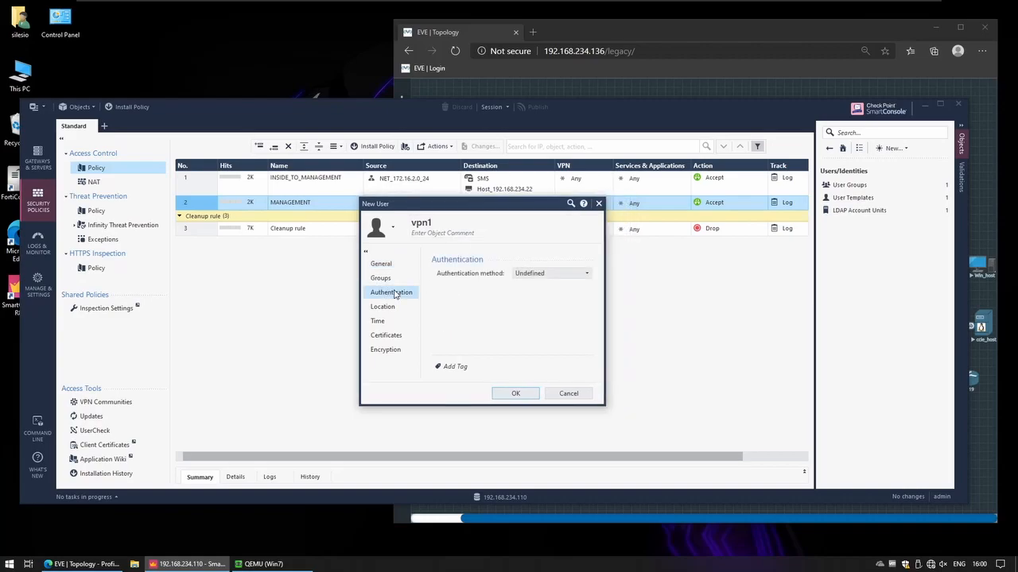
pyautogui.click(551, 273)
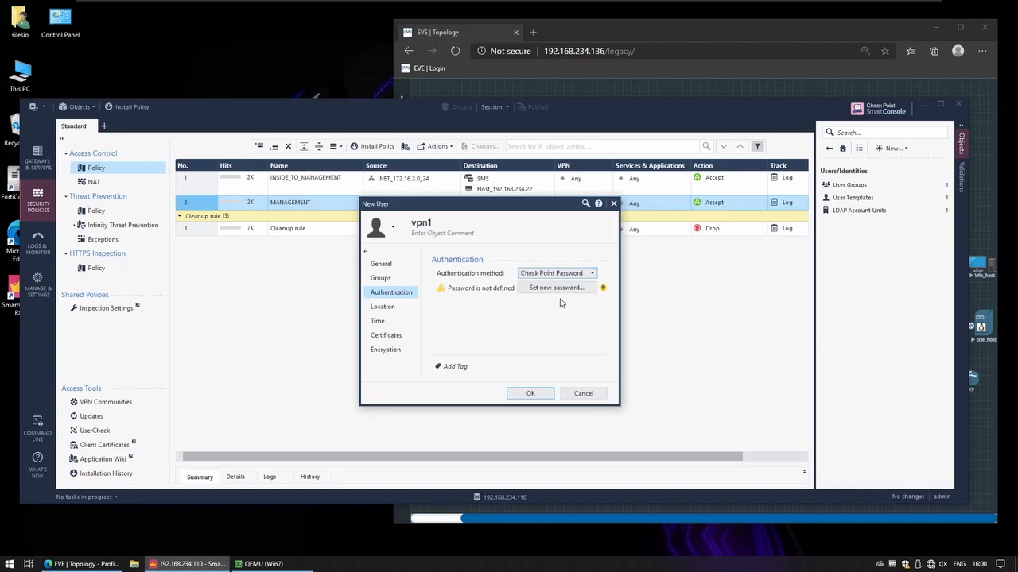
pyautogui.click(555, 287)
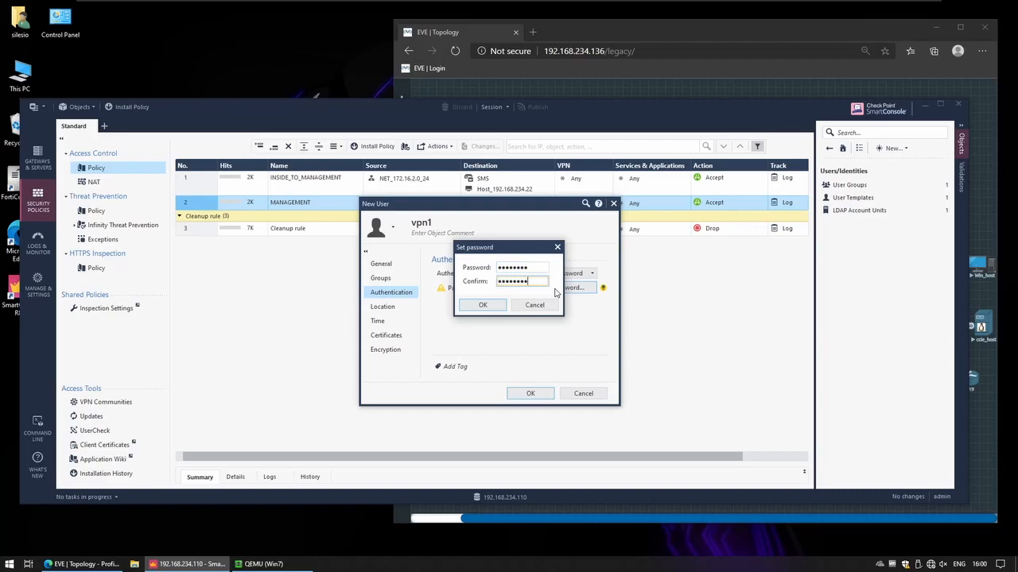
pyautogui.click(482, 306)
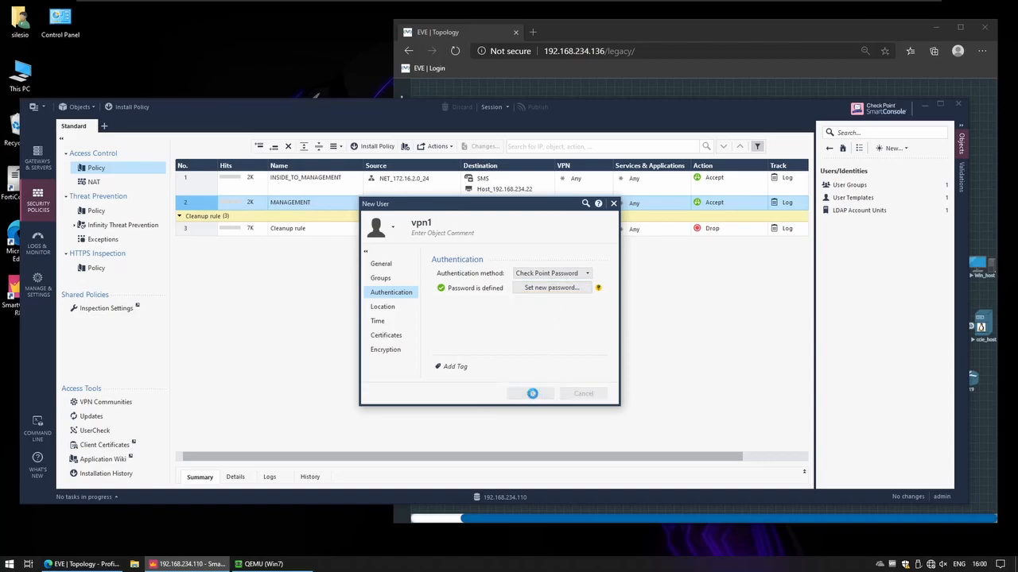
pyautogui.click(532, 393)
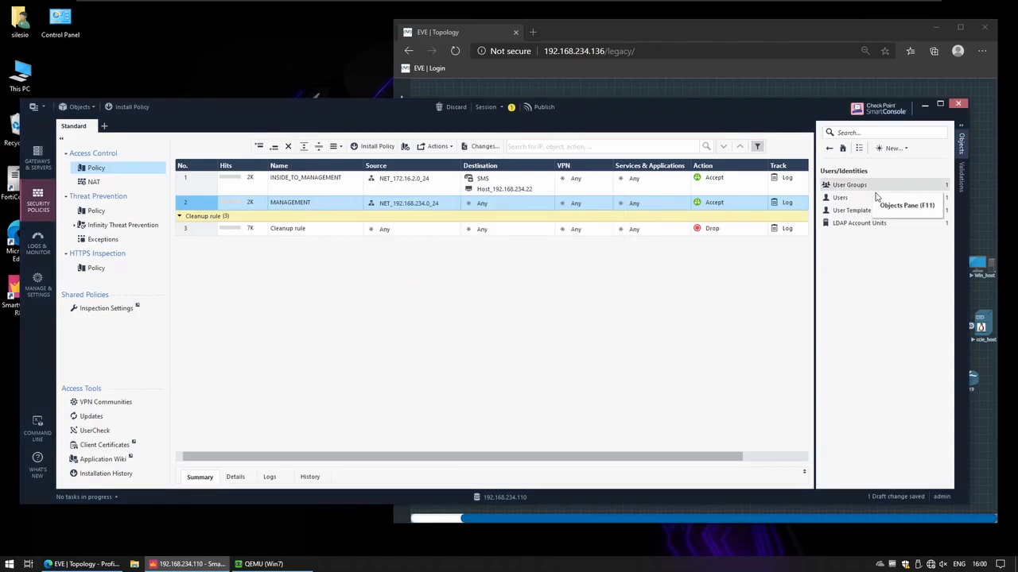
pyautogui.moveTo(850, 197)
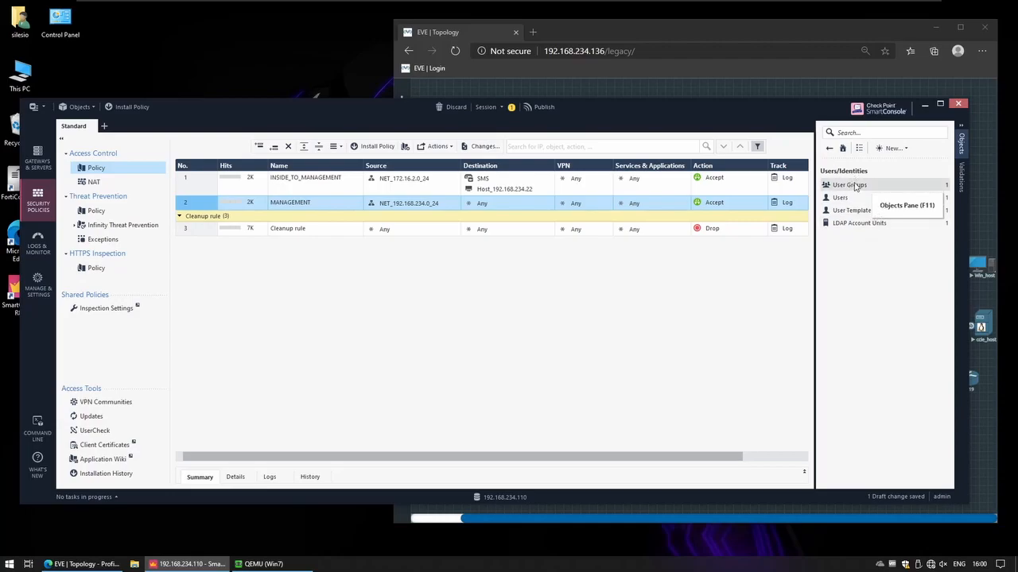
pyautogui.moveTo(851, 198)
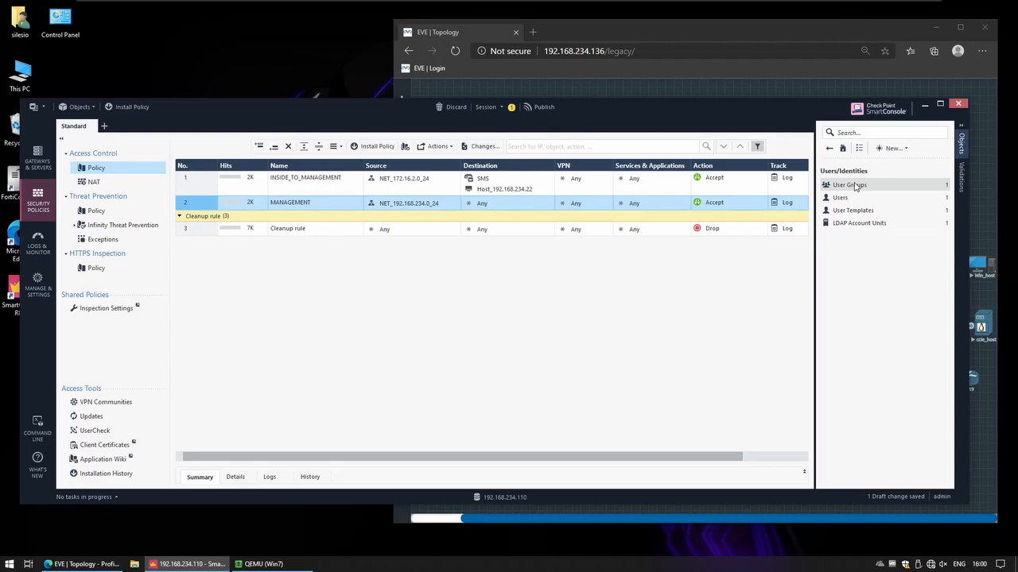
# Create LDAP group AD_VPN_USERS using the bulltech.com__AD account unit
pyautogui.click(891, 148)
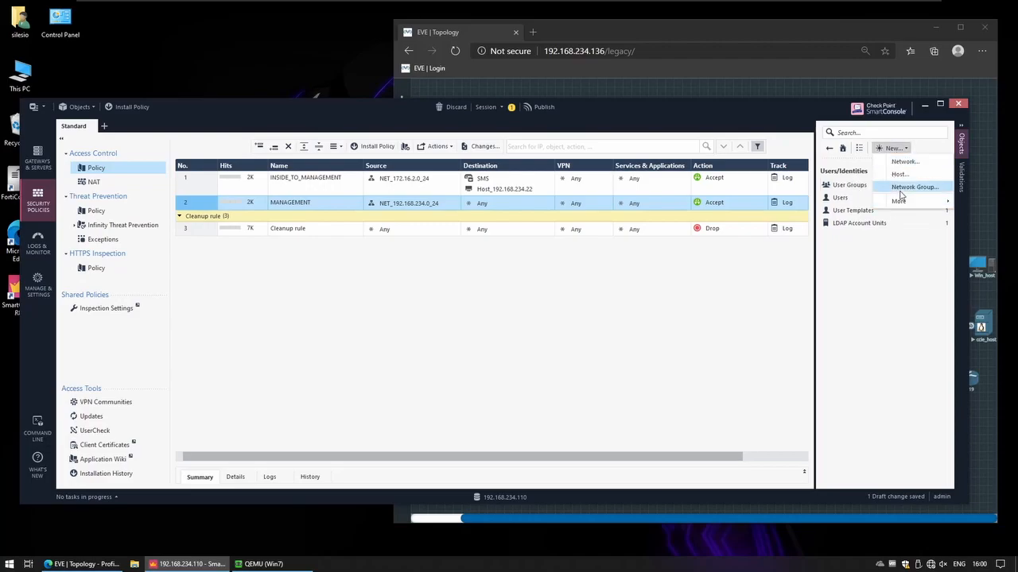
pyautogui.click(898, 200)
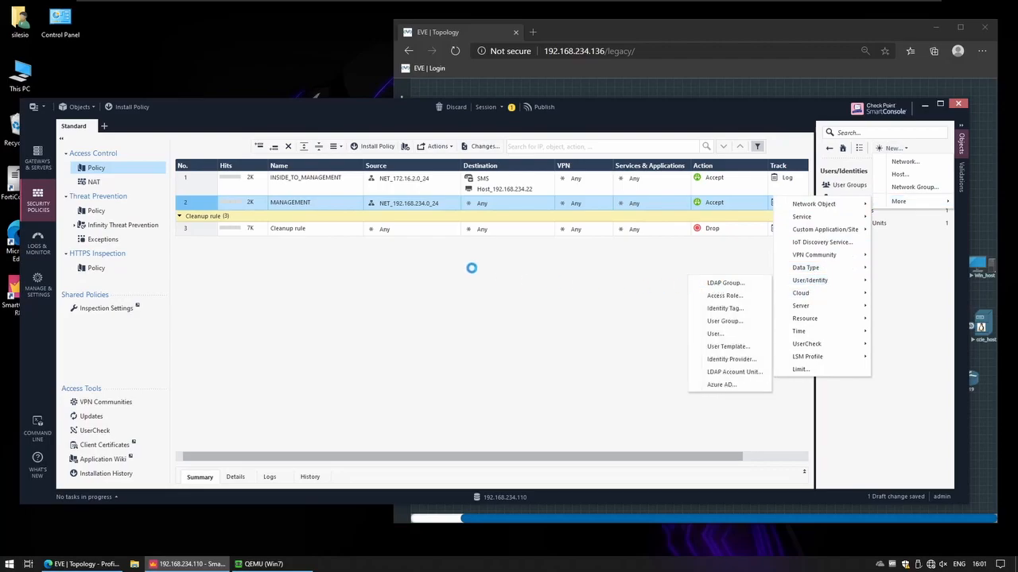
pyautogui.click(724, 283)
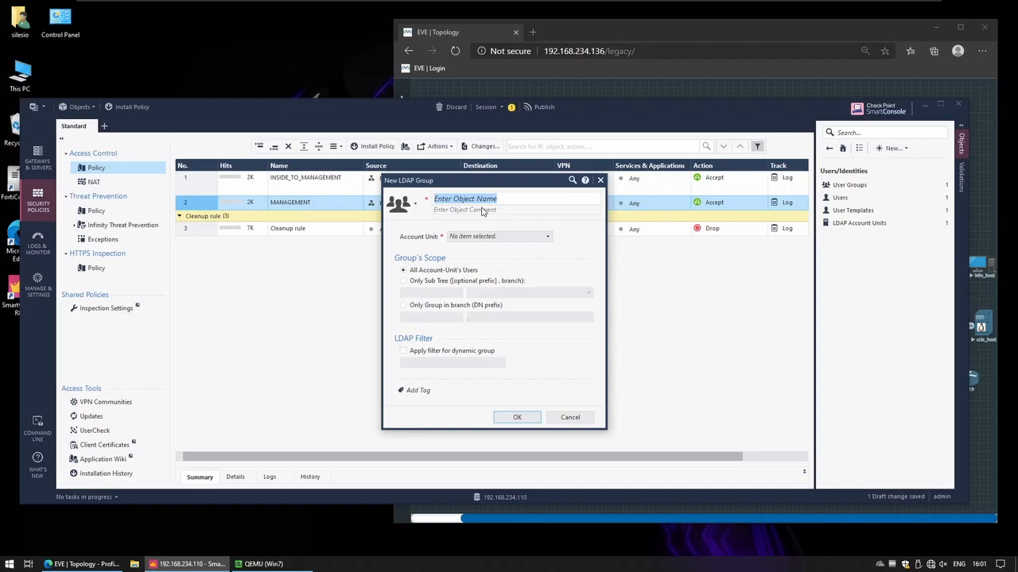
pyautogui.write('AD_VPN_')
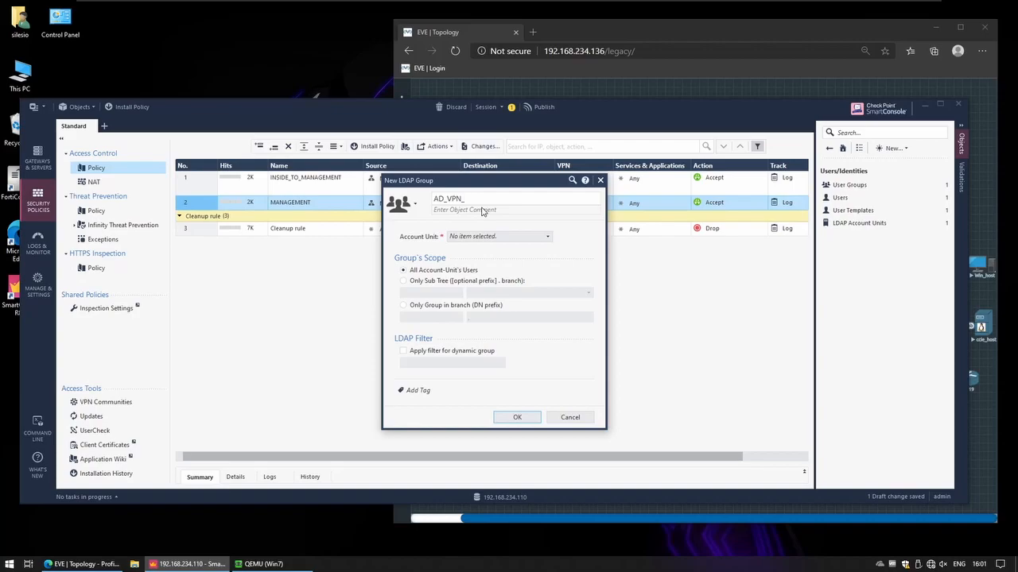
pyautogui.write('USERS')
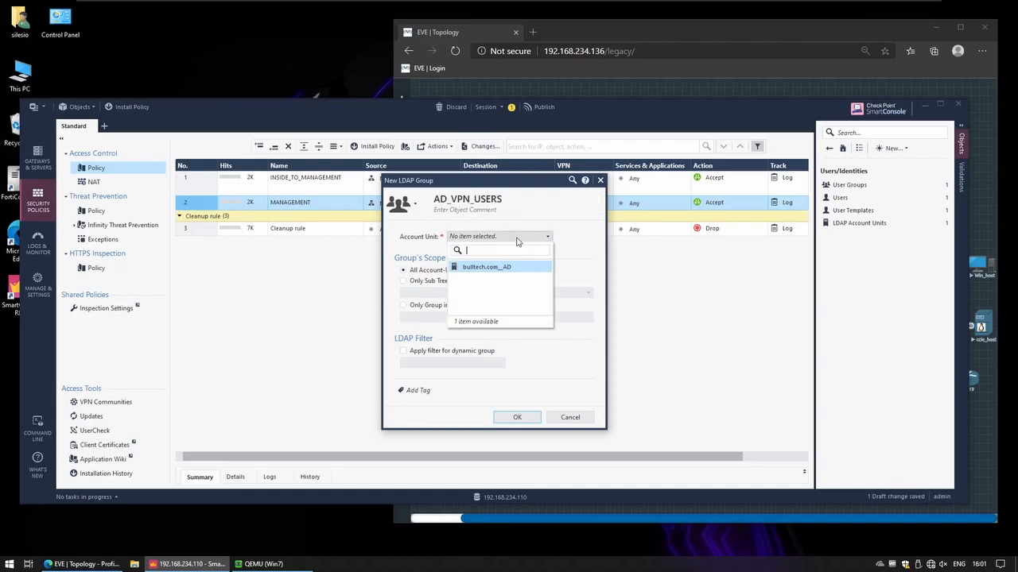
pyautogui.click(485, 266)
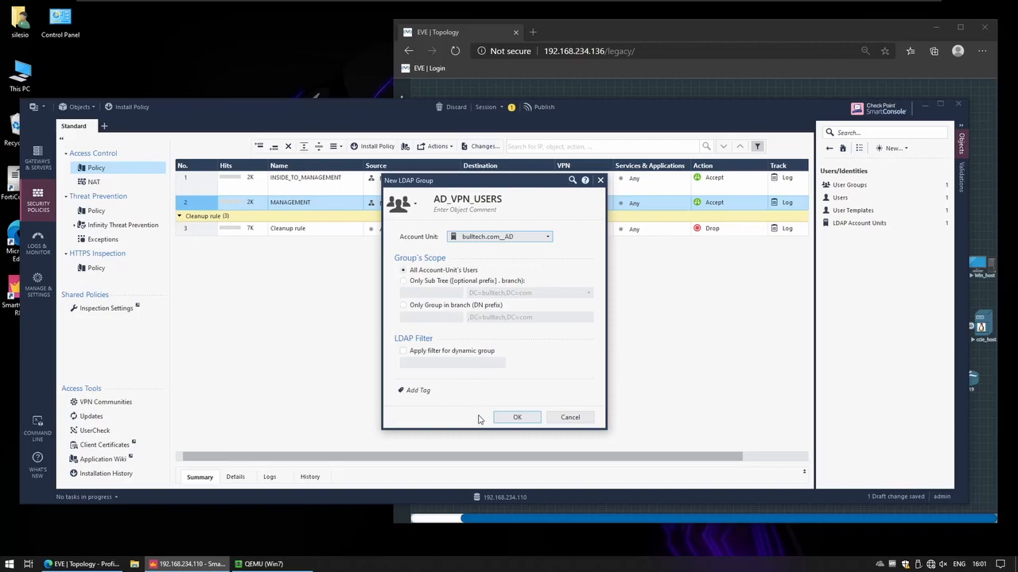
pyautogui.click(517, 416)
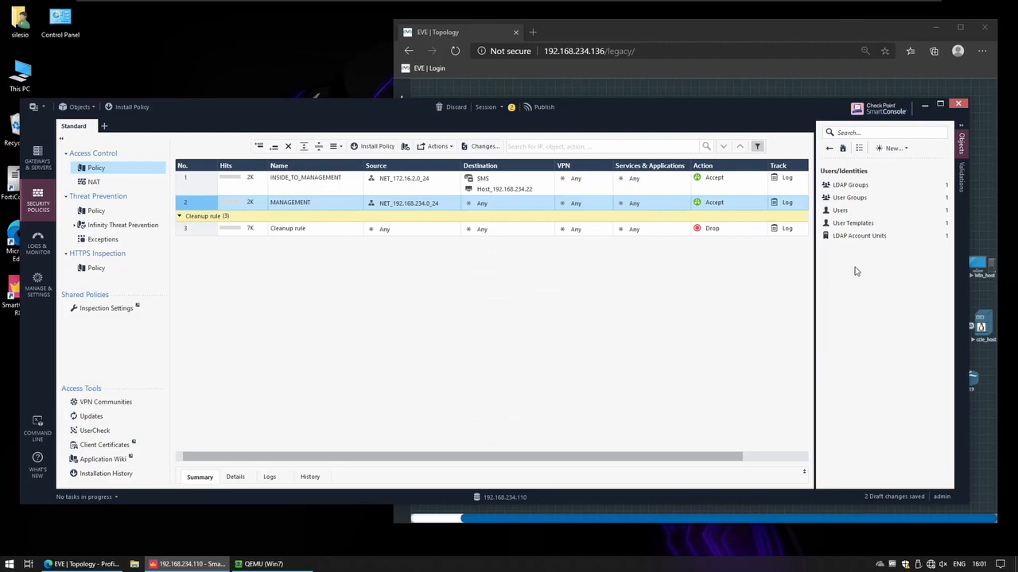
pyautogui.moveTo(890, 189)
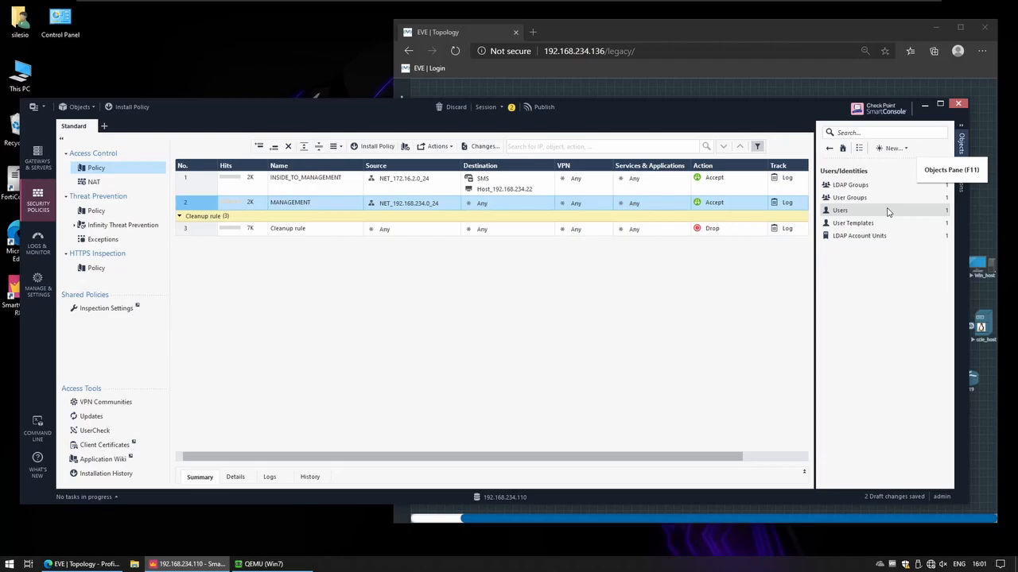
# Browse Network Objects to the Gateways and Servers list showing CP1 and SMS
pyautogui.click(828, 149)
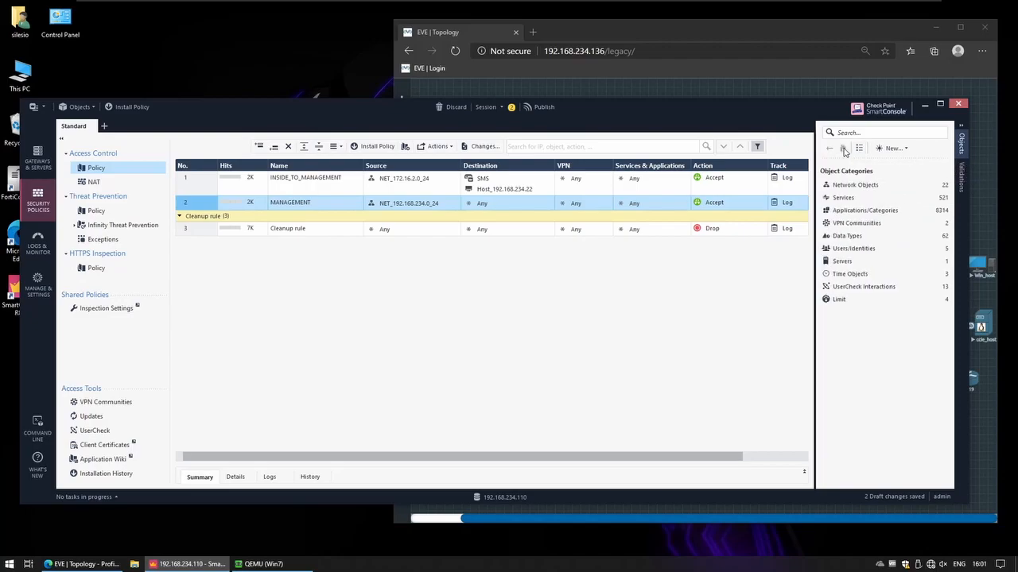
pyautogui.click(855, 184)
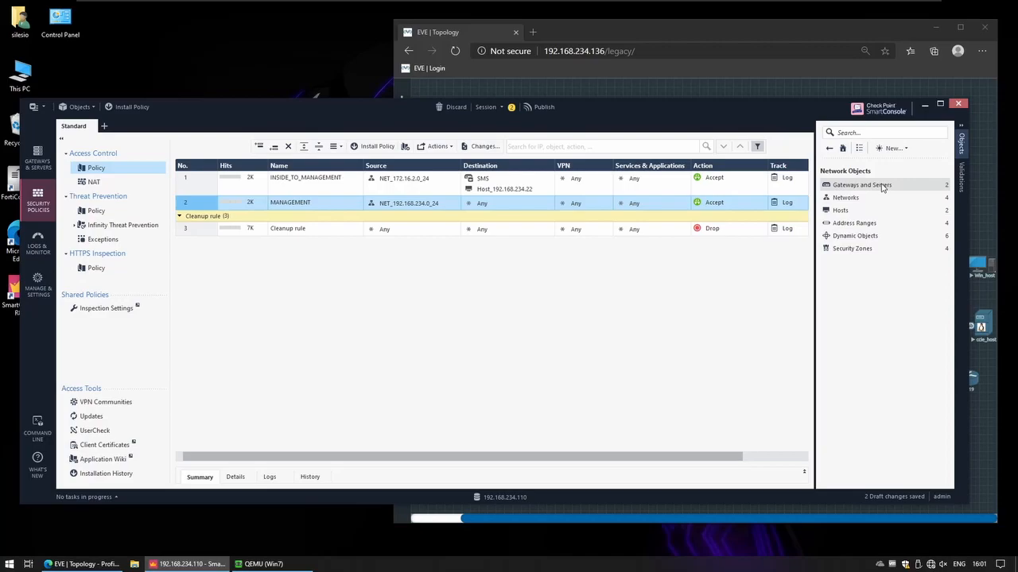
pyautogui.click(861, 185)
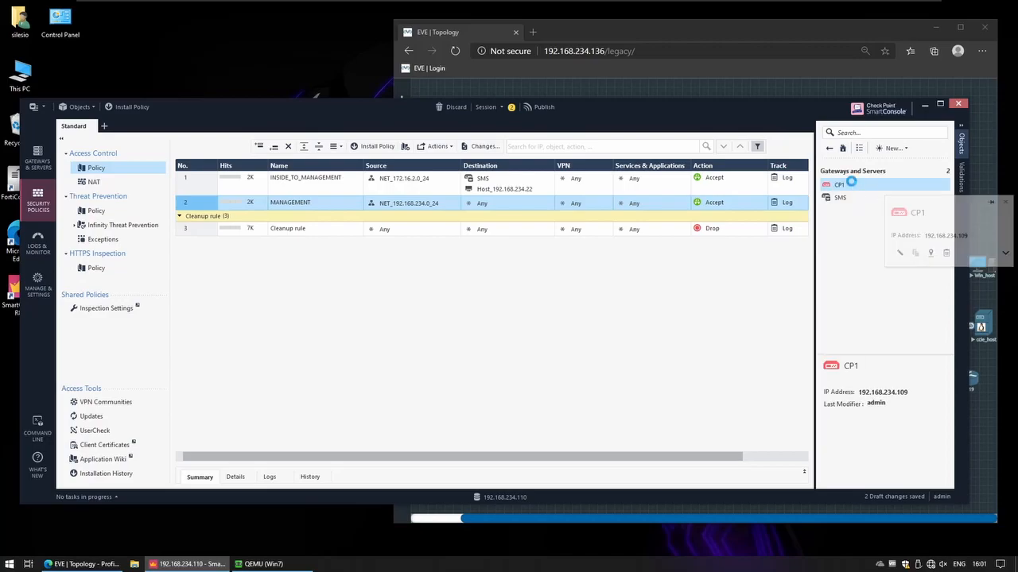
# Enable Mobile Access on CP1 for desktop/laptop clients only, connected to bulltech.com
pyautogui.doubleClick(838, 184)
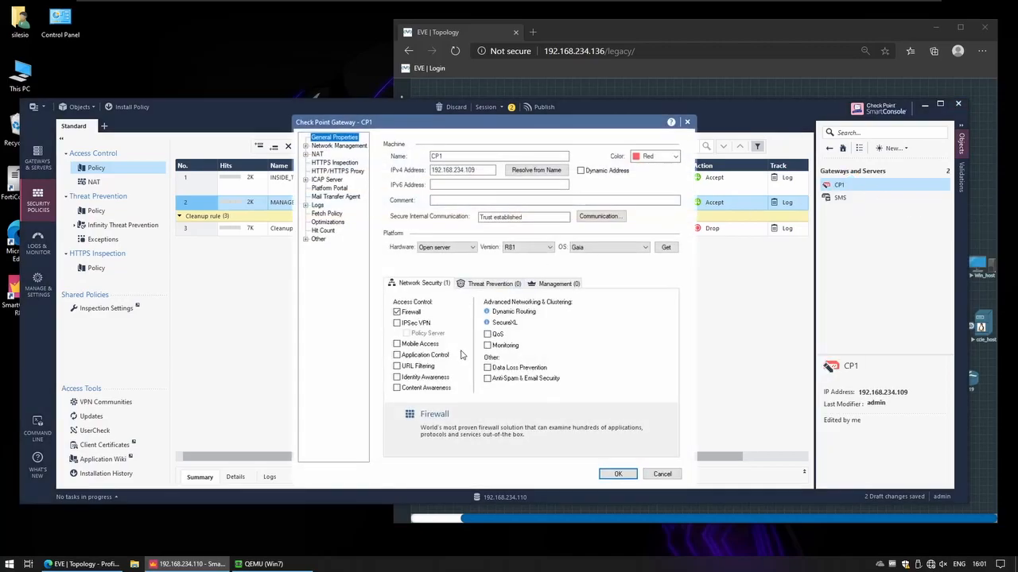
pyautogui.click(420, 343)
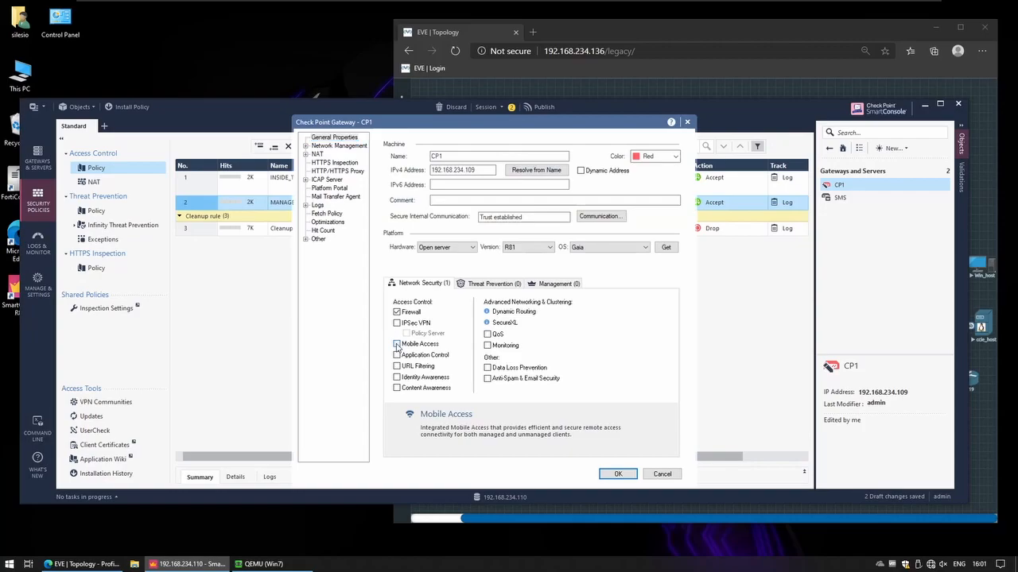
pyautogui.click(396, 345)
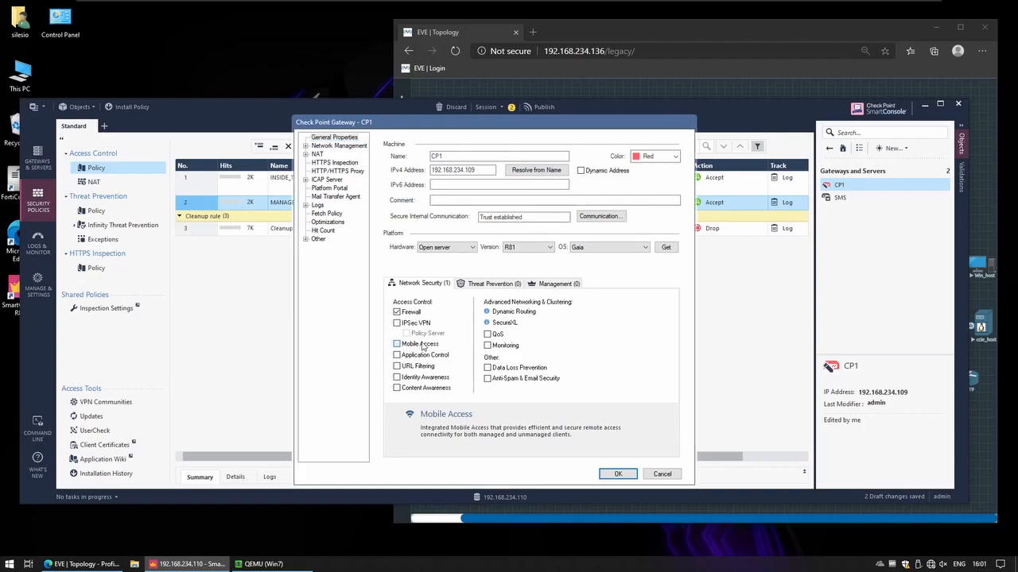
pyautogui.click(398, 344)
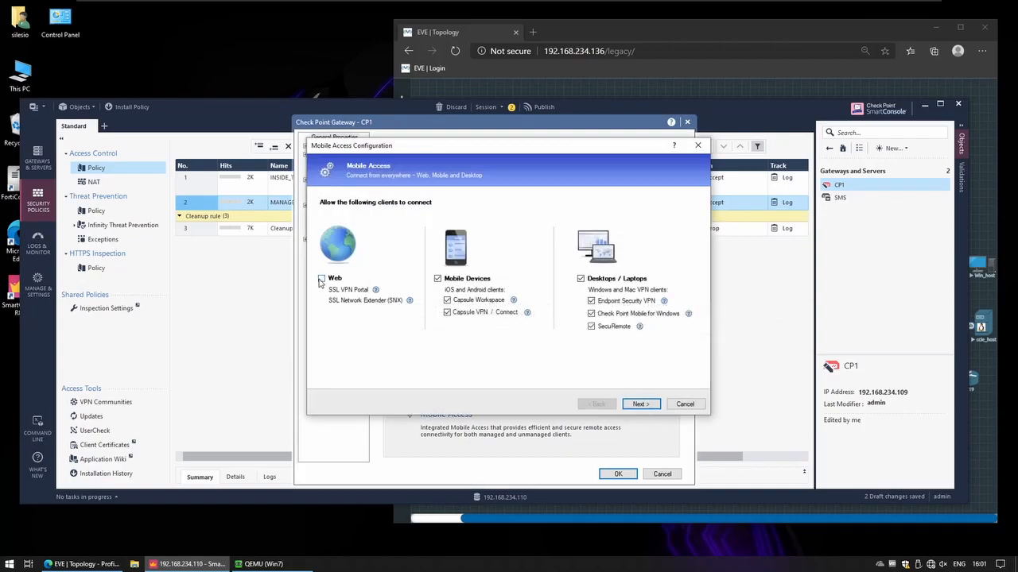
pyautogui.click(321, 278)
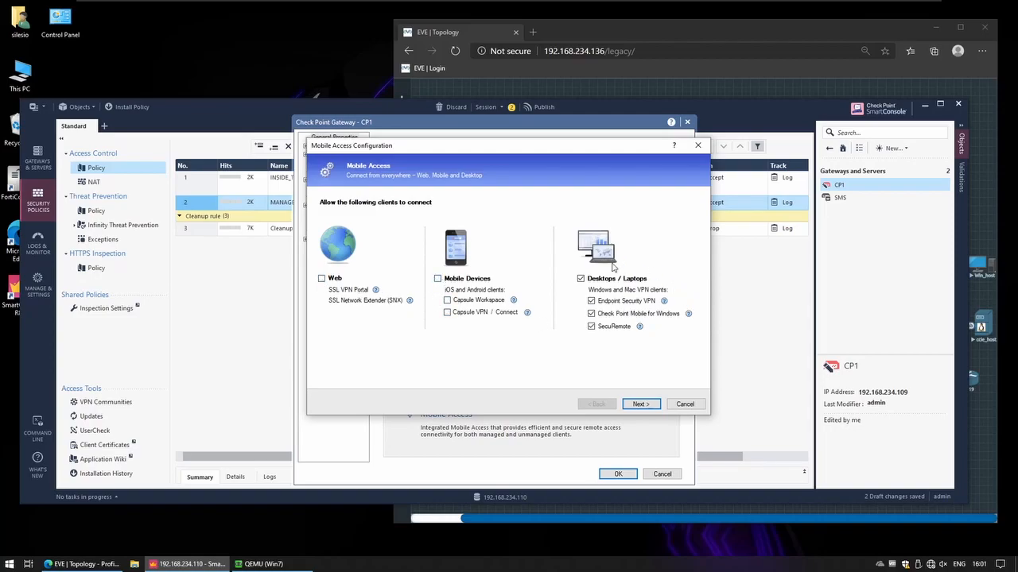
pyautogui.moveTo(577, 246)
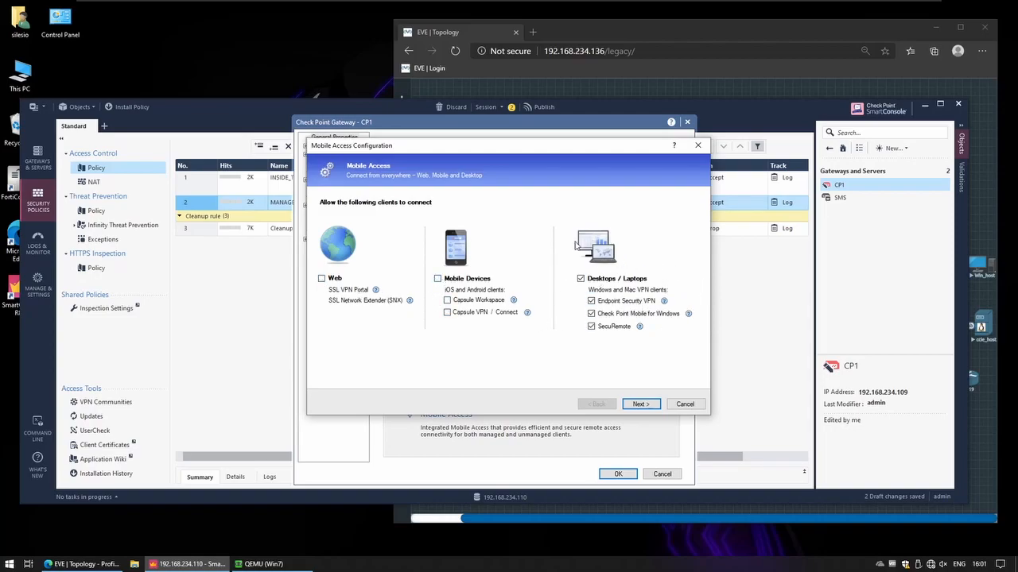
pyautogui.moveTo(621, 446)
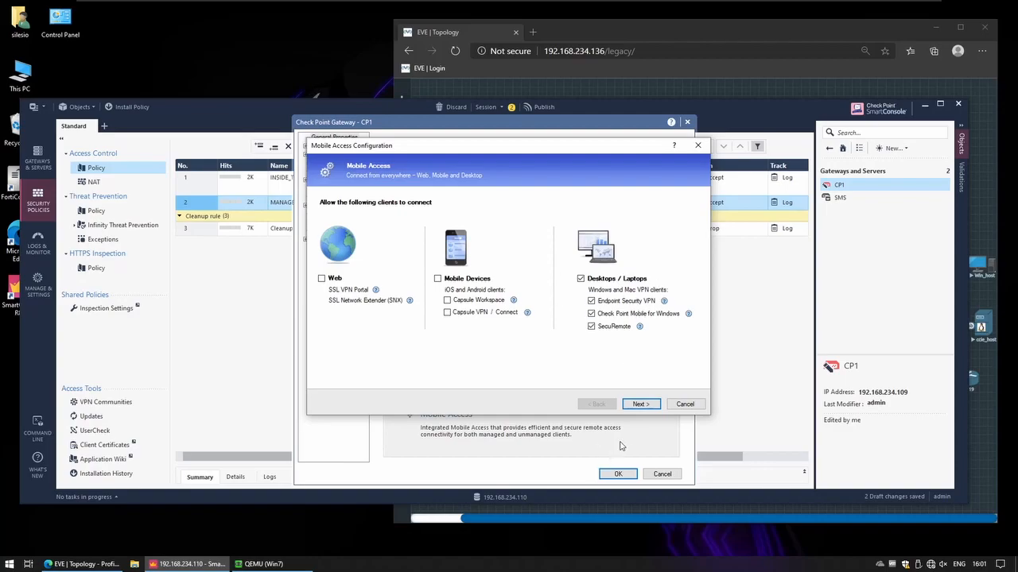
pyautogui.click(640, 404)
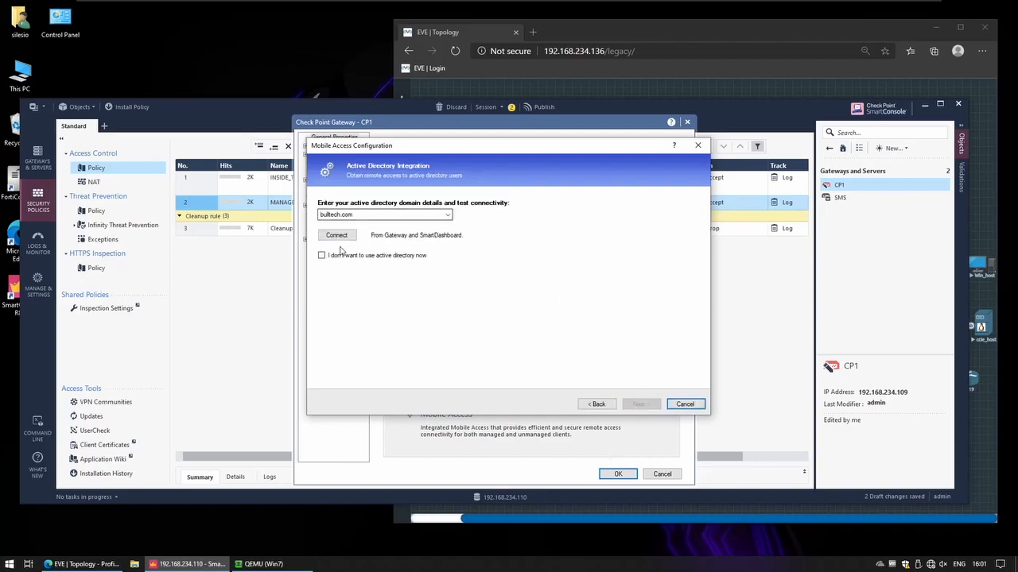
pyautogui.click(337, 235)
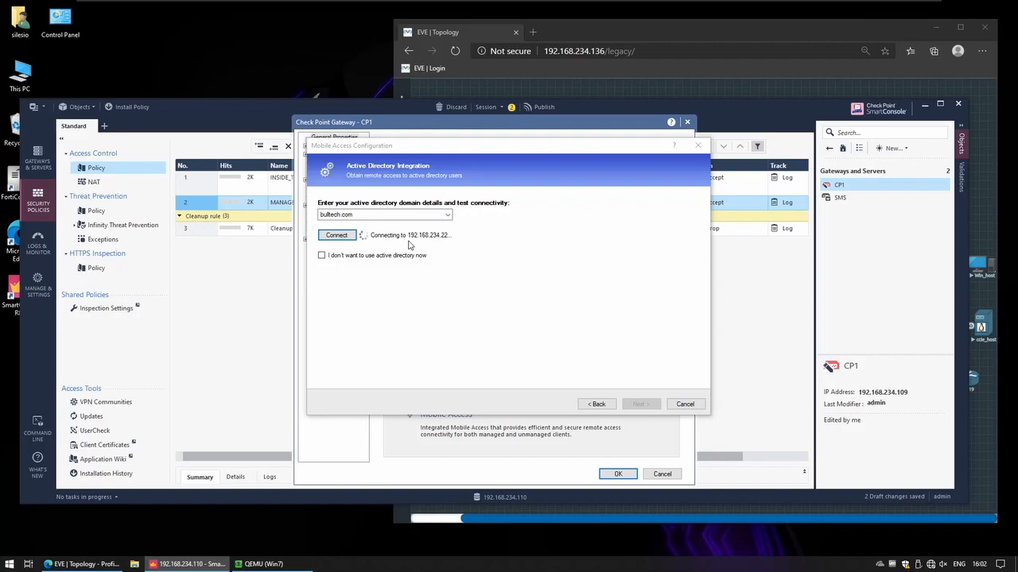
pyautogui.moveTo(421, 273)
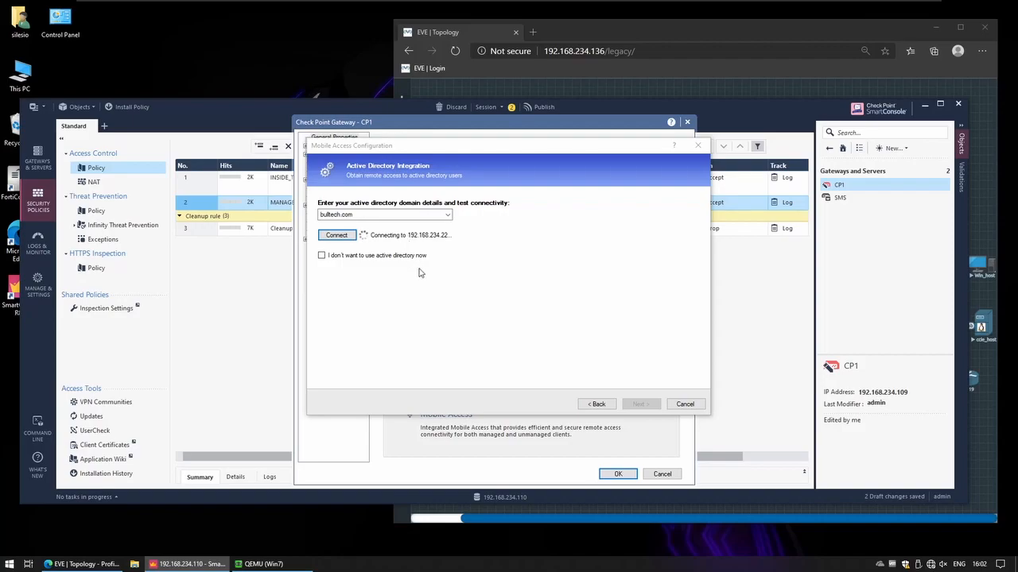
pyautogui.click(461, 32)
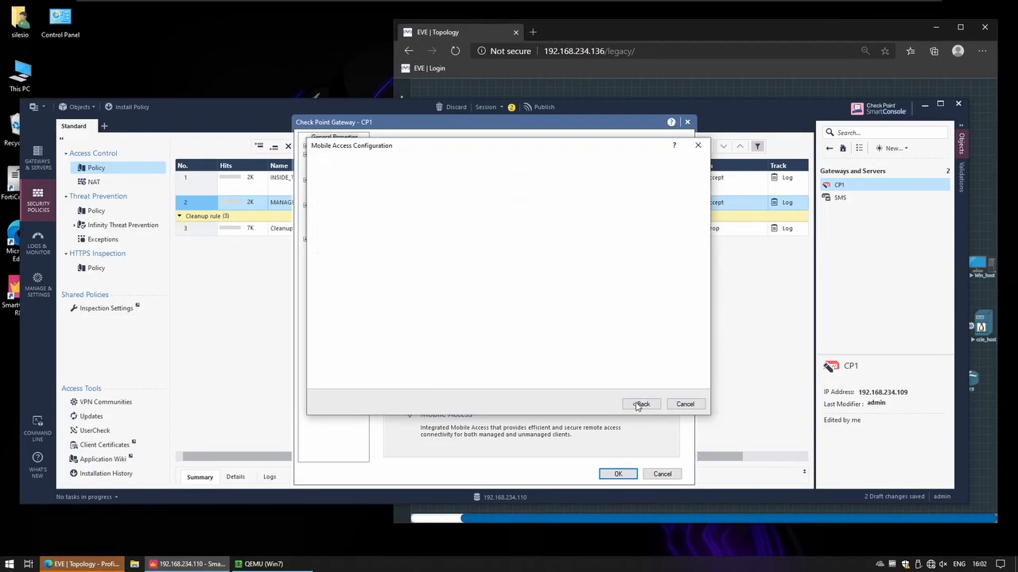
pyautogui.click(641, 404)
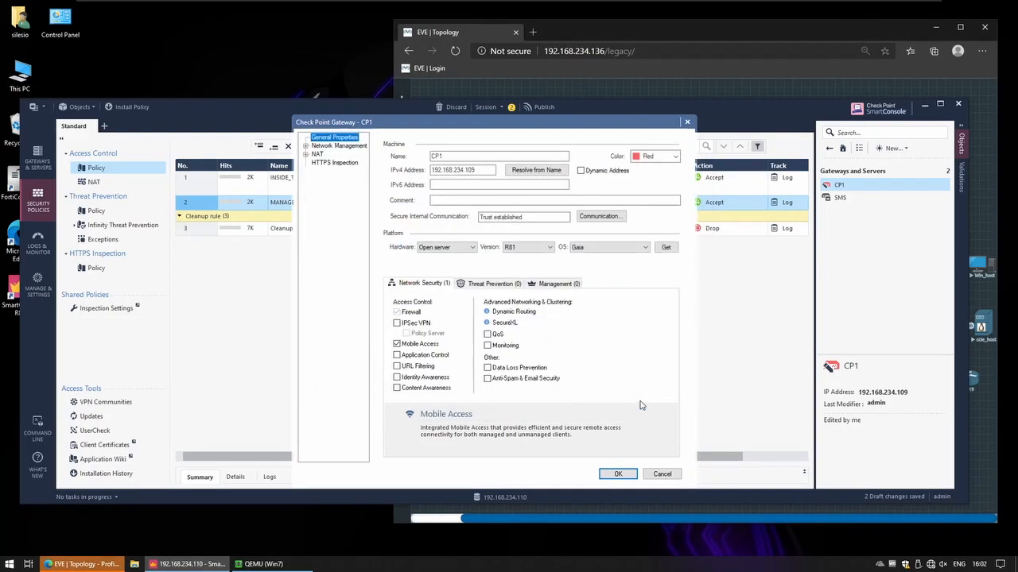
# Turn on Identity Awareness on CP1 with AD Query, connecting to the bulltech.com domain
pyautogui.click(397, 377)
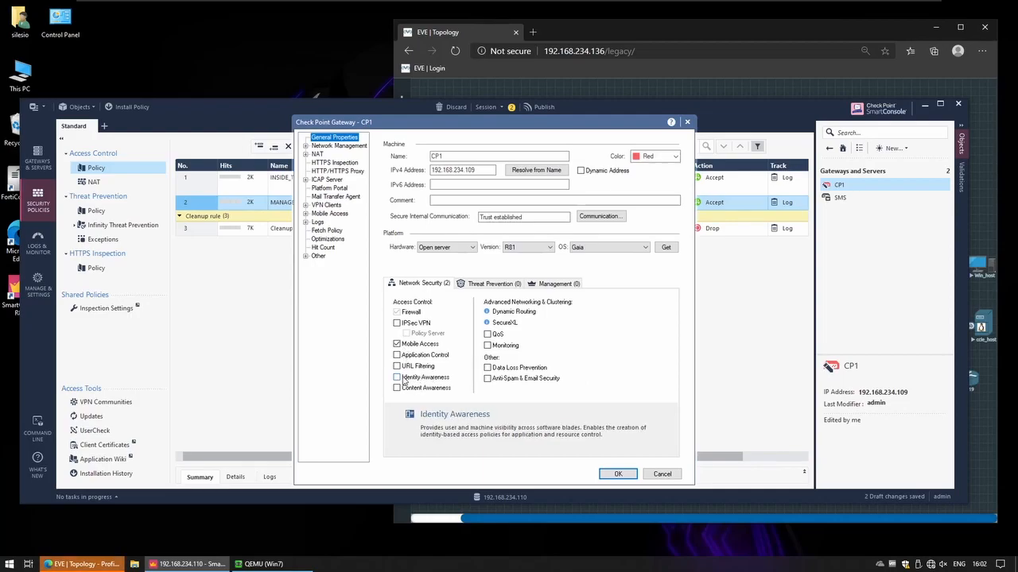
pyautogui.click(397, 378)
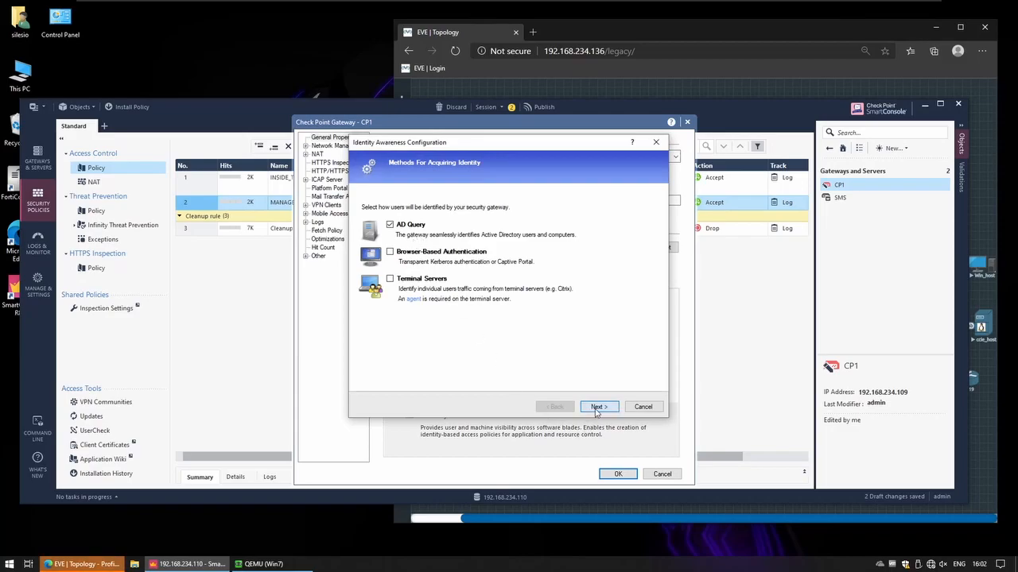
pyautogui.click(598, 406)
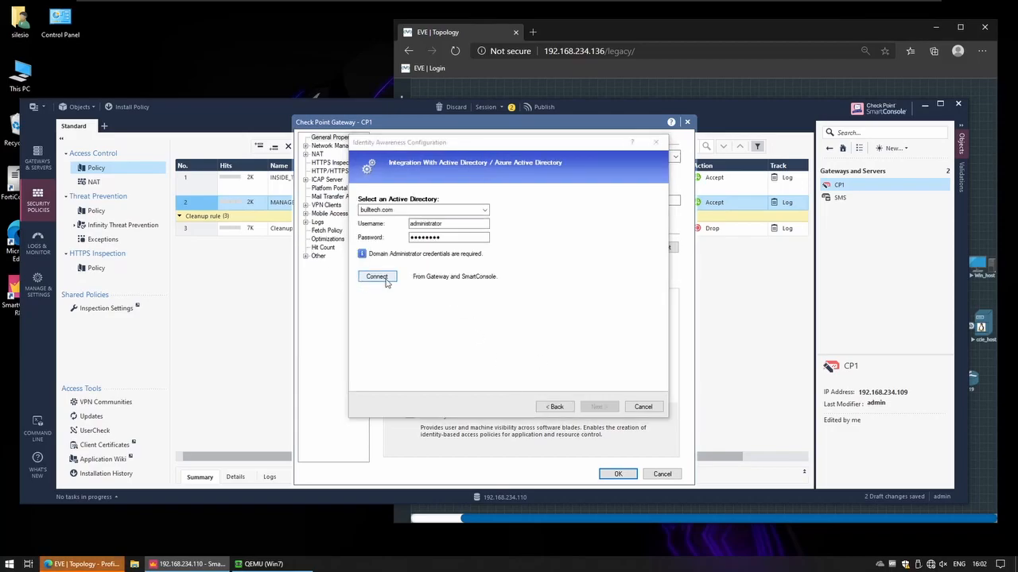
pyautogui.click(376, 277)
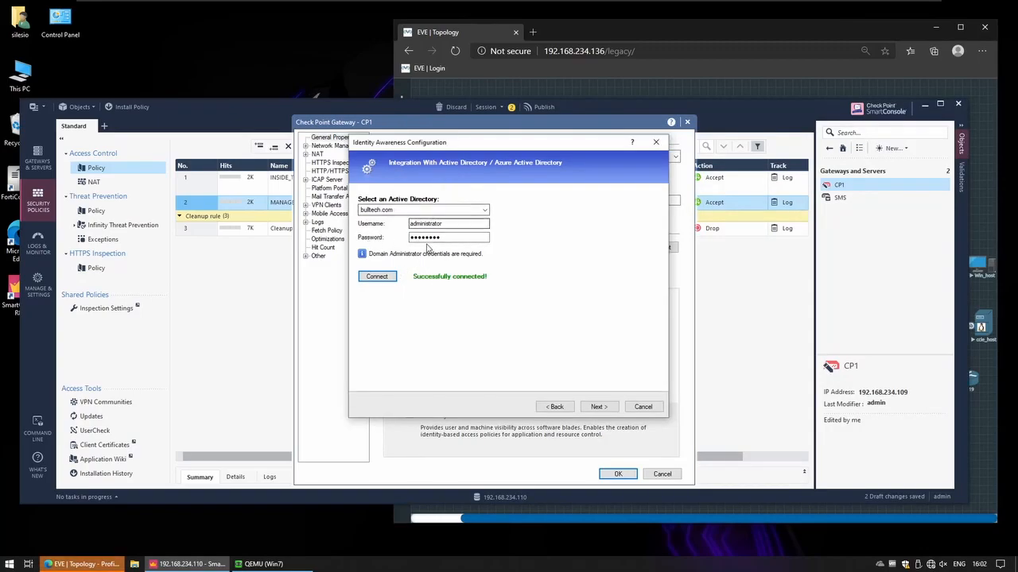
pyautogui.click(598, 406)
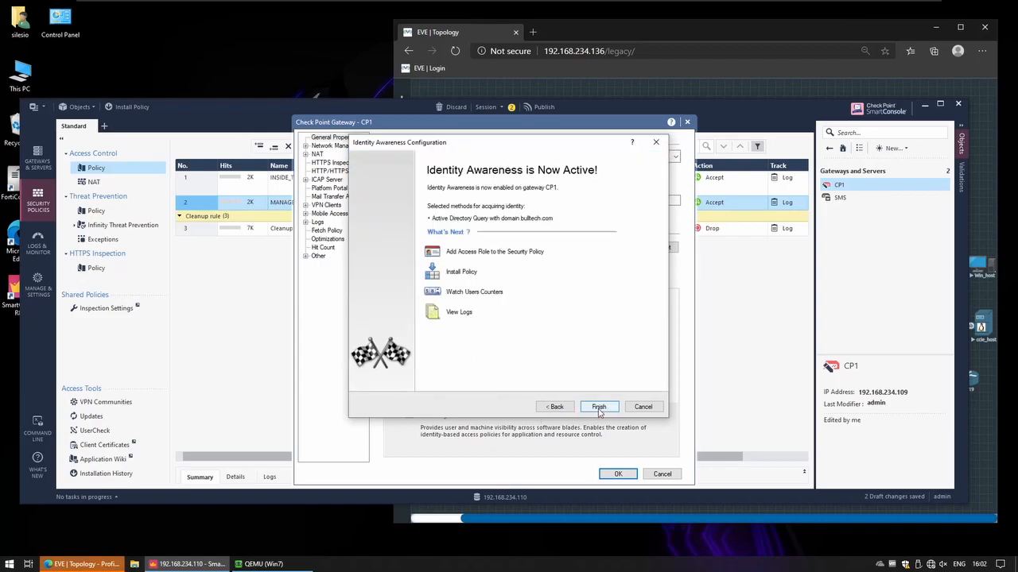
pyautogui.click(598, 407)
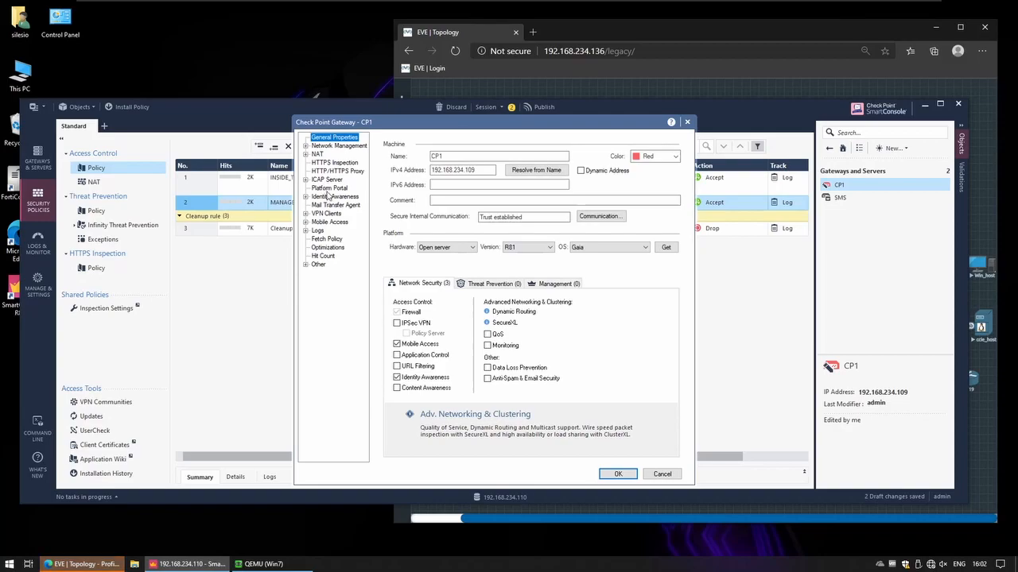
# Set CP1's VPN client Office Mode to be offered only to group VPN_GROUP
pyautogui.click(333, 196)
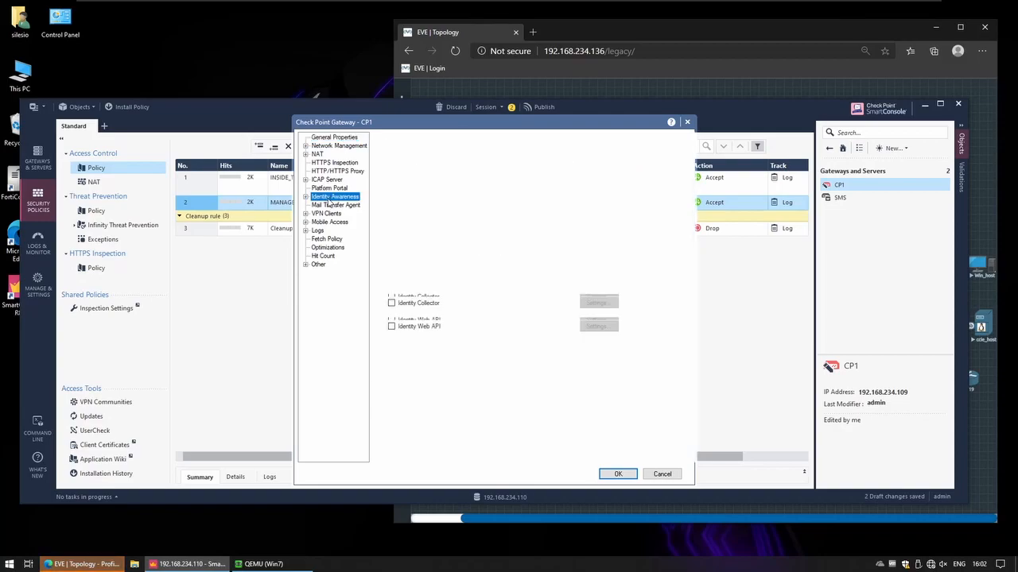
pyautogui.click(326, 213)
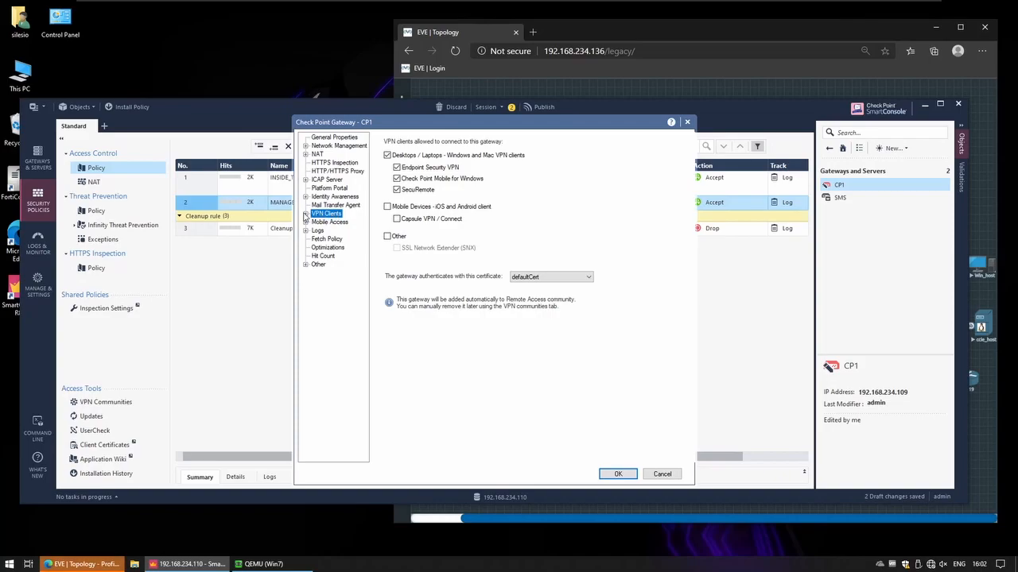
pyautogui.click(334, 222)
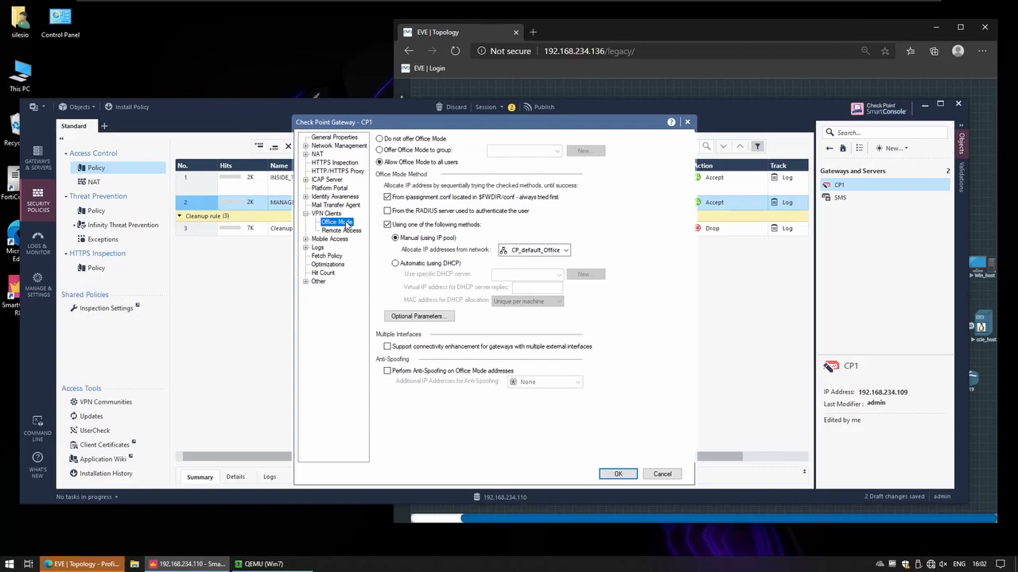
pyautogui.moveTo(522, 244)
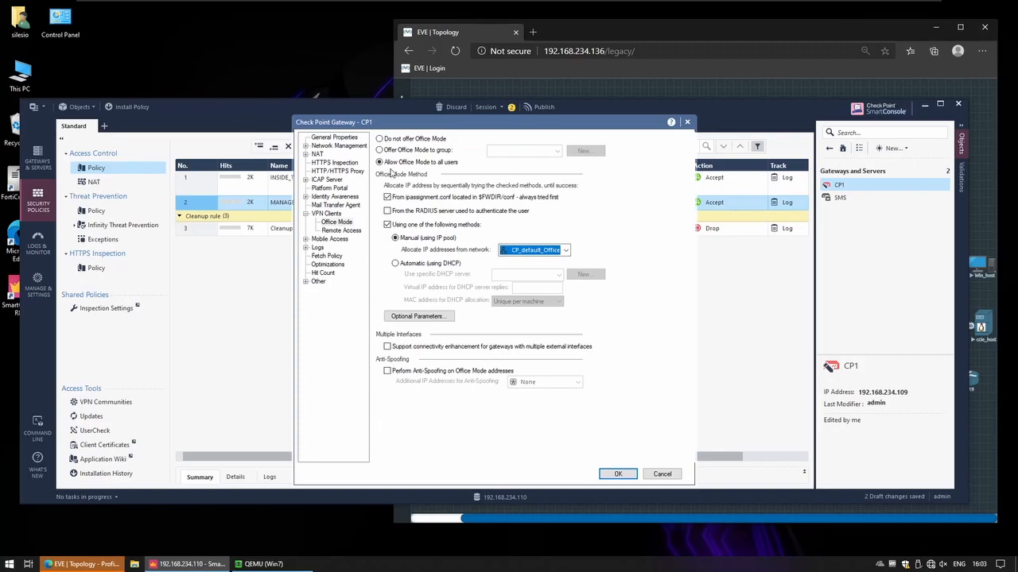
pyautogui.click(379, 151)
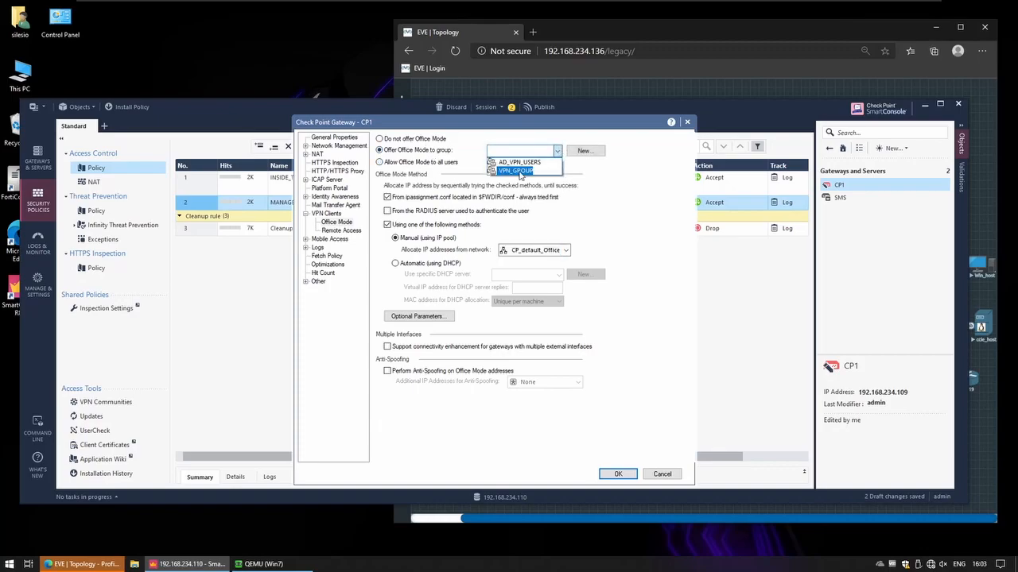
pyautogui.click(515, 170)
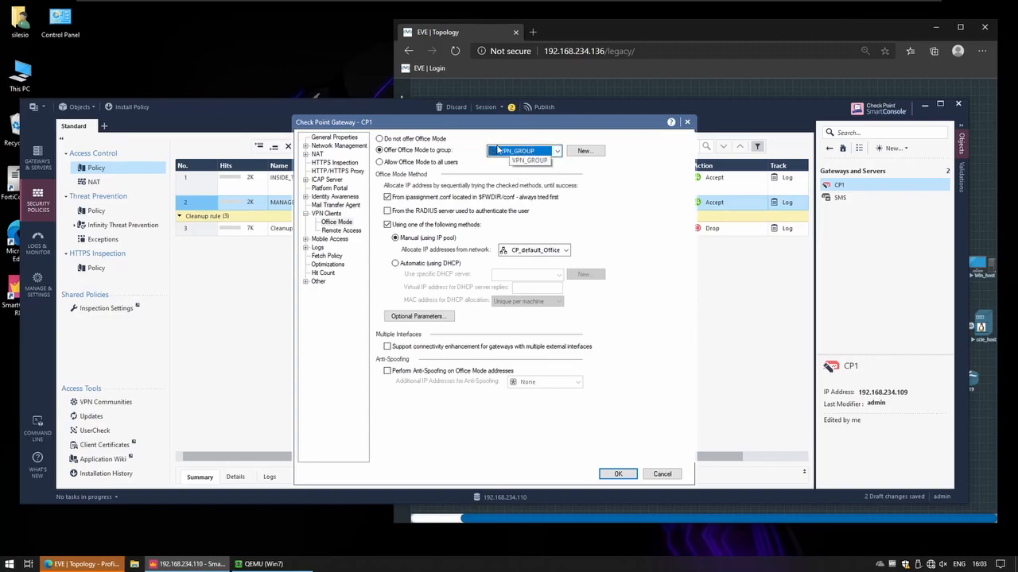
pyautogui.click(341, 230)
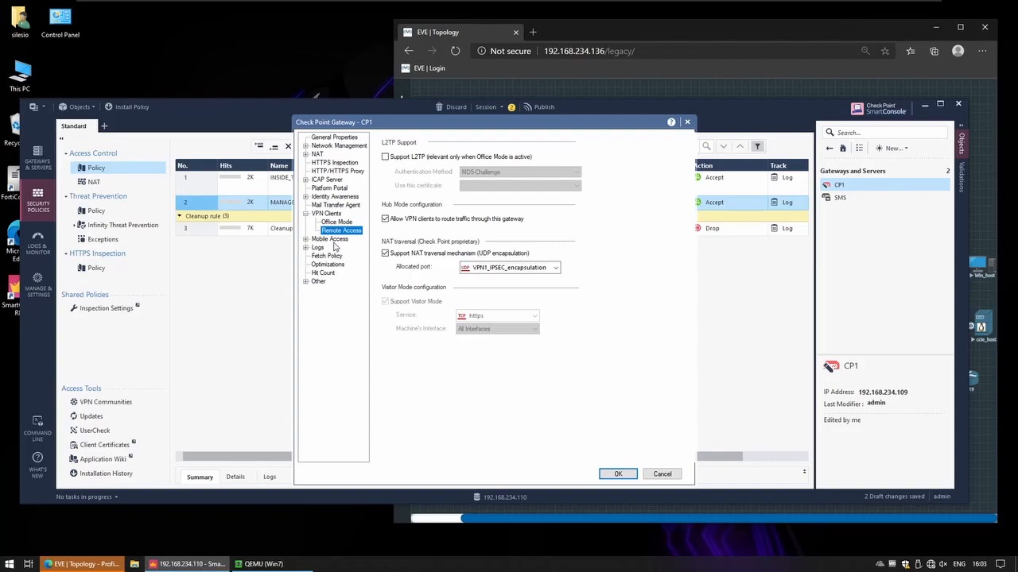
# Set CP1's Mobile Access policy source to Unified Access Policy and save the gateway
pyautogui.click(330, 239)
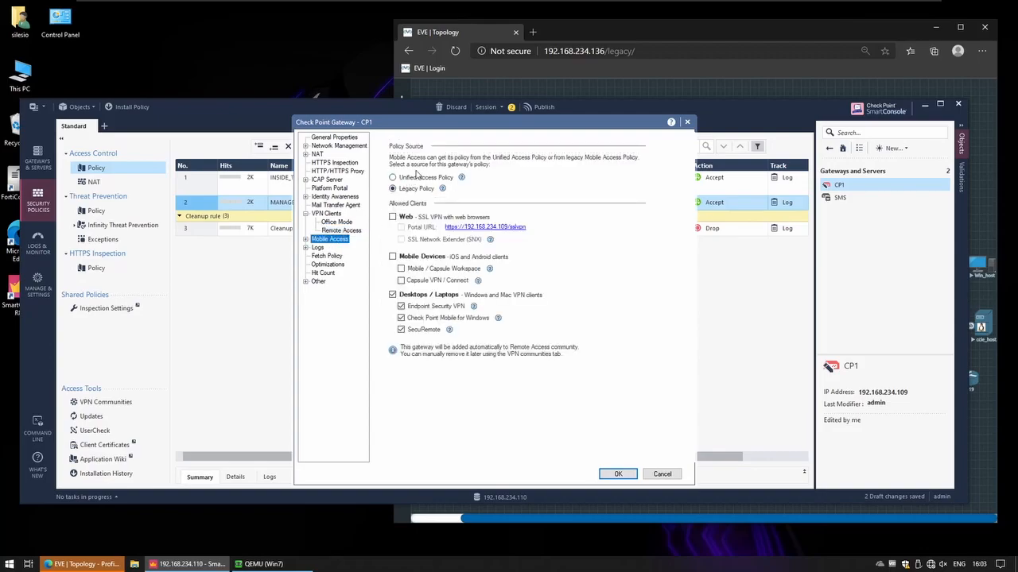
pyautogui.click(392, 177)
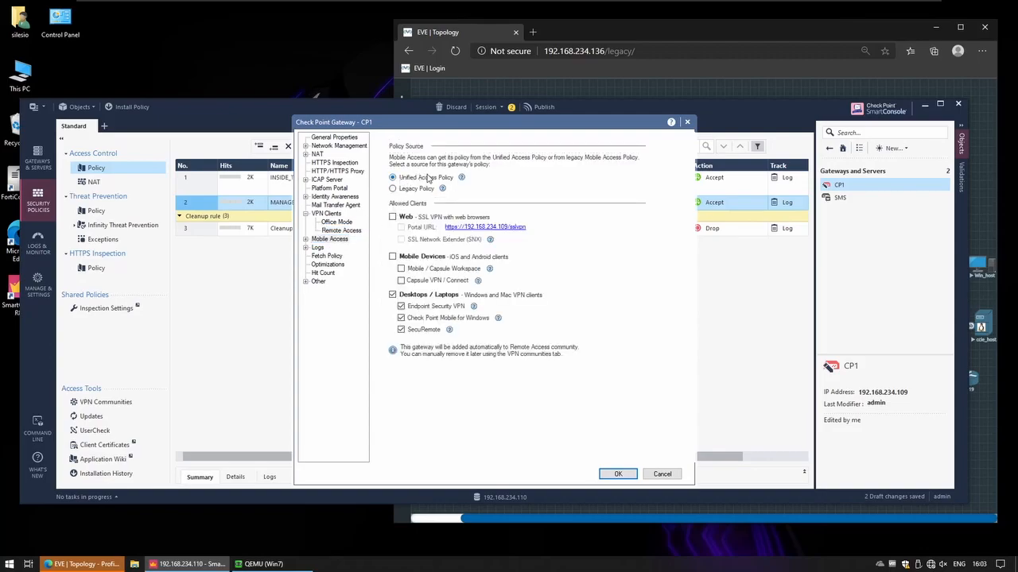
pyautogui.moveTo(470, 191)
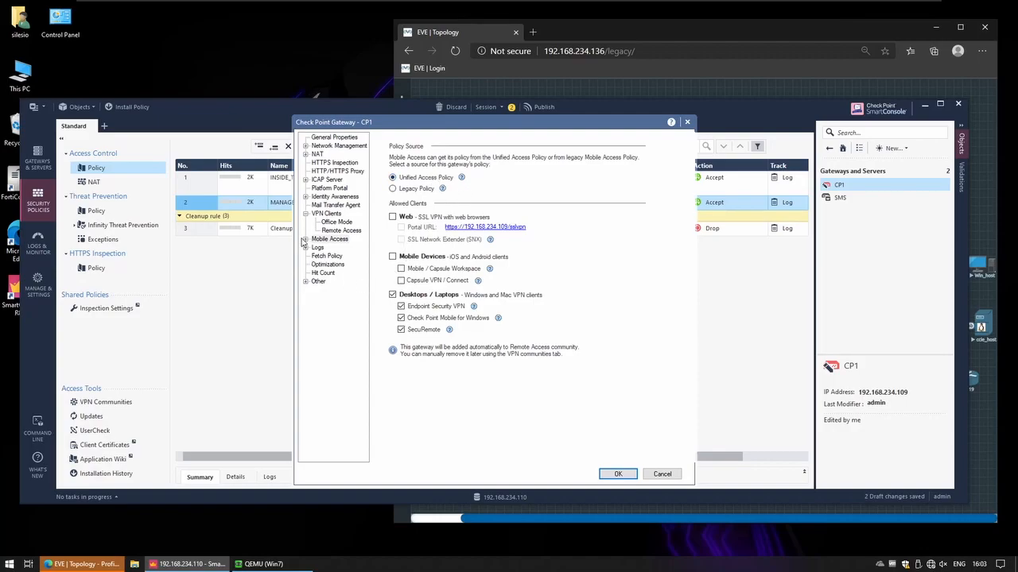
pyautogui.click(329, 238)
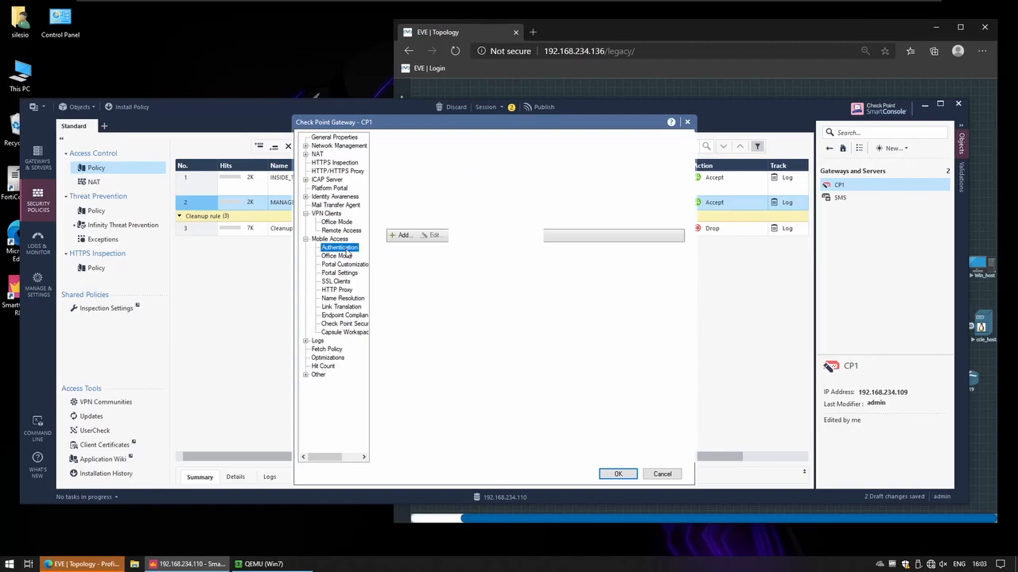
pyautogui.click(337, 255)
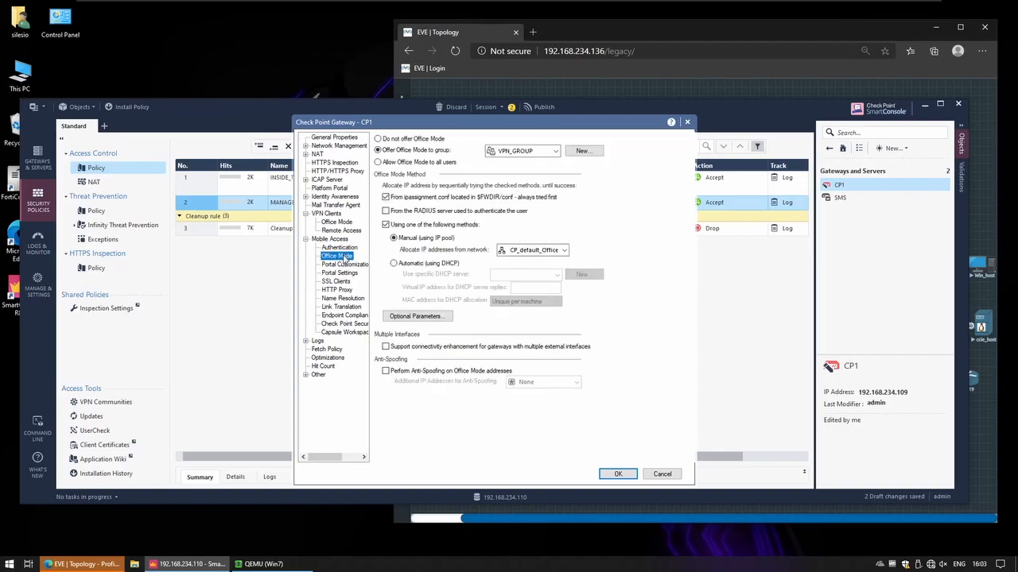
pyautogui.moveTo(590, 395)
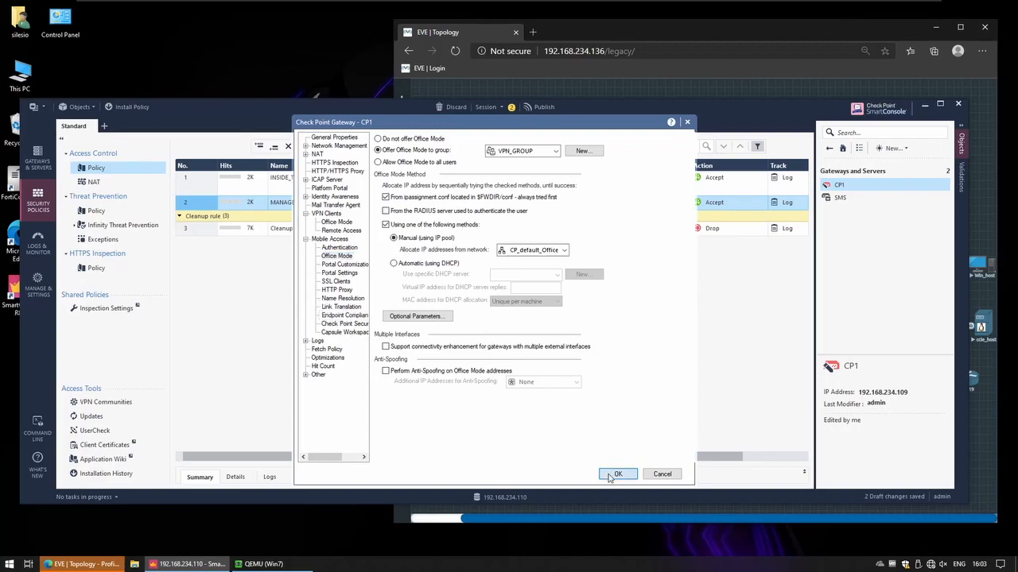
pyautogui.click(617, 474)
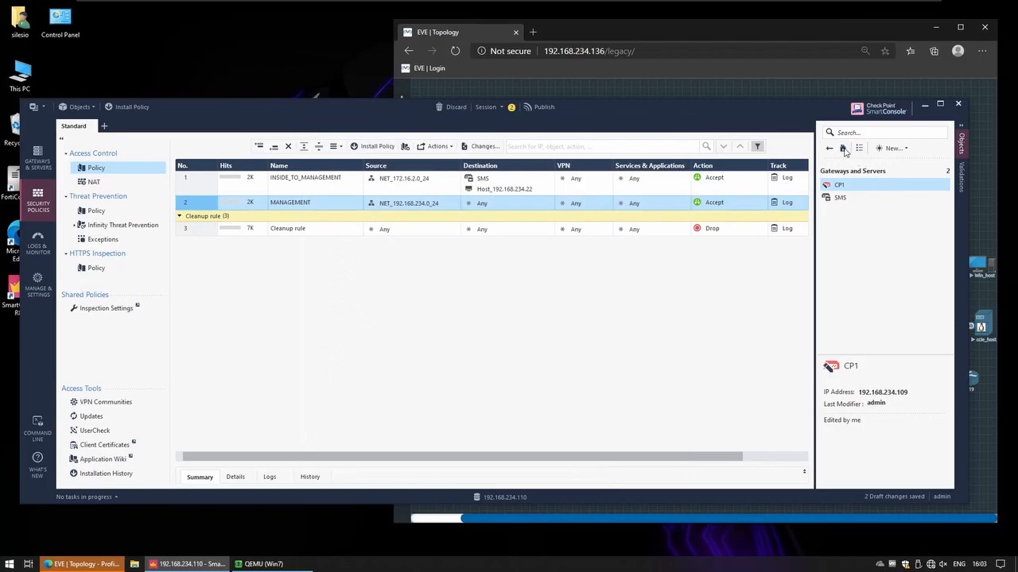
# Open VPN_GROUP from the User Groups list, add member vpn1, and save
pyautogui.click(858, 148)
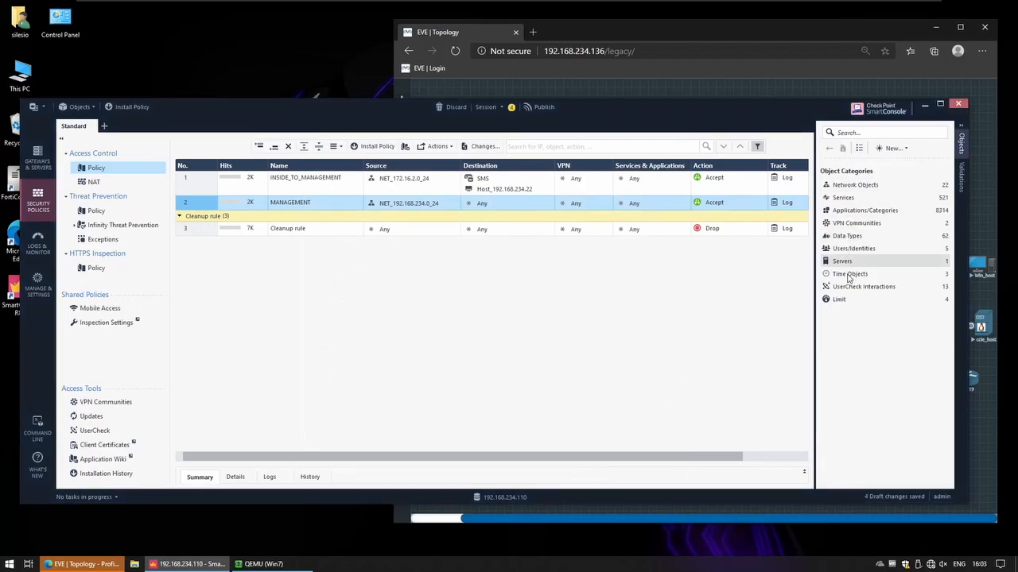
pyautogui.click(854, 248)
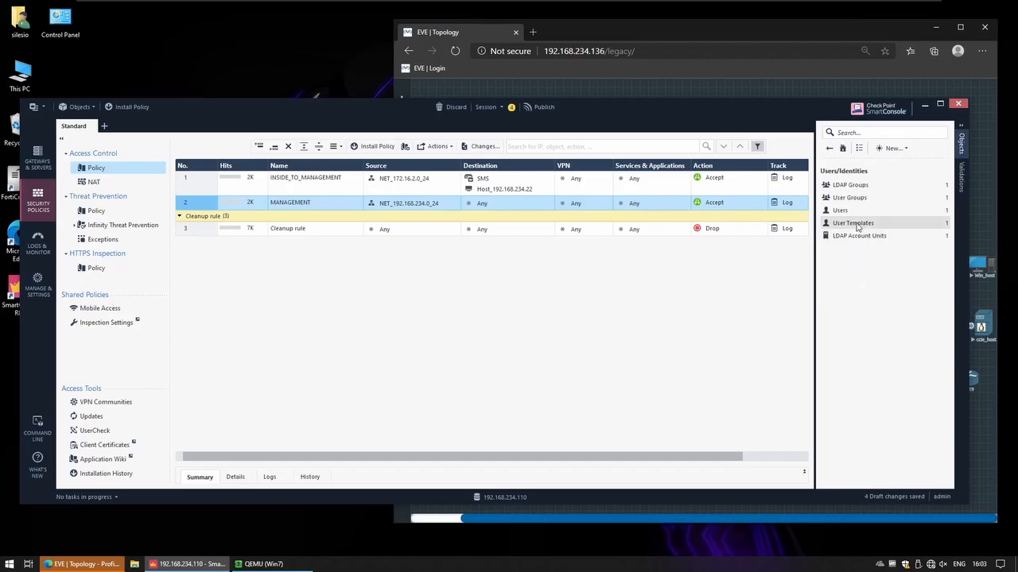
pyautogui.click(849, 197)
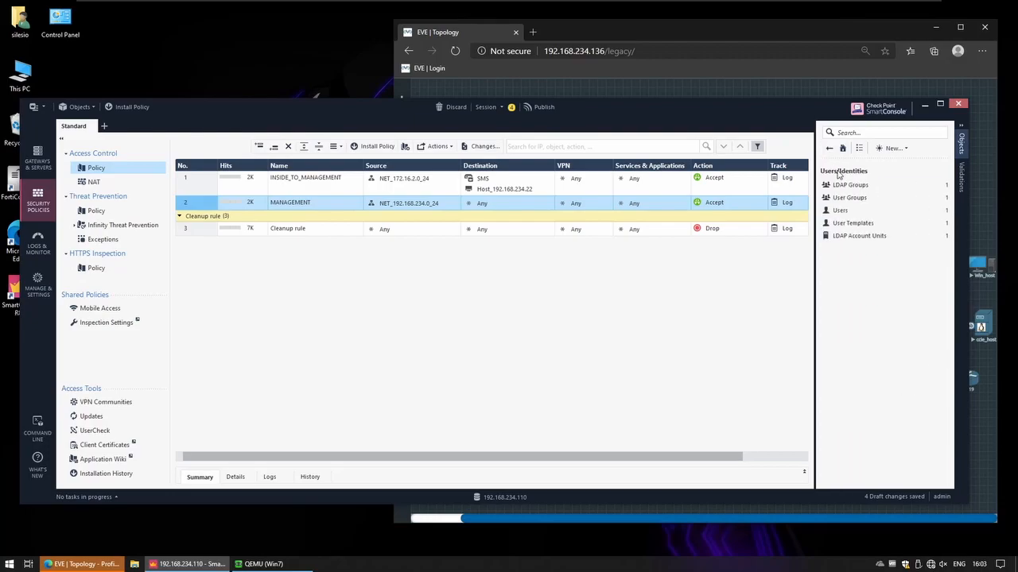
pyautogui.click(840, 210)
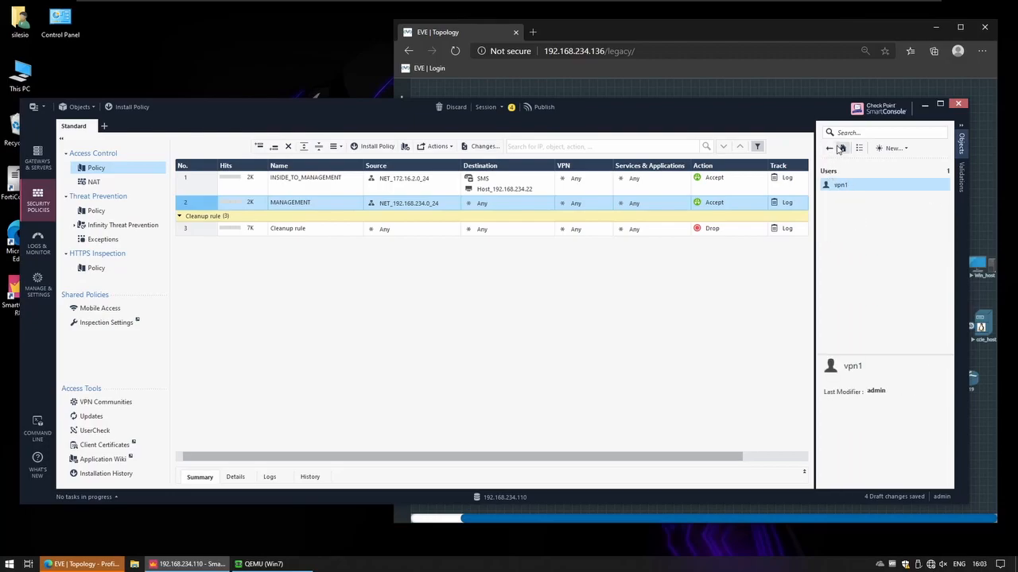
pyautogui.click(858, 148)
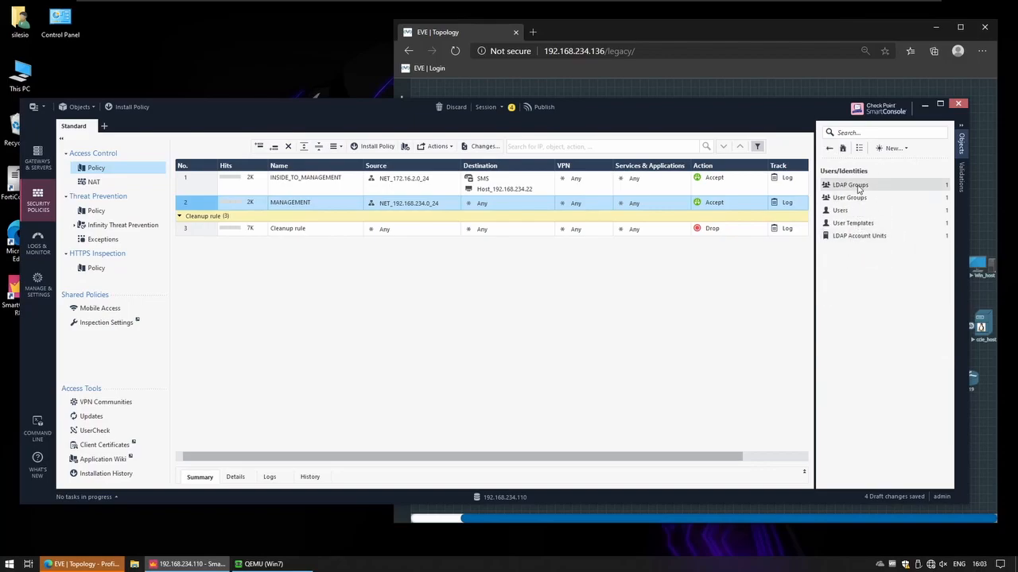
pyautogui.click(850, 197)
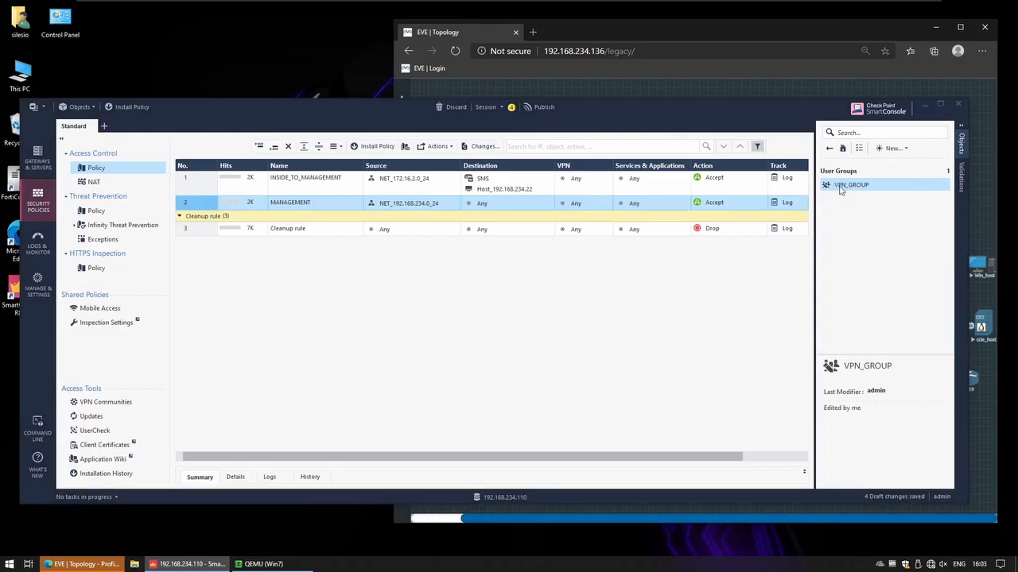
pyautogui.doubleClick(851, 184)
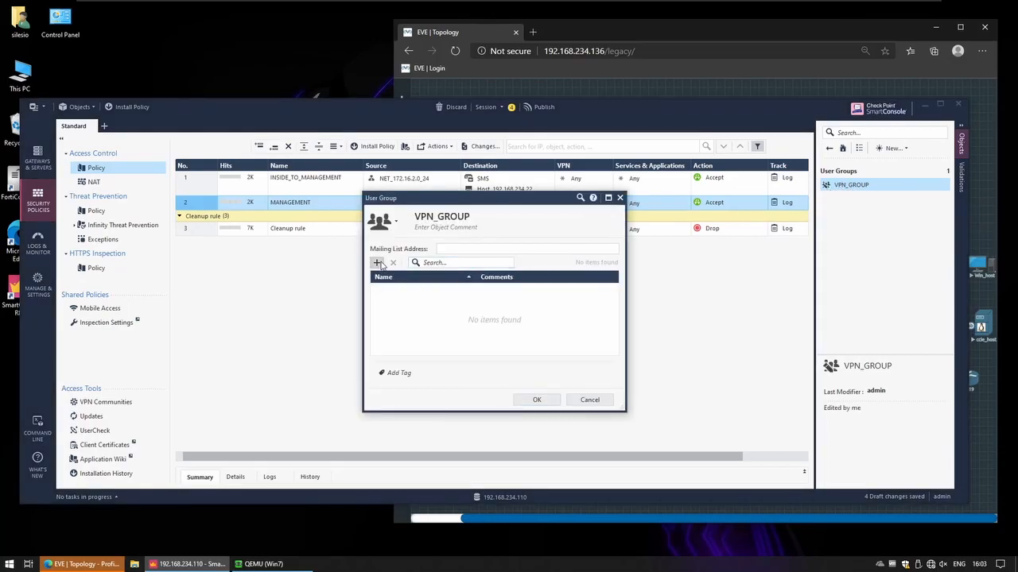
pyautogui.click(376, 262)
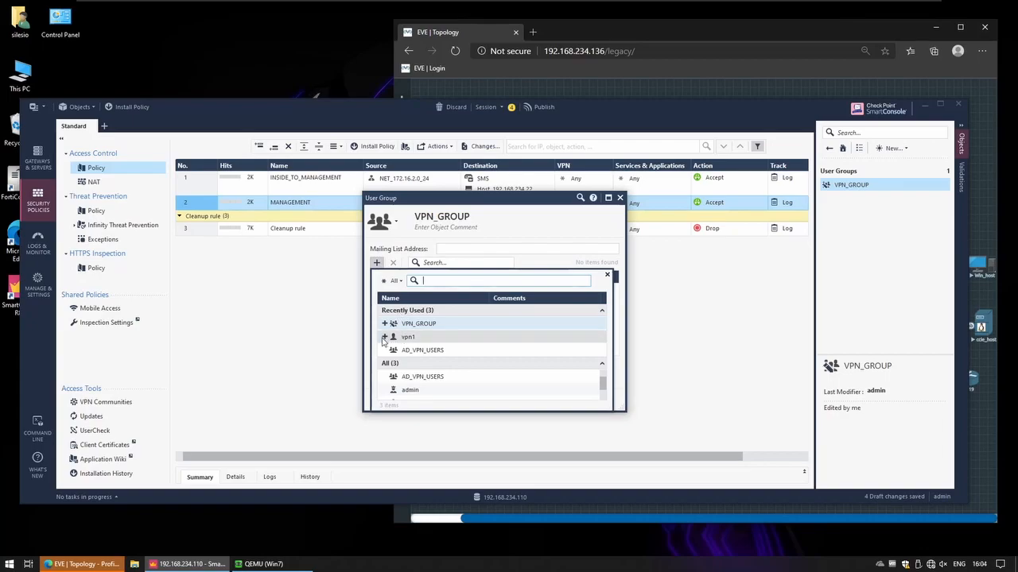
pyautogui.click(385, 337)
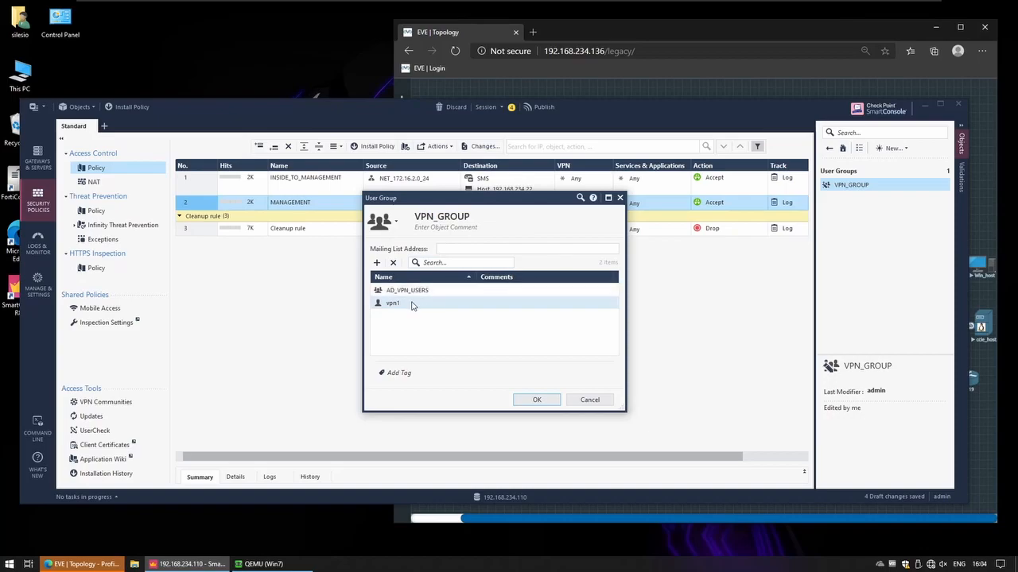
pyautogui.moveTo(491, 358)
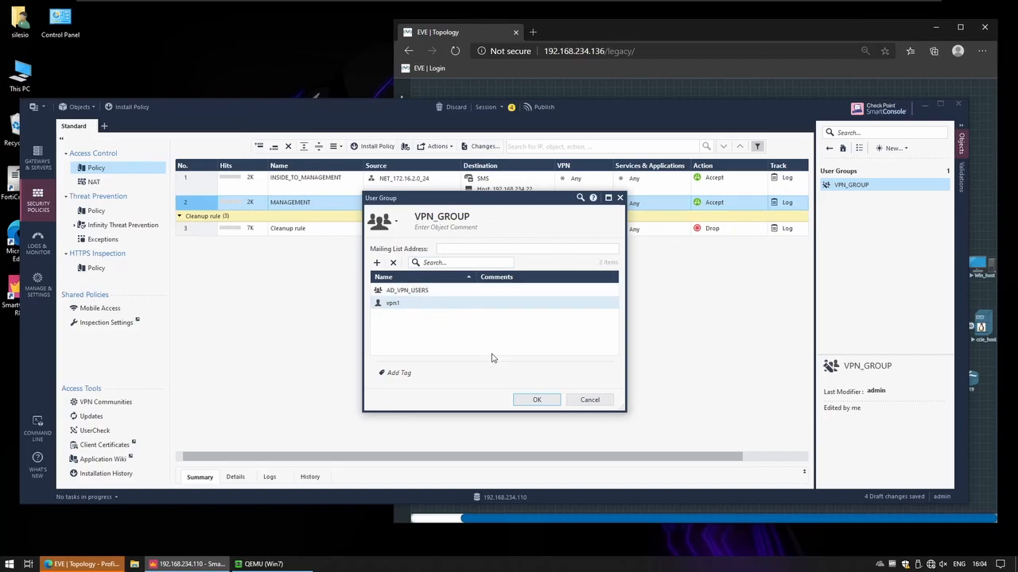
pyautogui.click(536, 399)
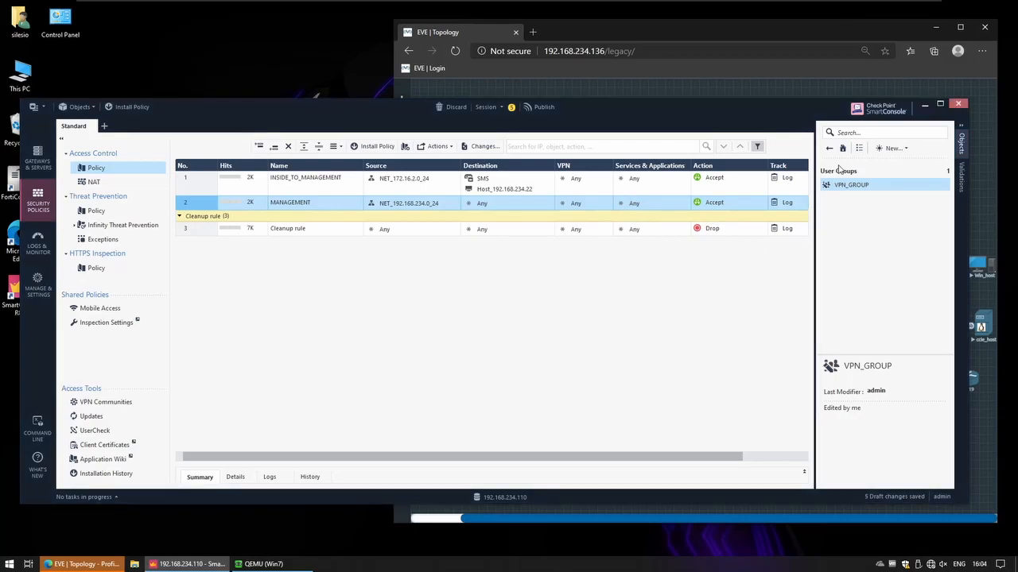
pyautogui.moveTo(831, 198)
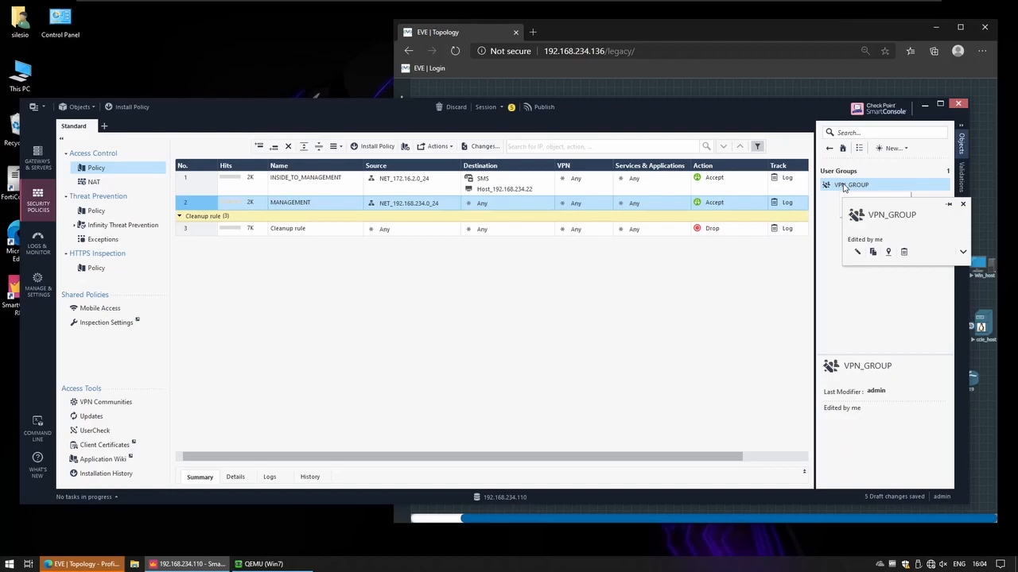
pyautogui.moveTo(842, 188)
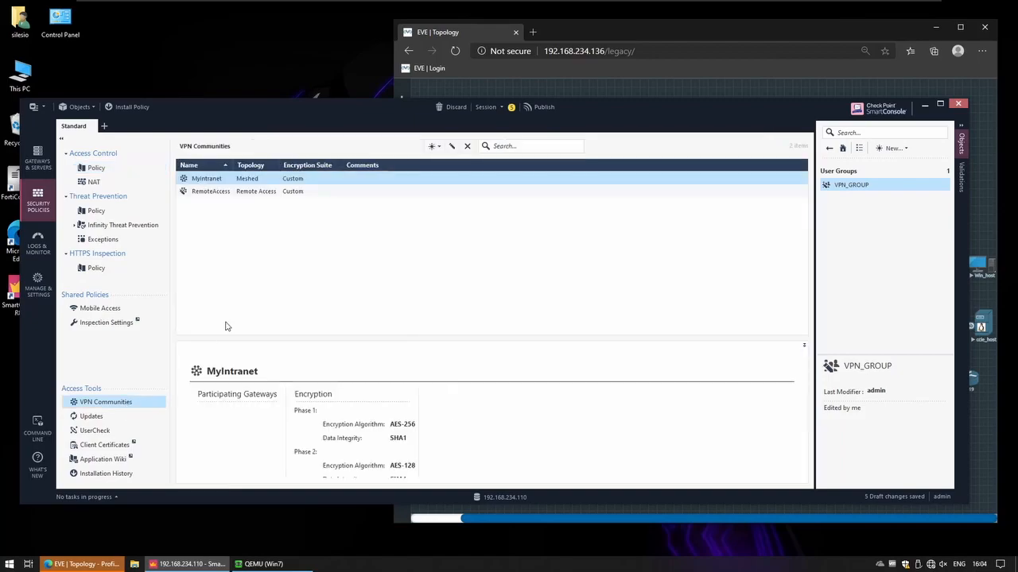
# Add VPN_GROUP to the RemoteAccess community's participant user groups, then return to Policy
pyautogui.click(210, 191)
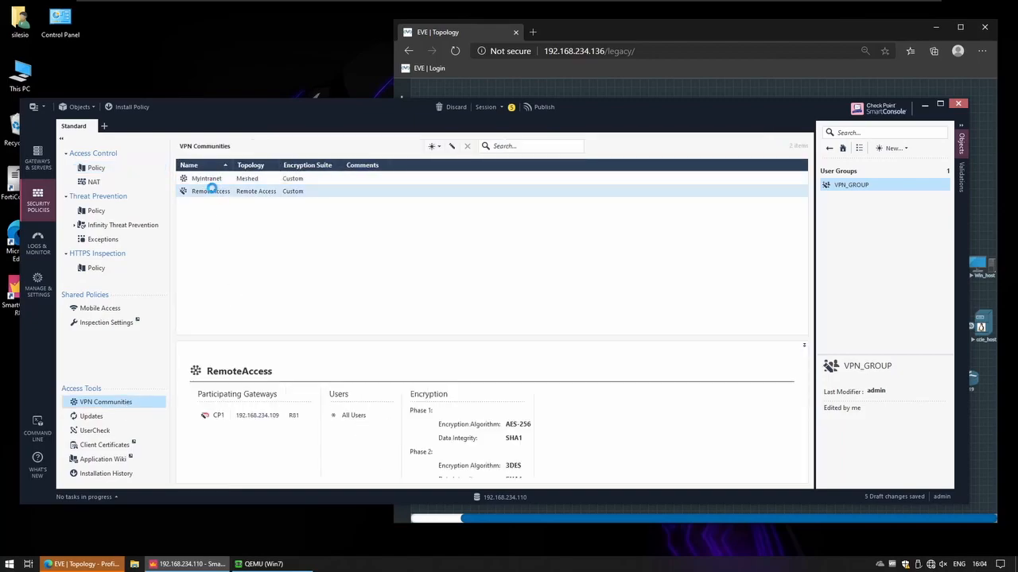
pyautogui.doubleClick(210, 191)
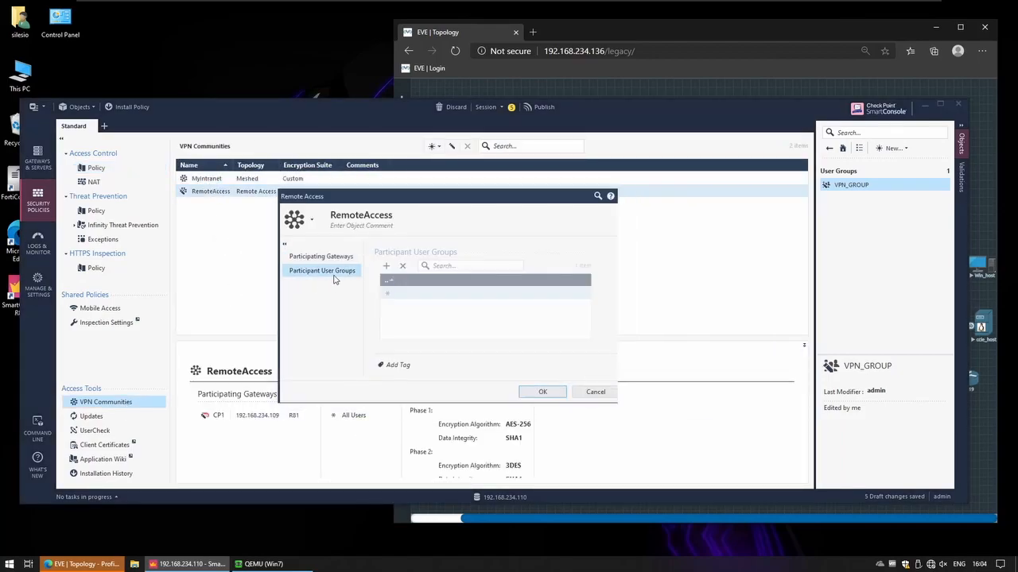
pyautogui.click(386, 265)
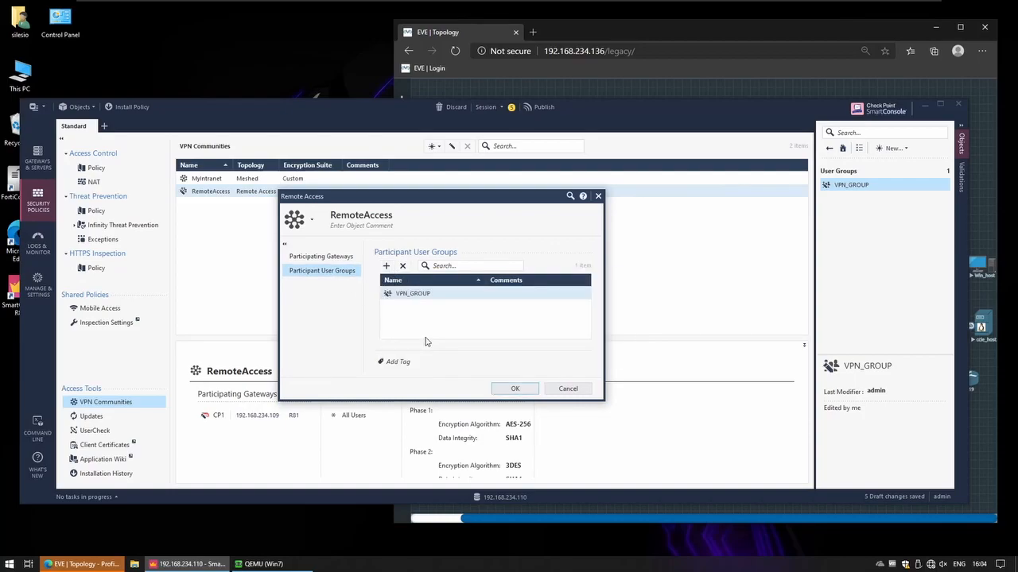
pyautogui.click(515, 389)
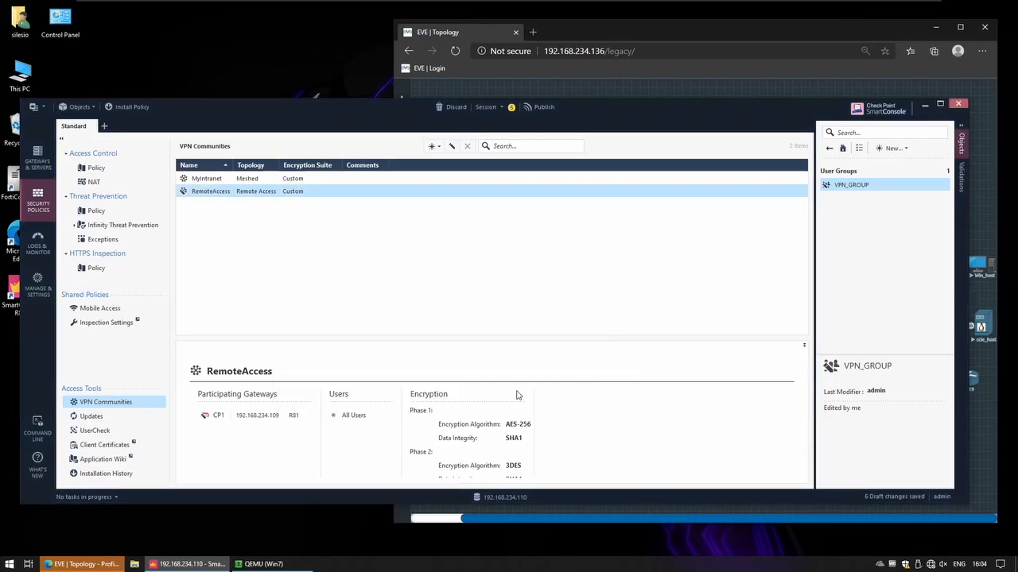
pyautogui.click(96, 168)
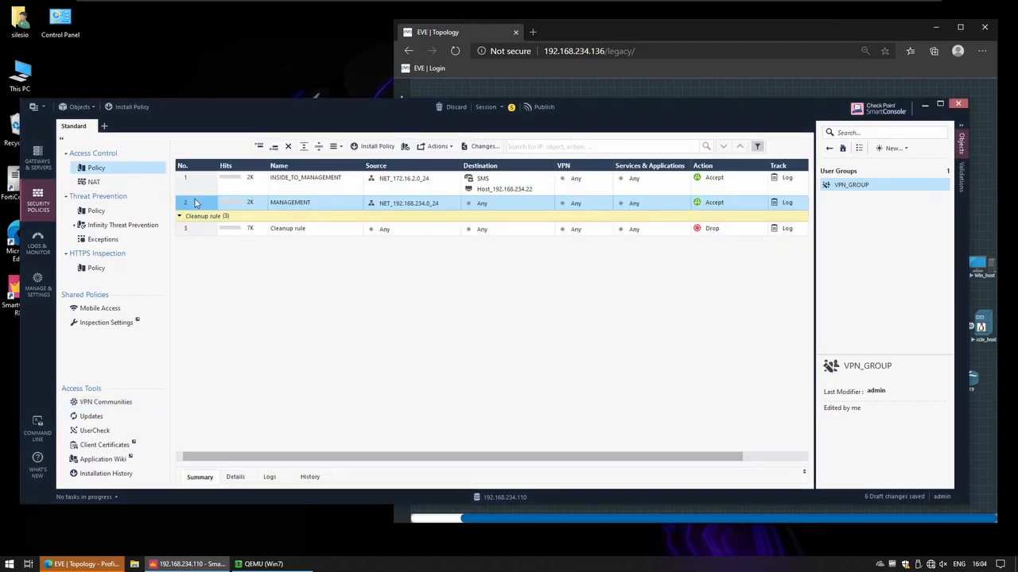
# Insert a new rule named REMOTE_ACCESS below the MANAGEMENT rule
pyautogui.rightClick(195, 203)
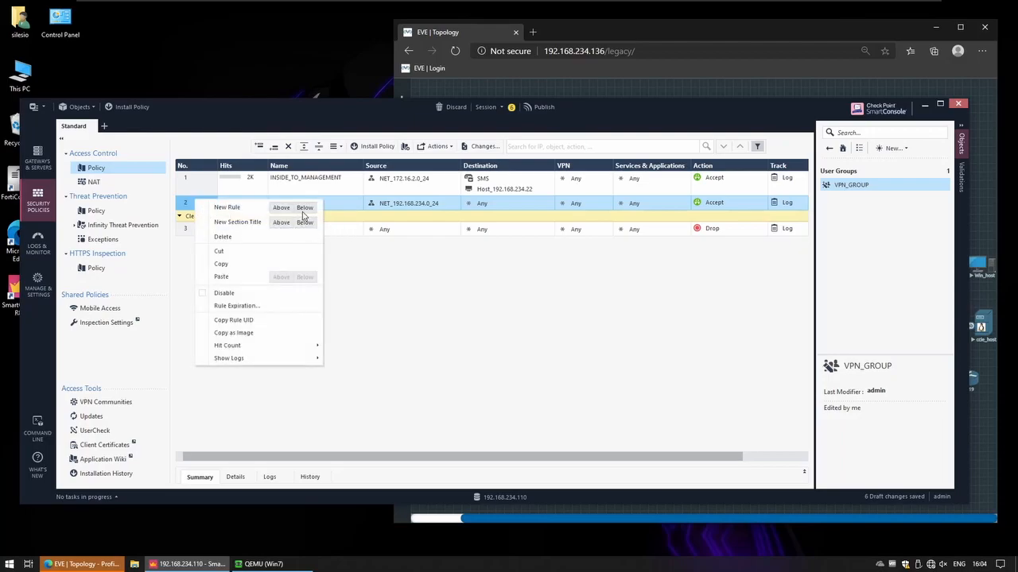
pyautogui.click(304, 208)
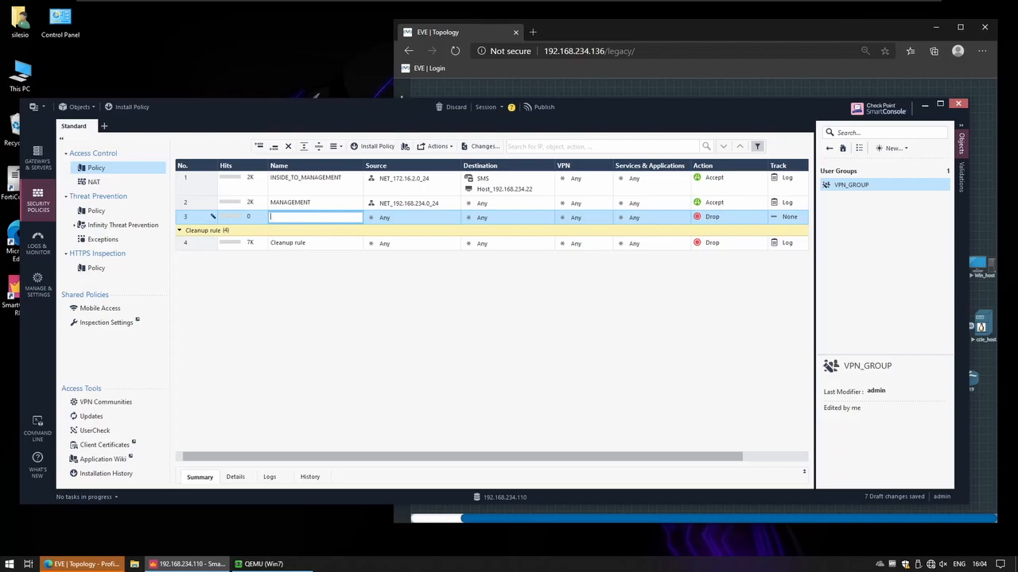
pyautogui.write('REMOTE ACCE')
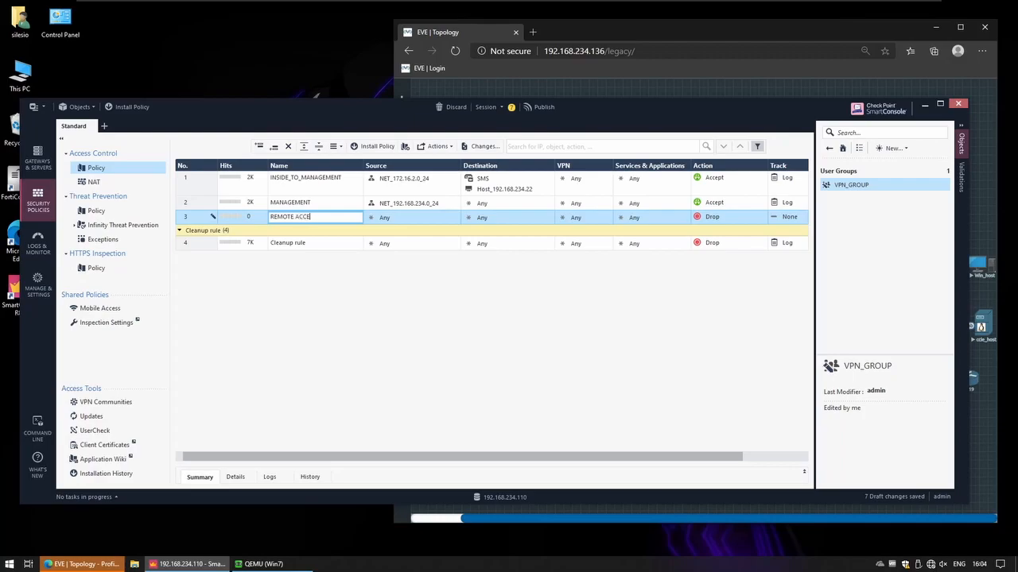
pyautogui.press('Backspace')
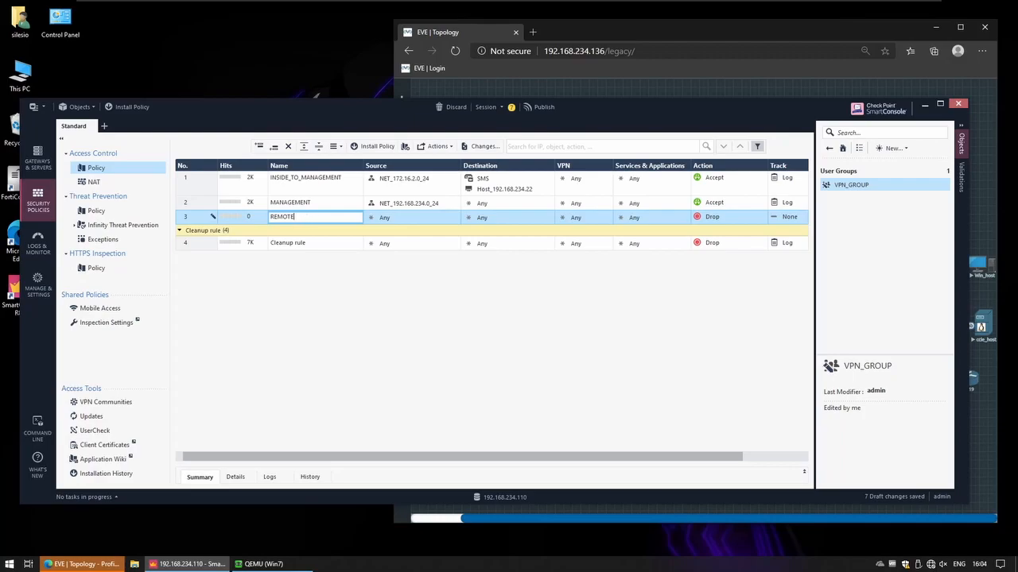
pyautogui.write('_ACCESS')
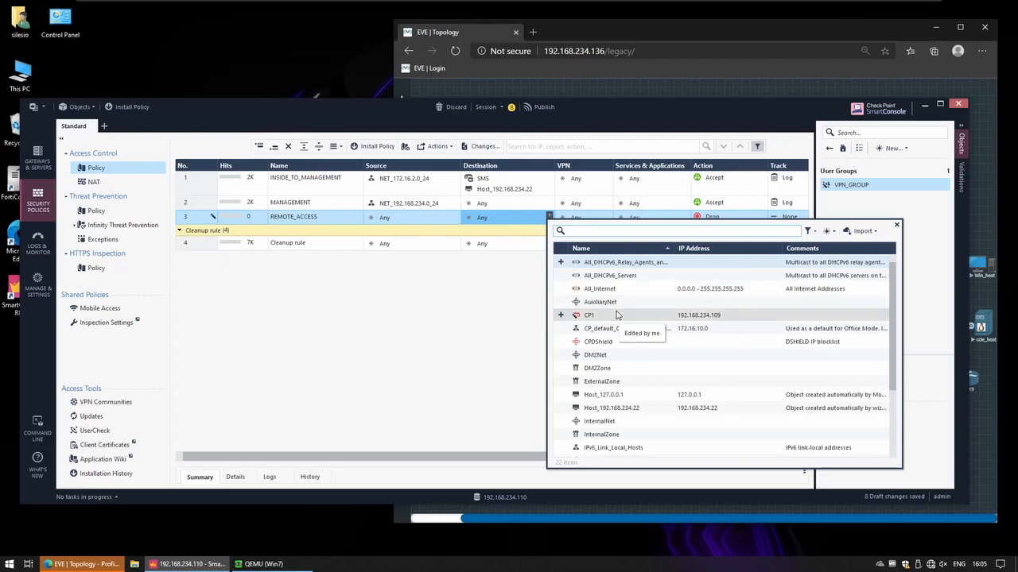
# Set the rule's destination to NET_172.16.2.0_24, VPN RemoteAccess, action Accept, and track Log
pyautogui.write('172')
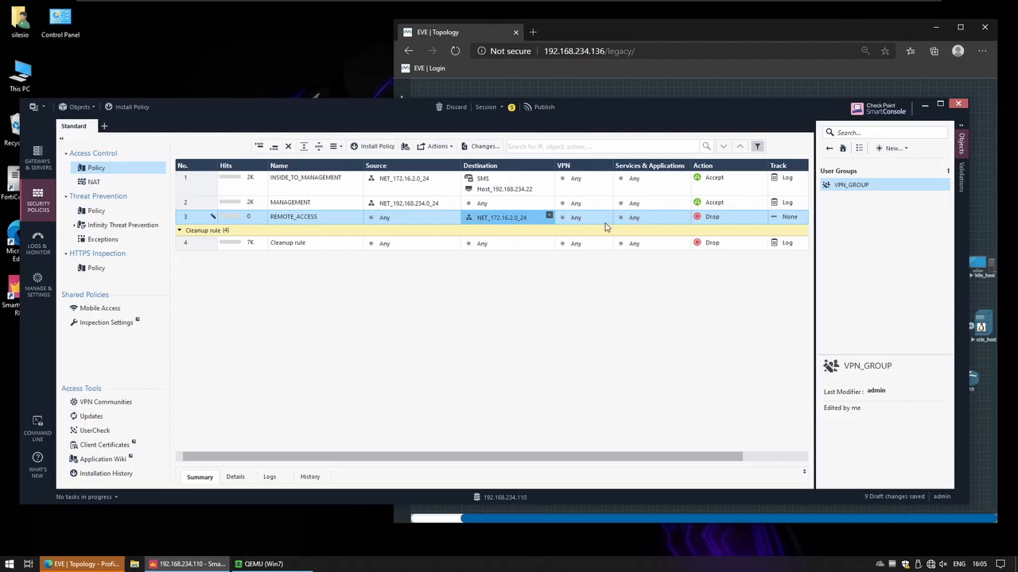
pyautogui.click(576, 217)
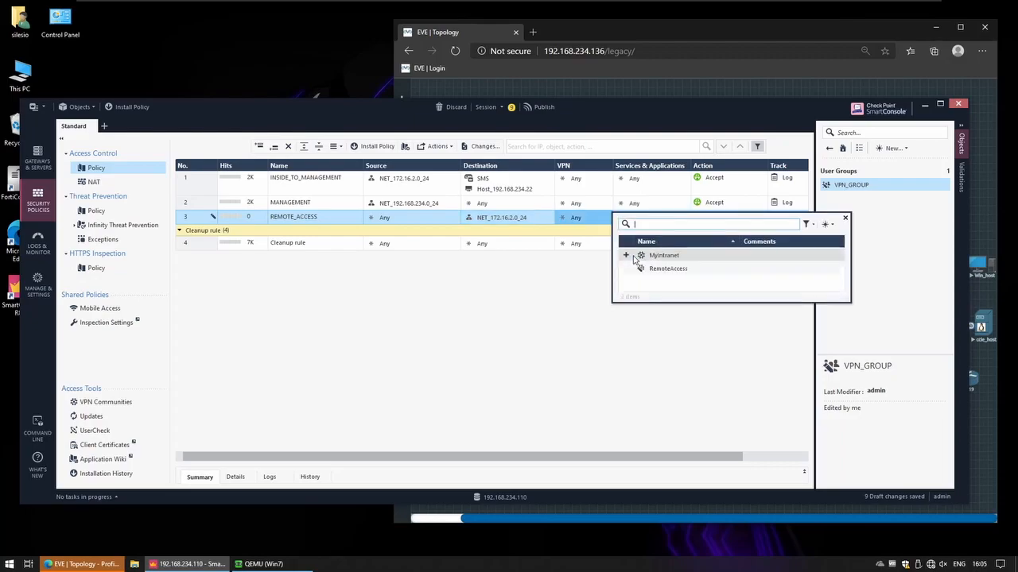
pyautogui.click(639, 268)
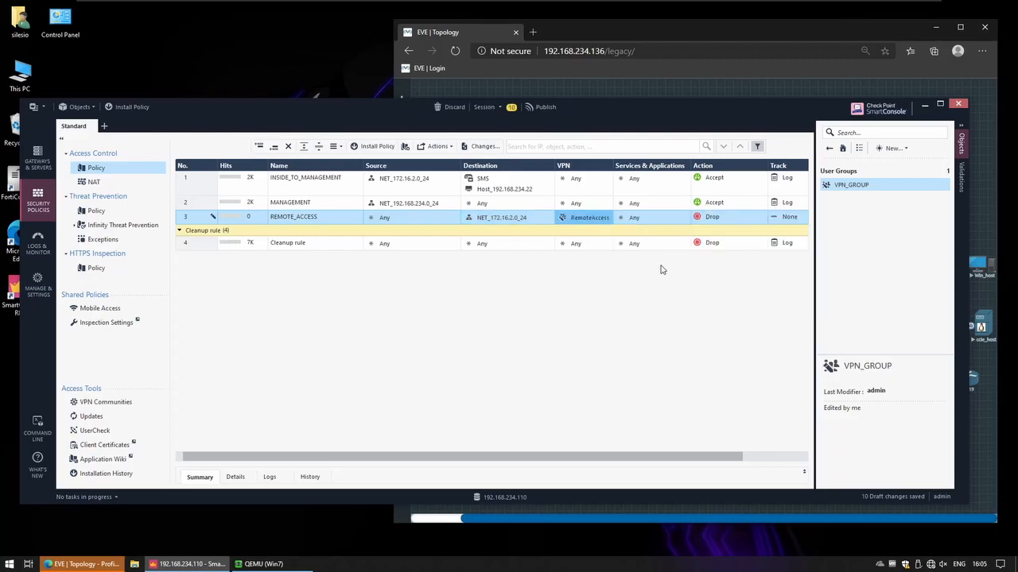
pyautogui.click(588, 218)
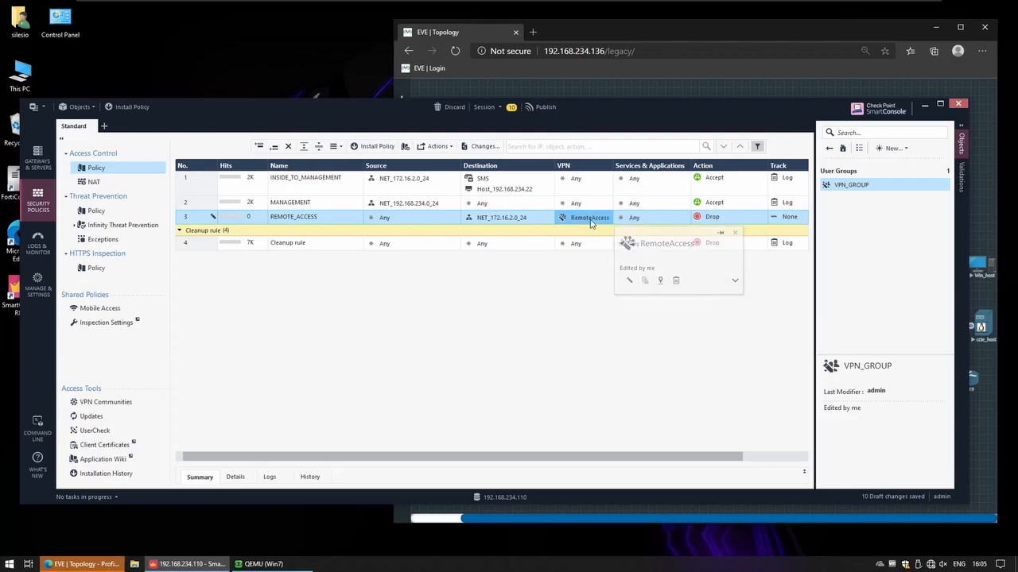
pyautogui.click(711, 217)
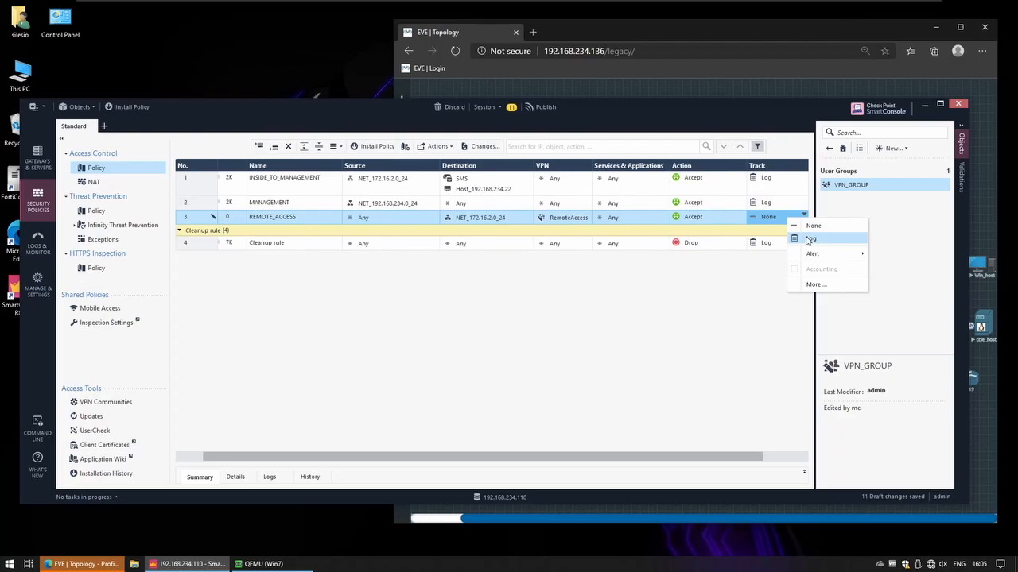
pyautogui.click(809, 239)
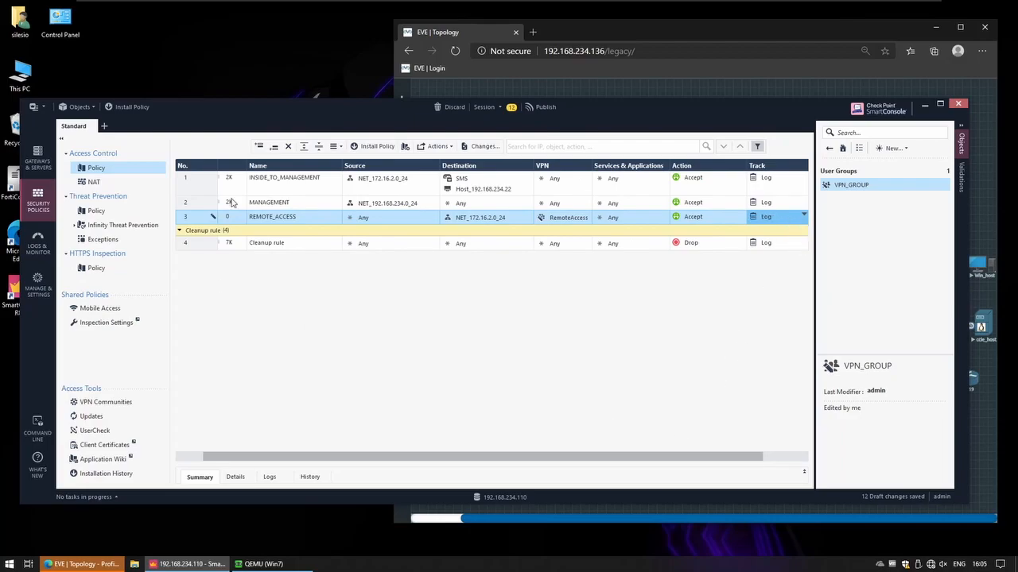
pyautogui.click(545, 107)
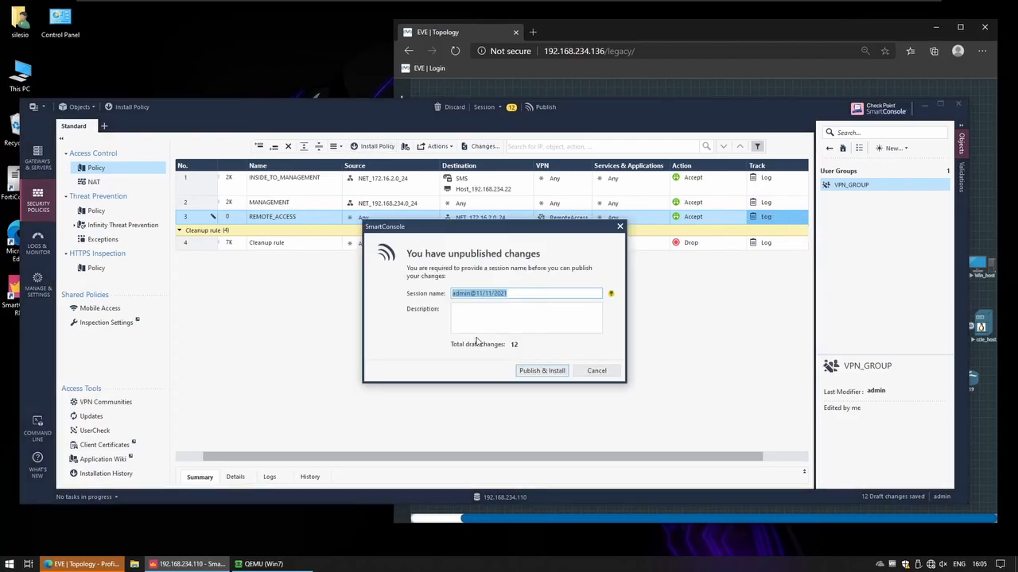
# Publish the draft changes and install the Standard access policy on gateway CP1
pyautogui.click(542, 371)
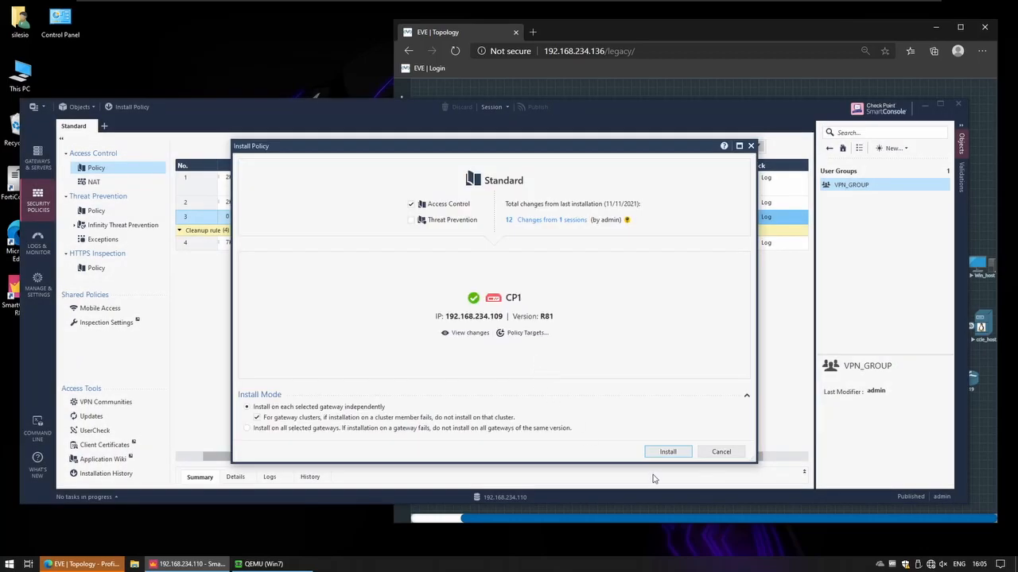
pyautogui.click(667, 452)
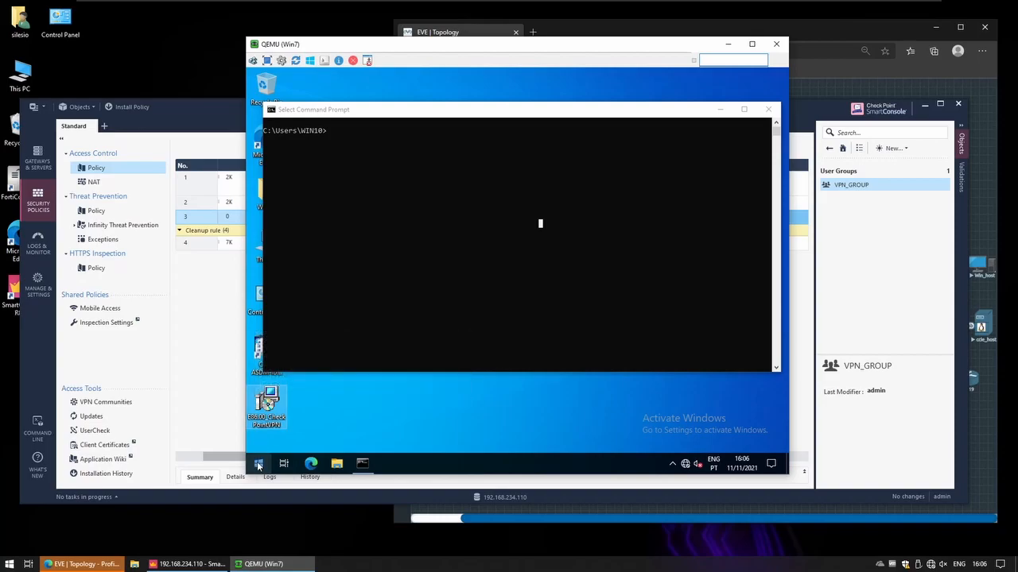
# Launch Endpoint Security and start a new site for gateway 19.68.3.254
pyautogui.click(258, 463)
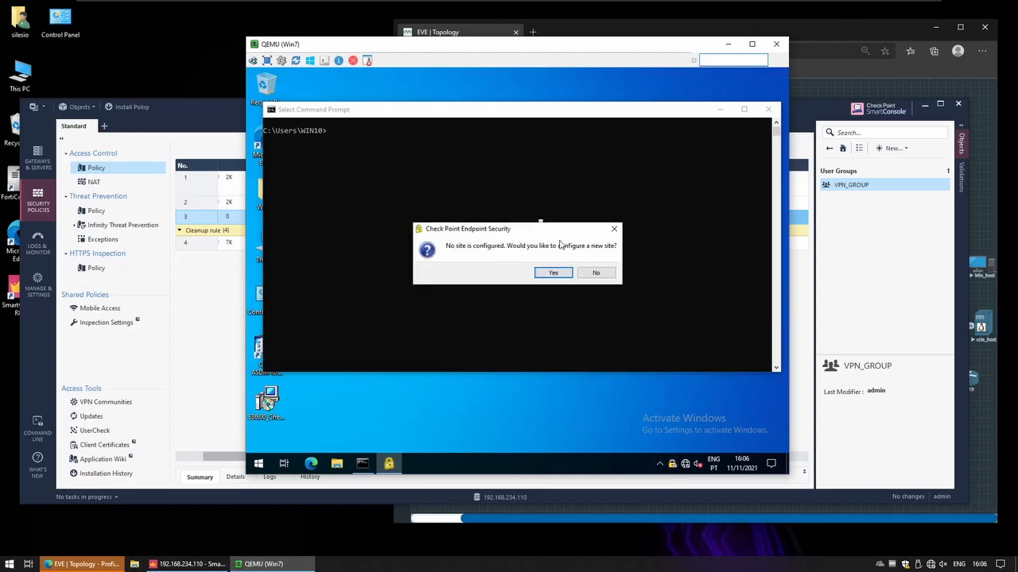
pyautogui.click(552, 272)
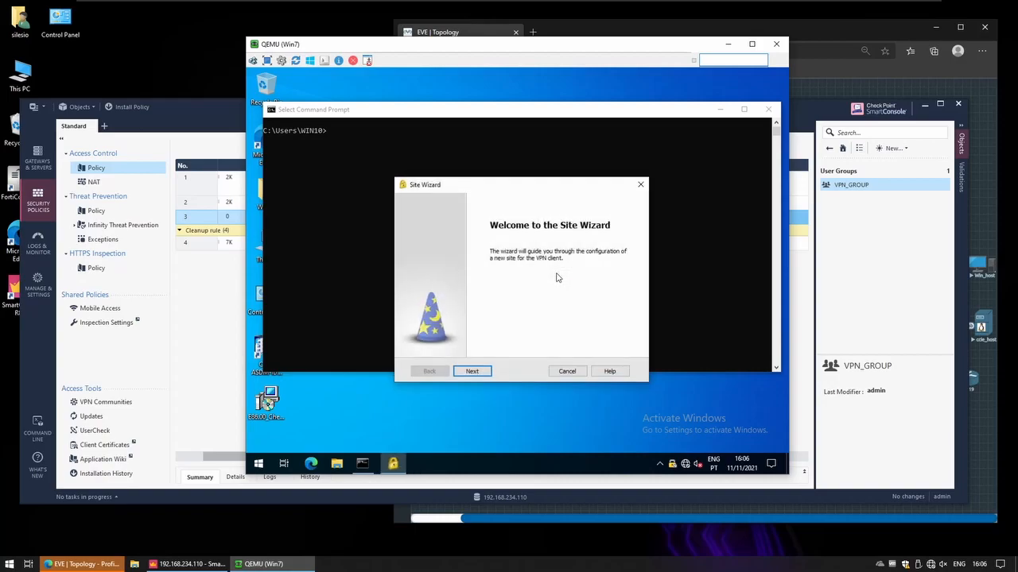
pyautogui.click(473, 371)
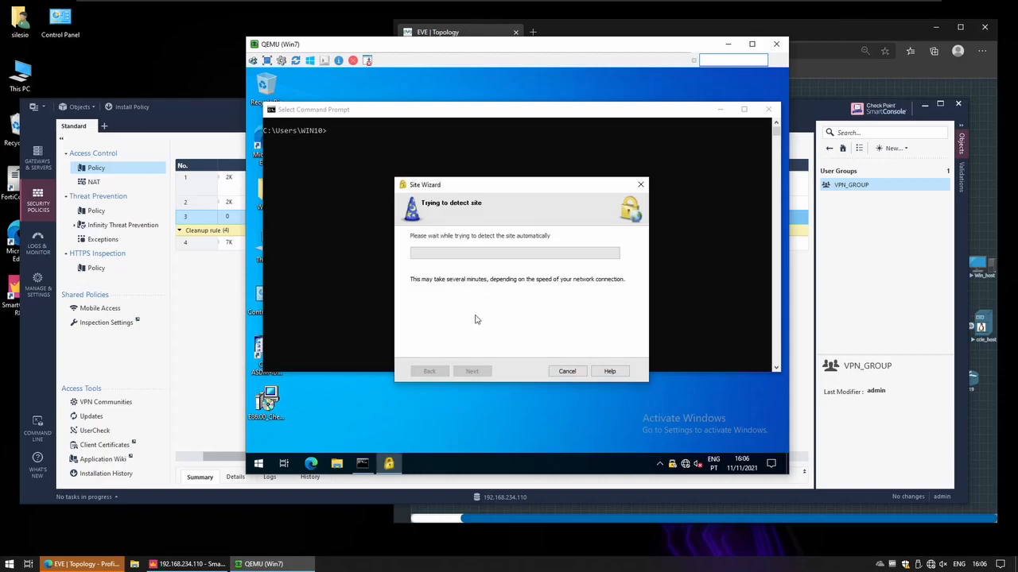
pyautogui.write('19')
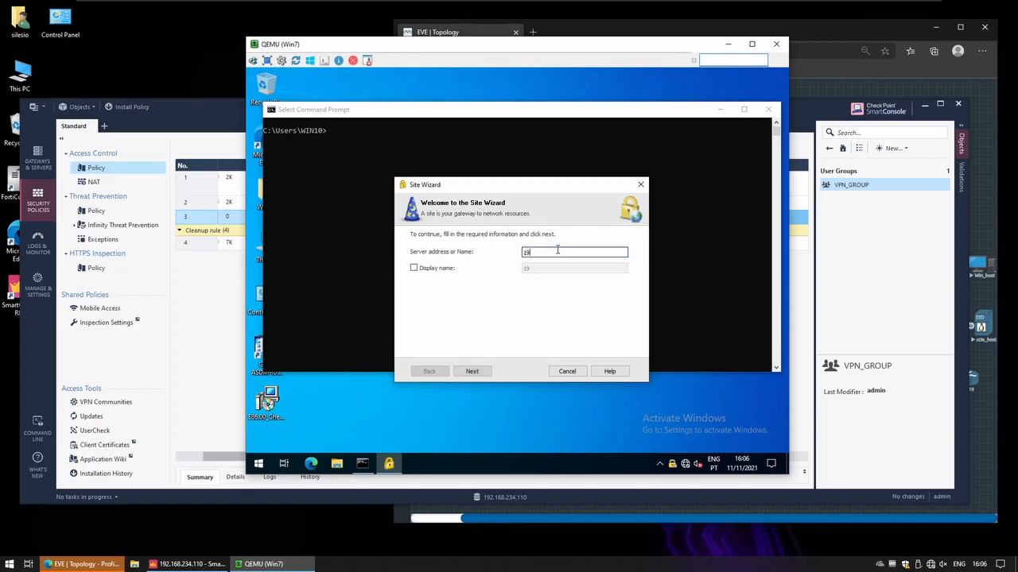
pyautogui.write('.68.3.254')
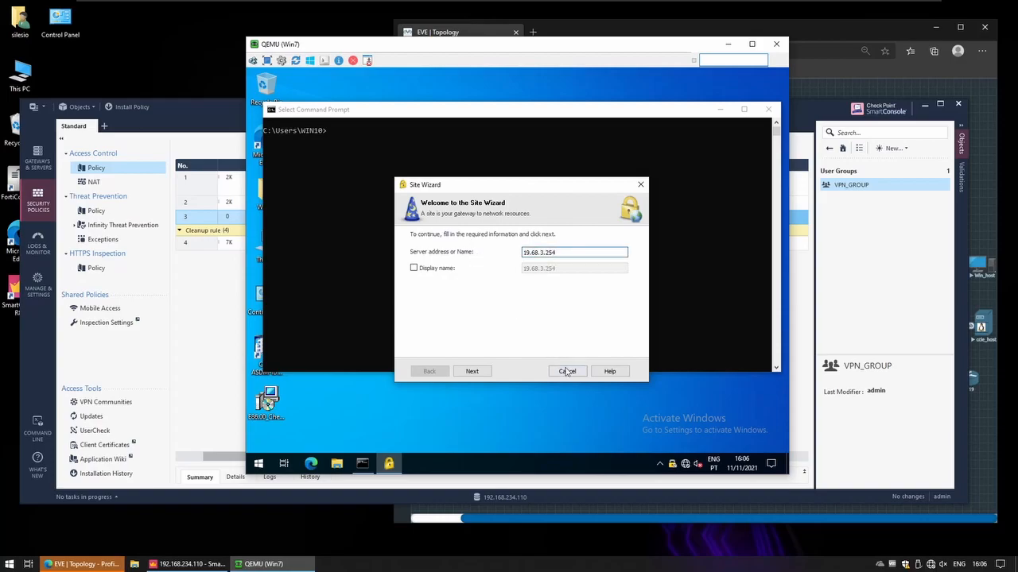
pyautogui.click(471, 371)
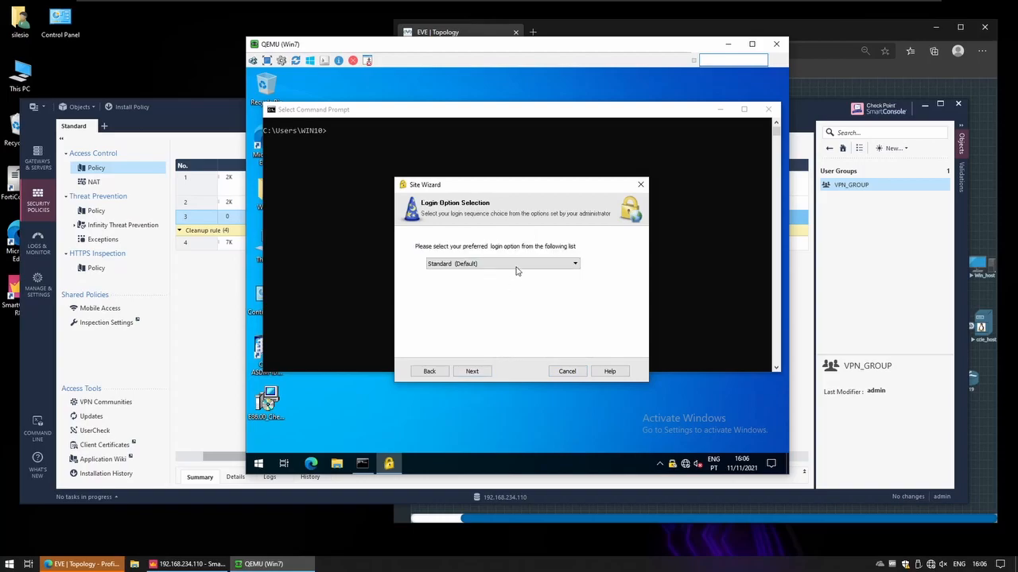
# Choose standard username-and-password login, agree to connect, and review VPN_GROUP members
pyautogui.click(574, 263)
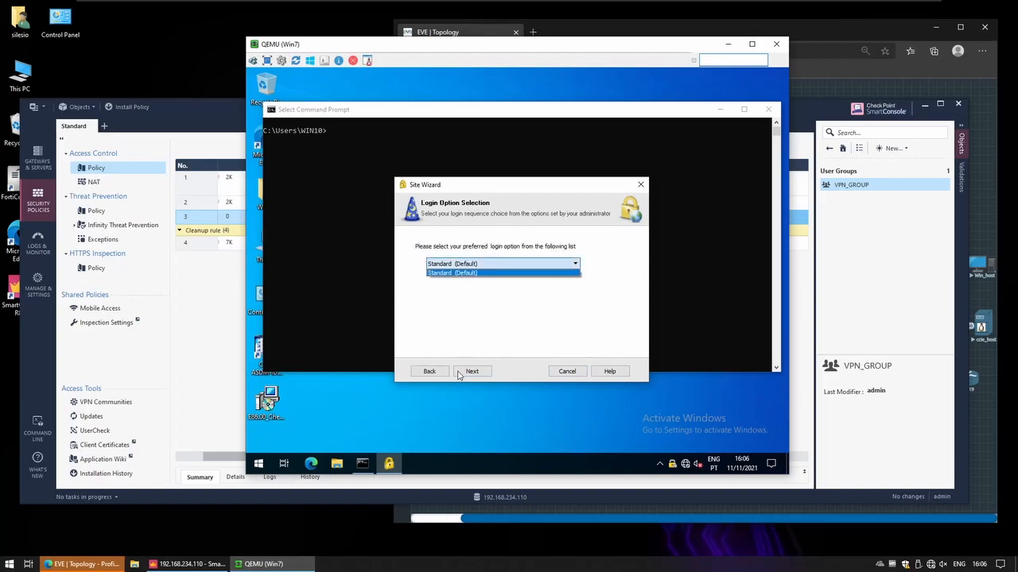
pyautogui.click(471, 371)
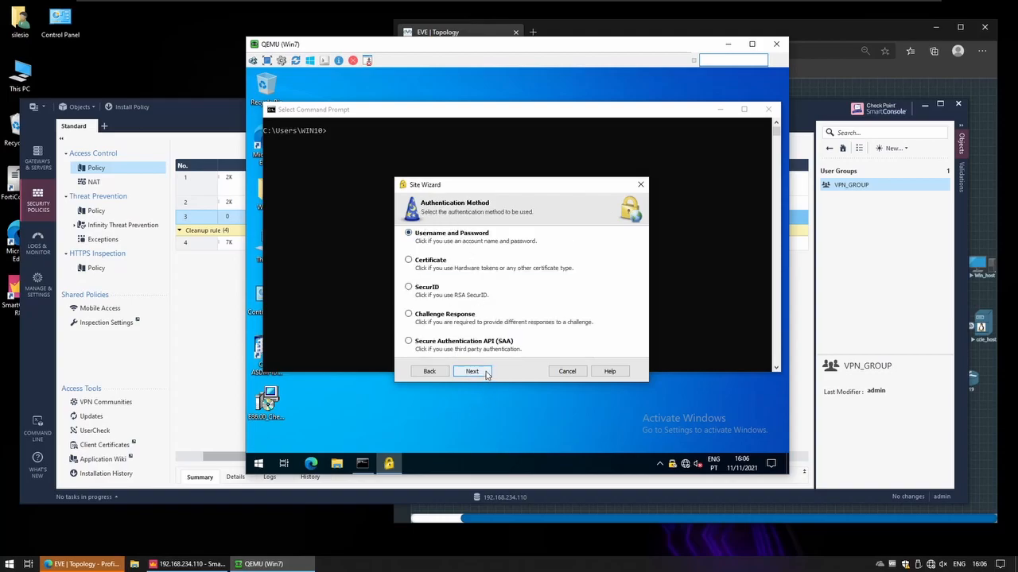
pyautogui.click(472, 372)
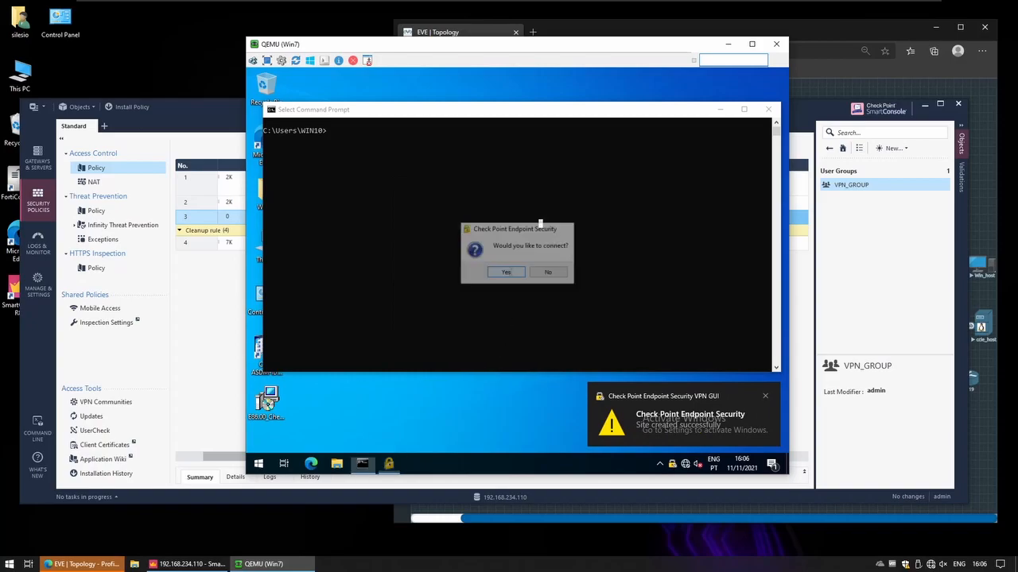
pyautogui.click(505, 272)
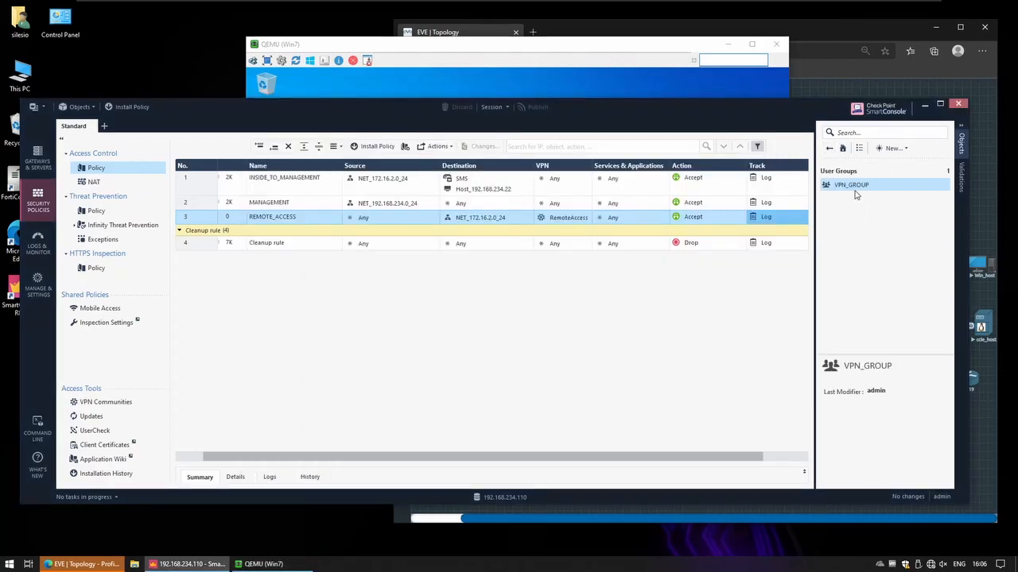
pyautogui.doubleClick(851, 184)
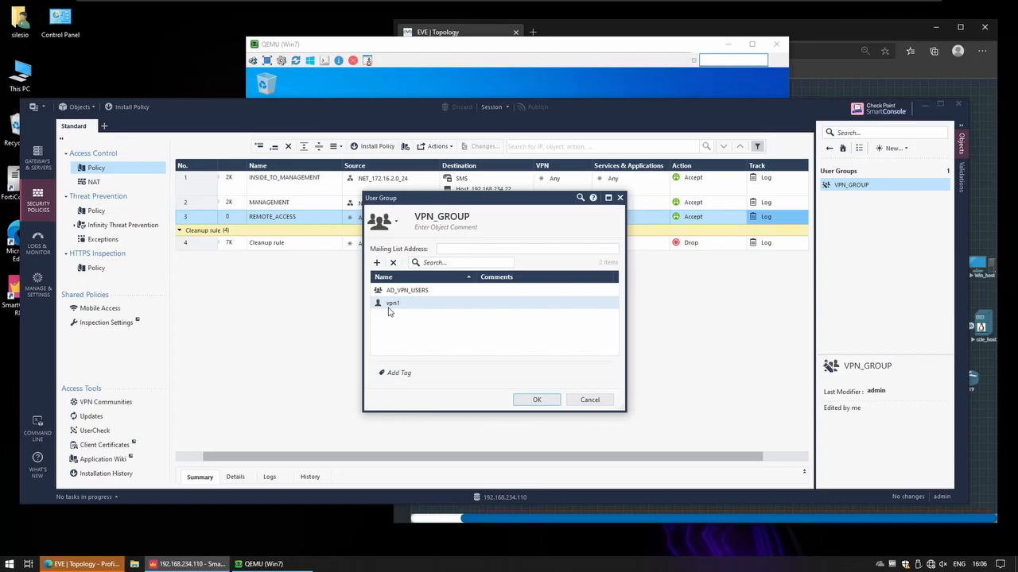
pyautogui.click(536, 399)
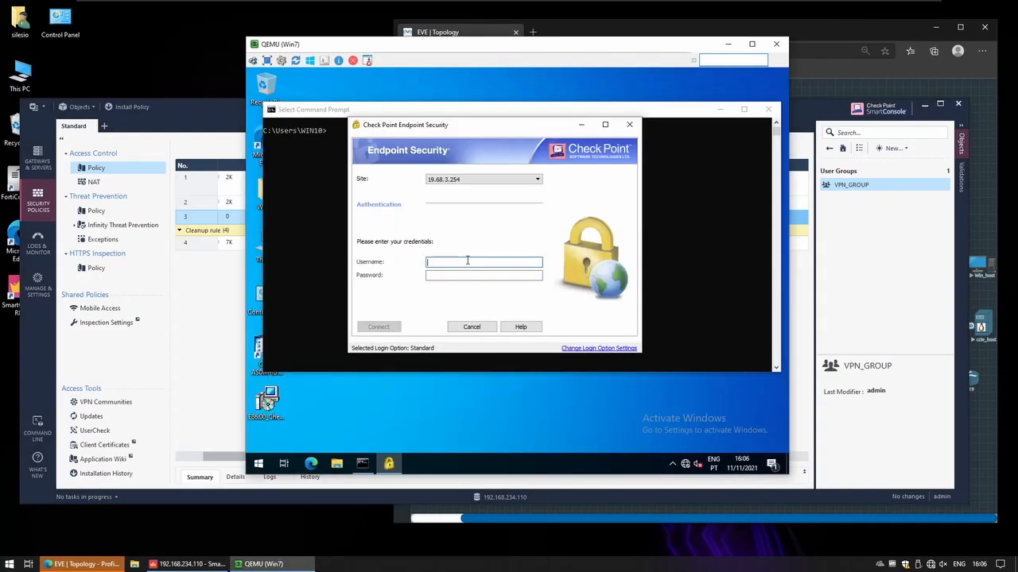
# Sign in as vpn1, connect, and dismiss the Connection succeeded window
pyautogui.write('VPN')
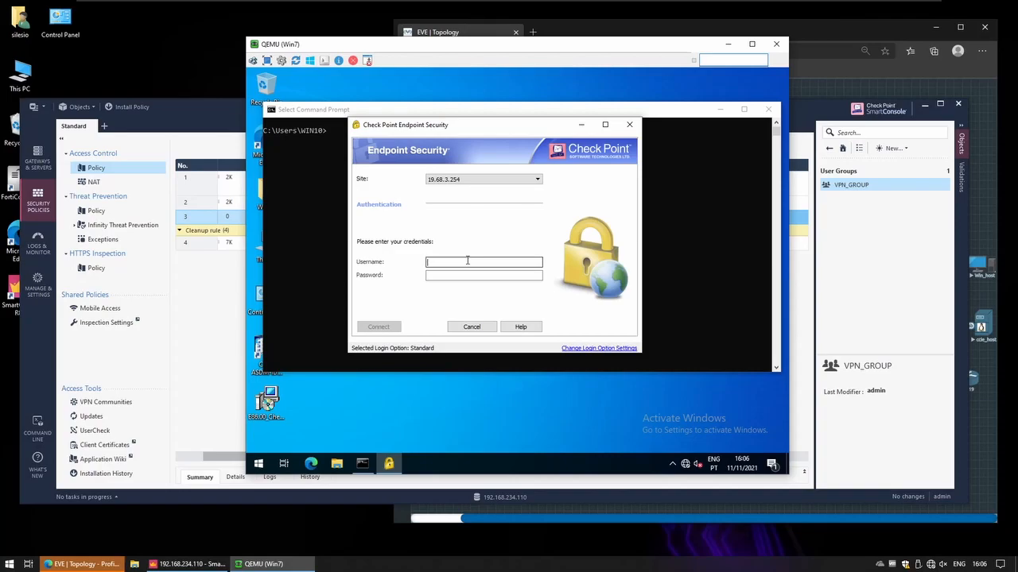
pyautogui.write('vpn1')
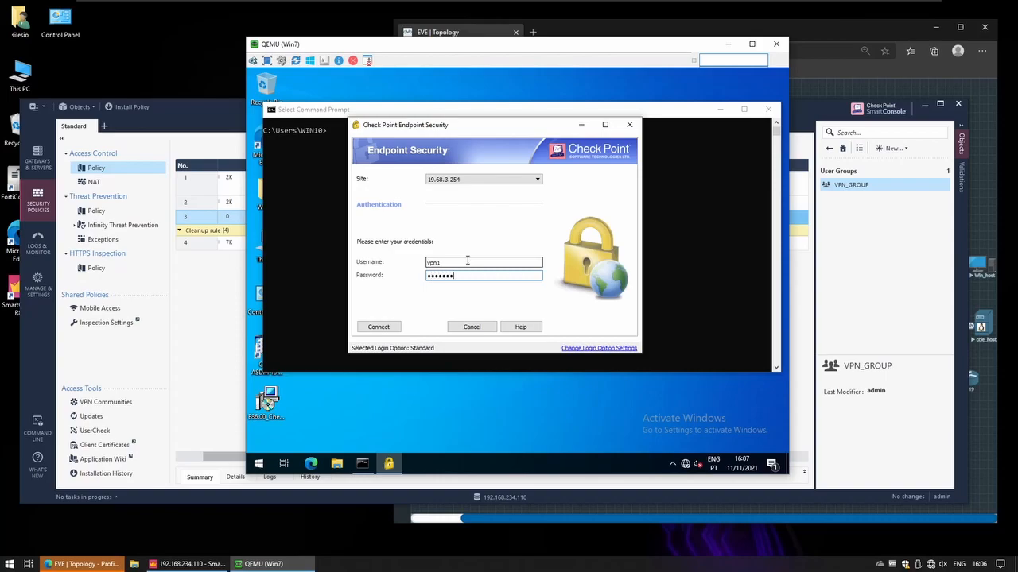
pyautogui.click(379, 327)
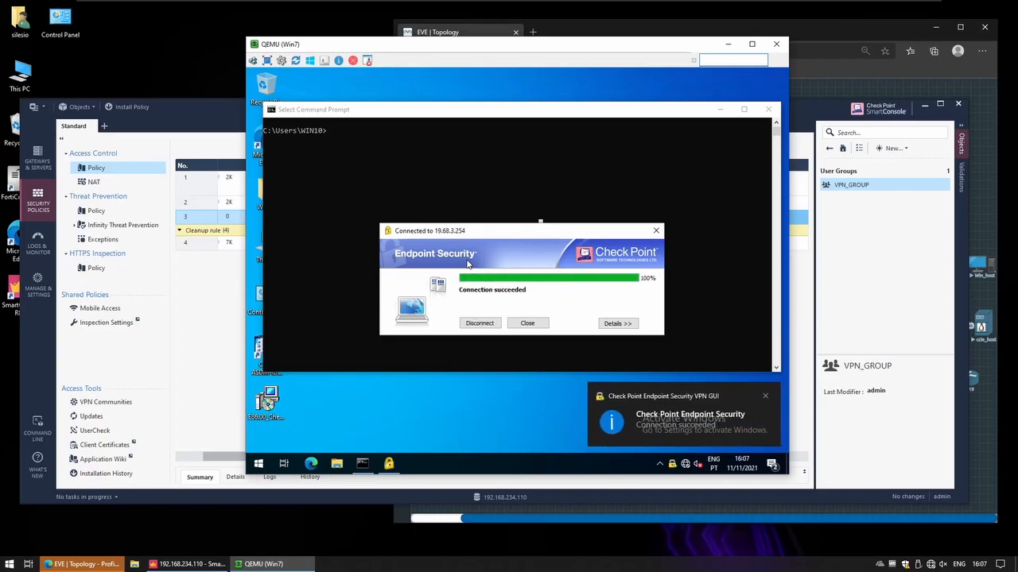
pyautogui.click(527, 323)
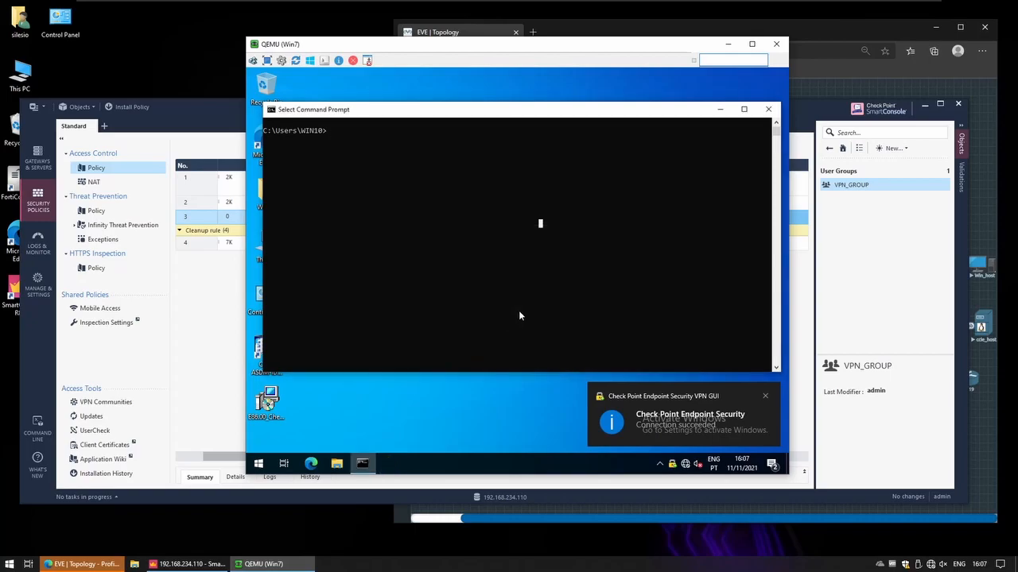
pyautogui.moveTo(469, 266)
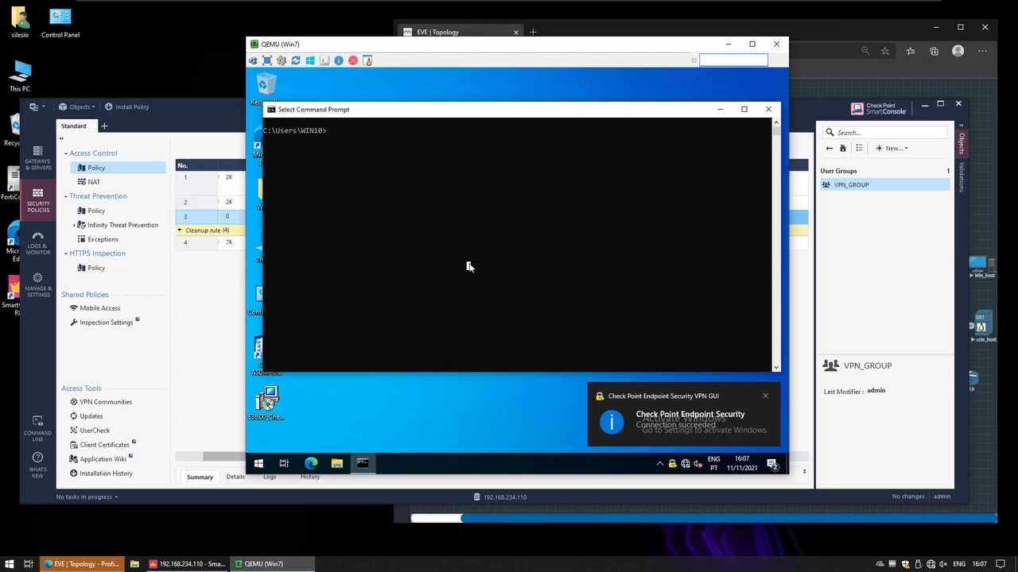
# Display the routing table with netstat -r
pyautogui.write('netsta')
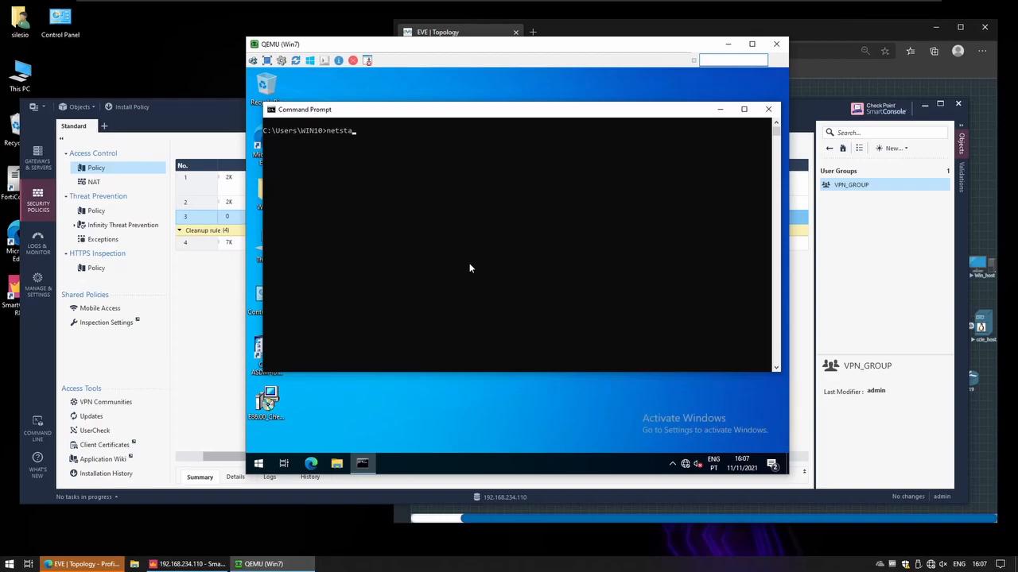
pyautogui.press('space')
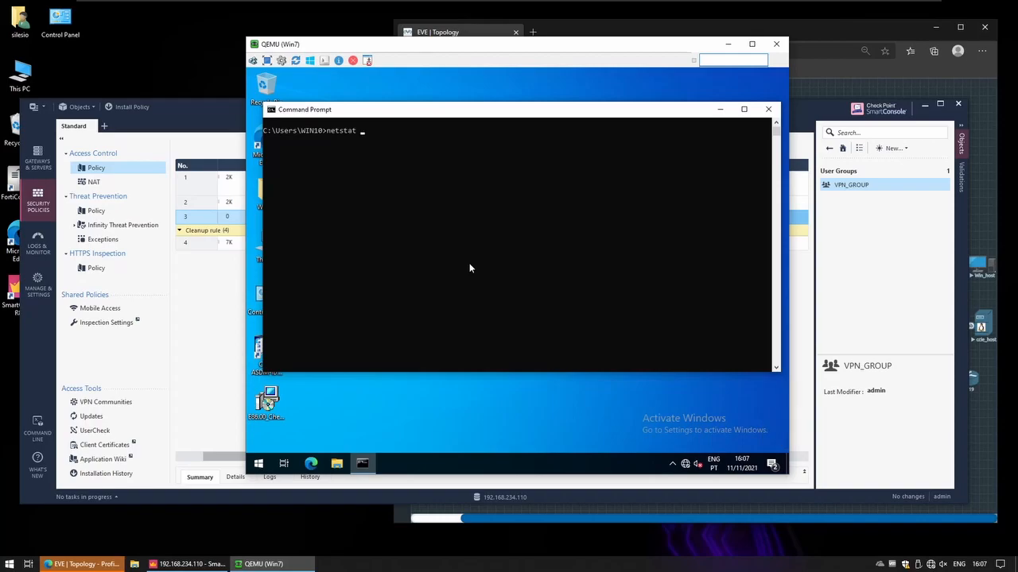
pyautogui.press('enter')
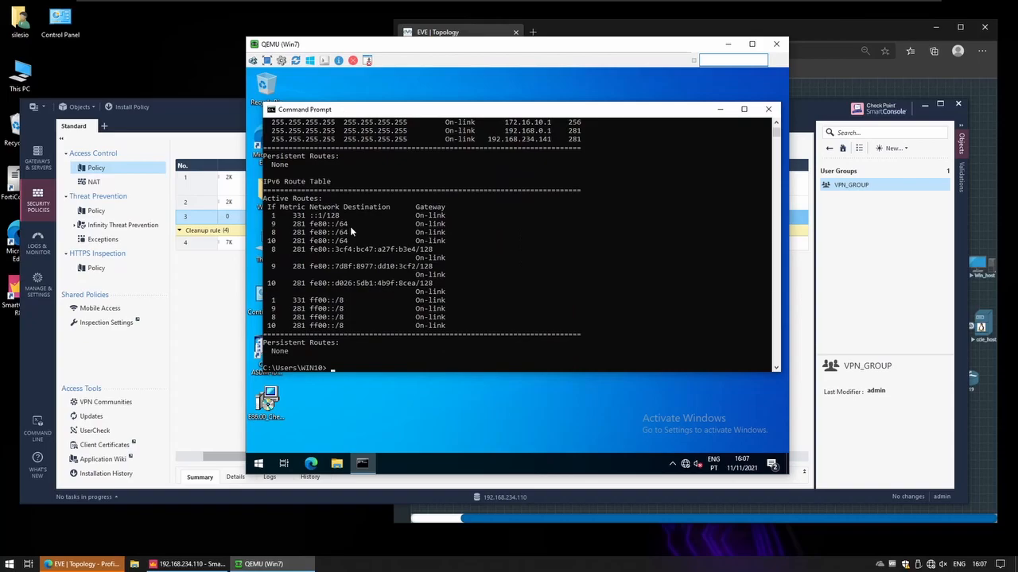
# Ping 172.16.2.2 and 172.16.2.19, stopping the second ping with Ctrl+C
pyautogui.write('ping')
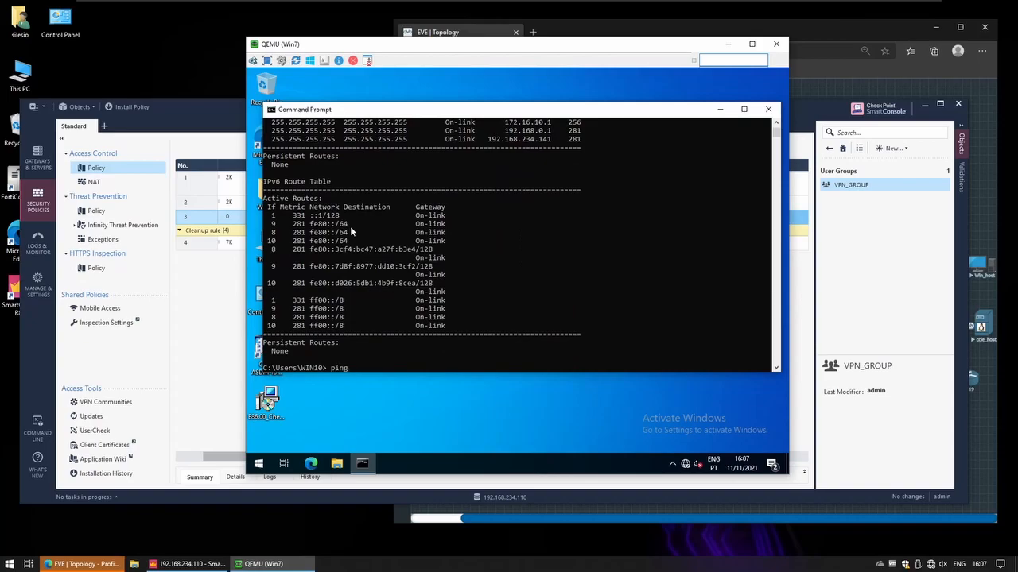
pyautogui.write('172.16.2.2')
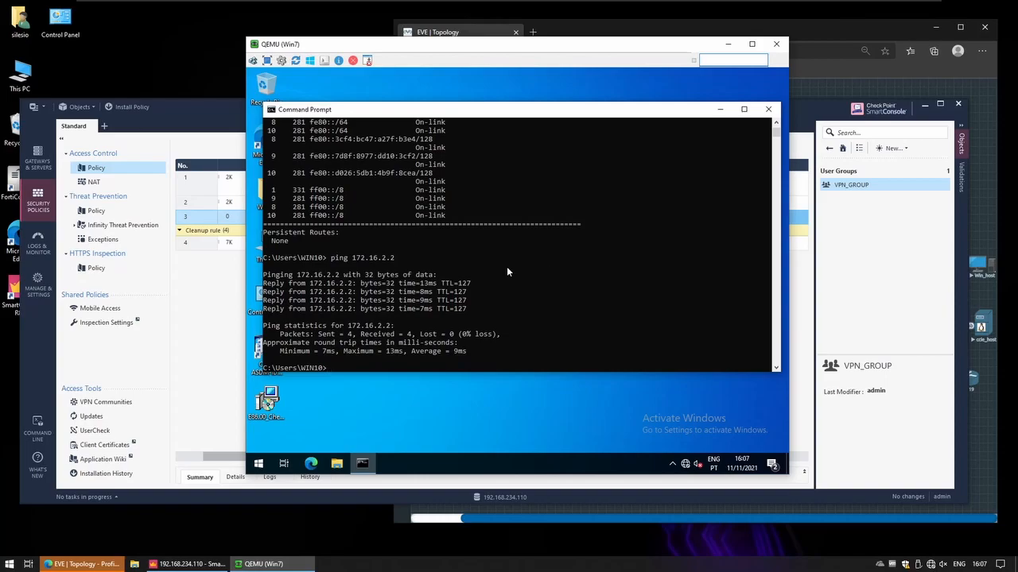
pyautogui.write('ping 172.16.2.19')
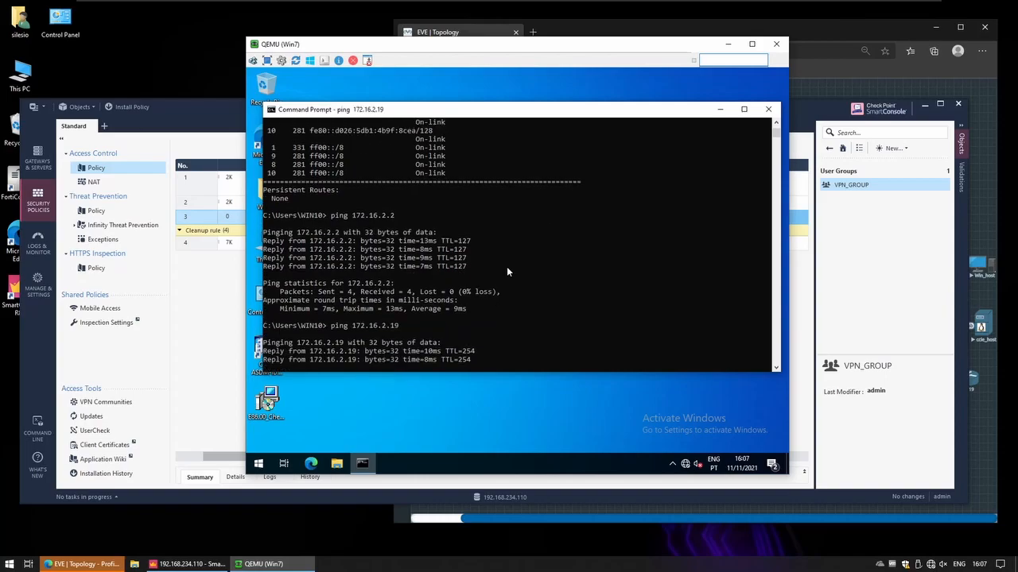
pyautogui.press('ctrl+c')
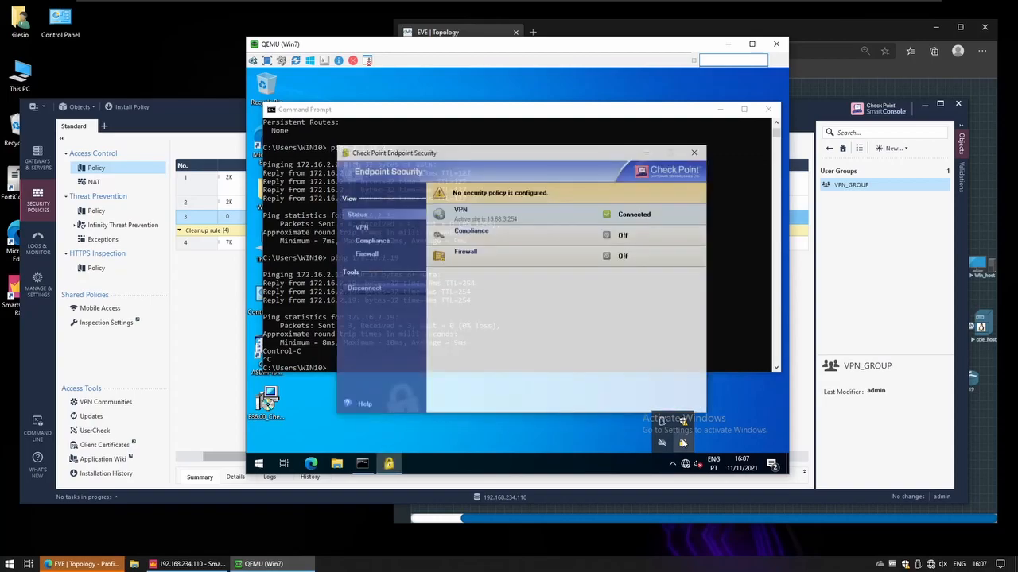
# Disconnect the VPN and reconnect as user jen with her password
pyautogui.click(360, 227)
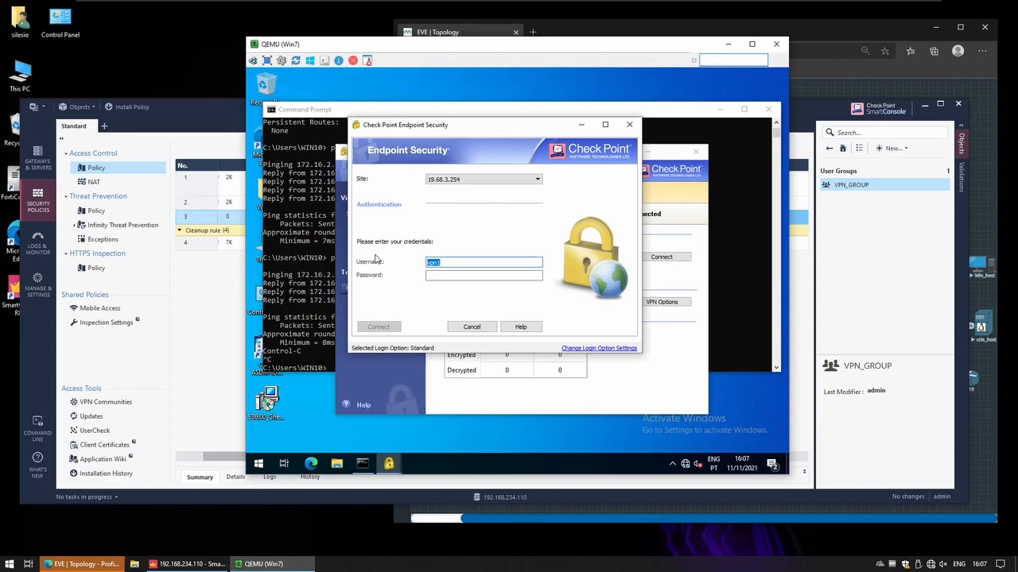
pyautogui.write('jen')
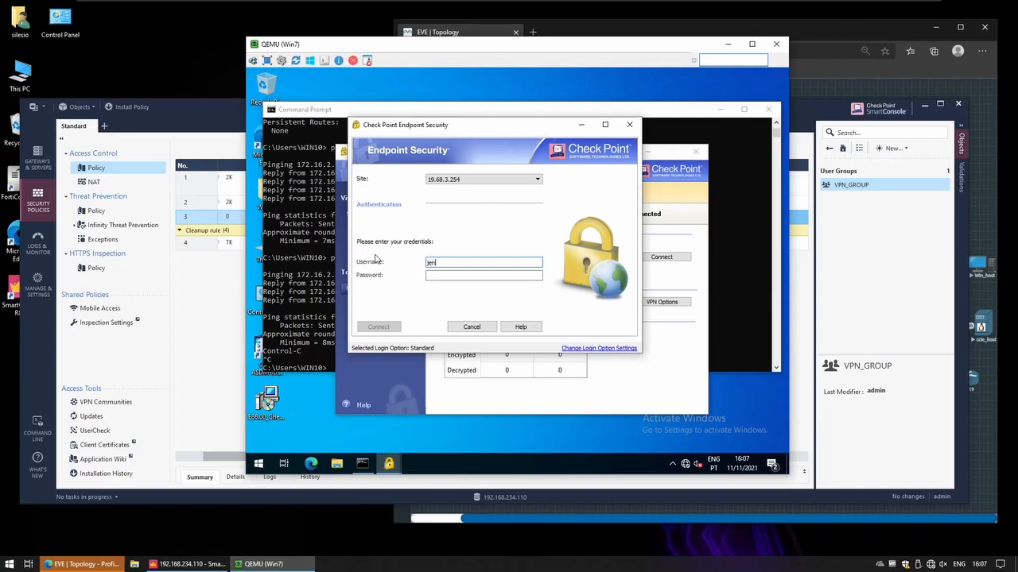
pyautogui.write('***')
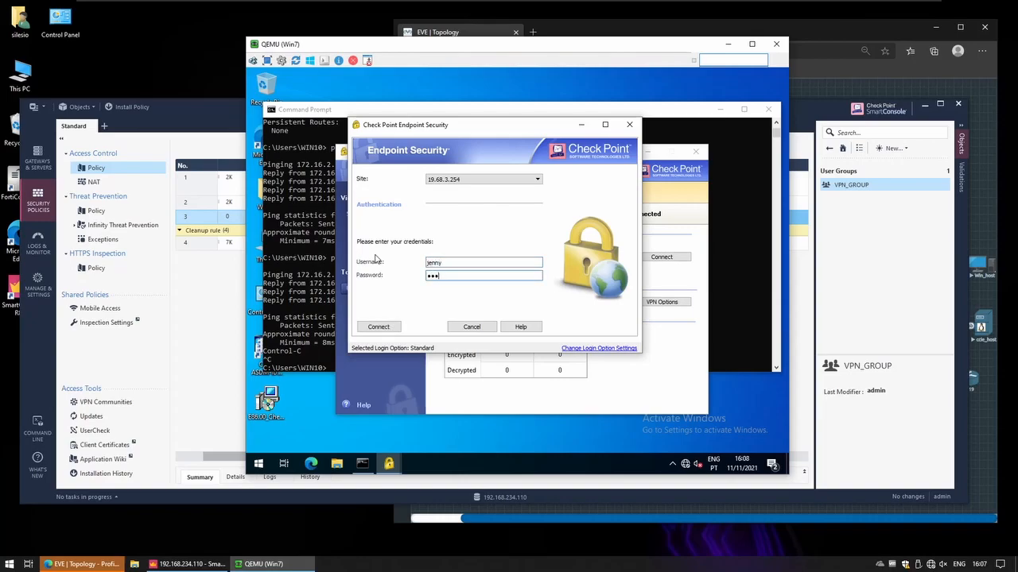
pyautogui.write('••••')
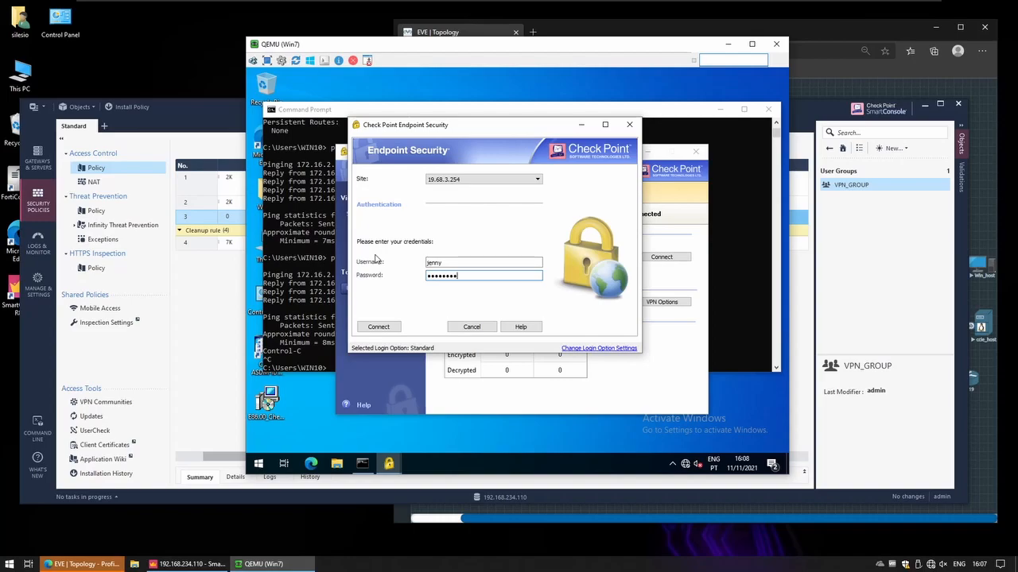
pyautogui.click(378, 326)
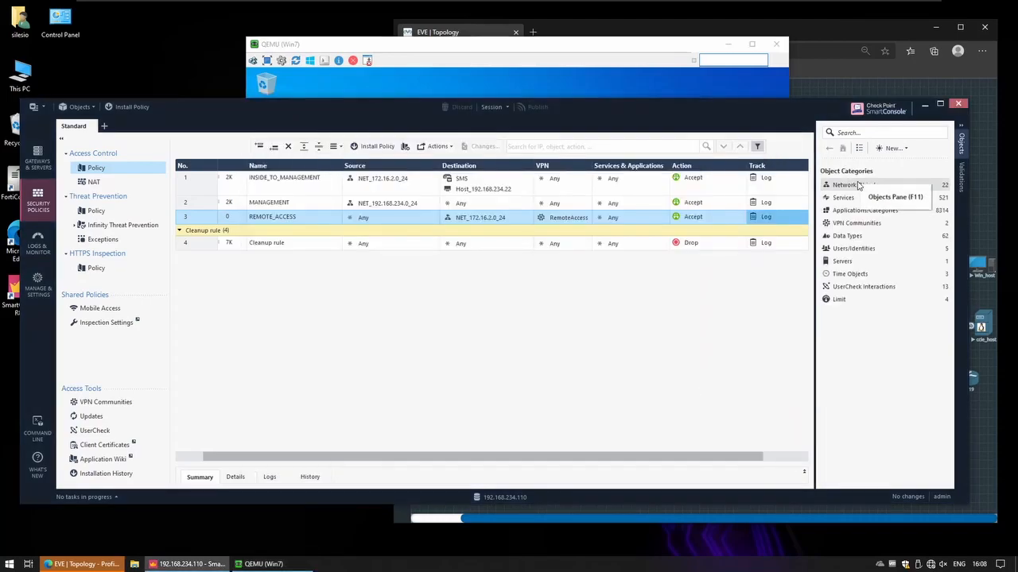
# Open the AD_VPN_USERS LDAP group, confirm it covers all bulltech.com__AD users, then cancel
pyautogui.click(854, 248)
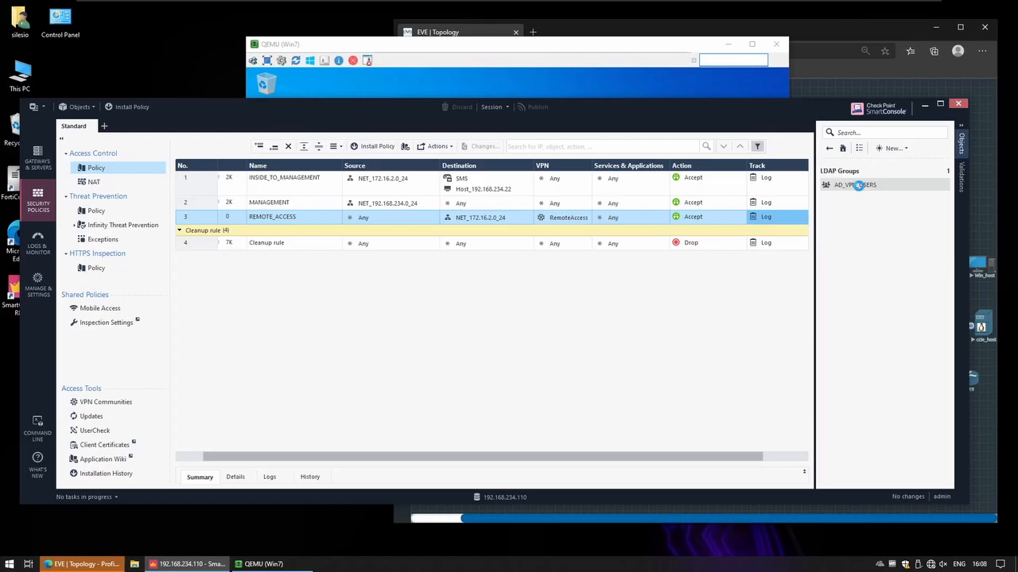
pyautogui.doubleClick(855, 184)
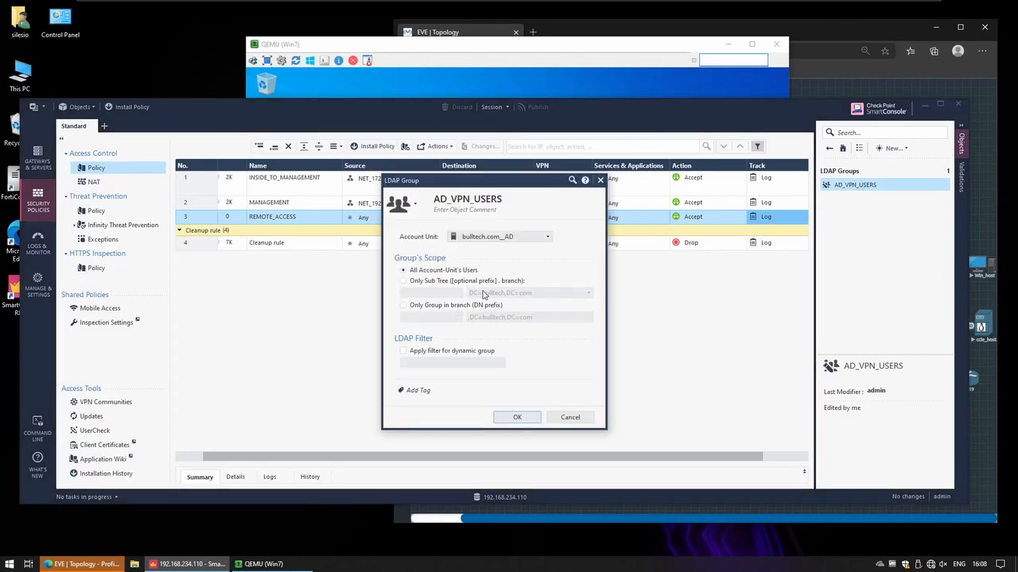
pyautogui.moveTo(460, 280)
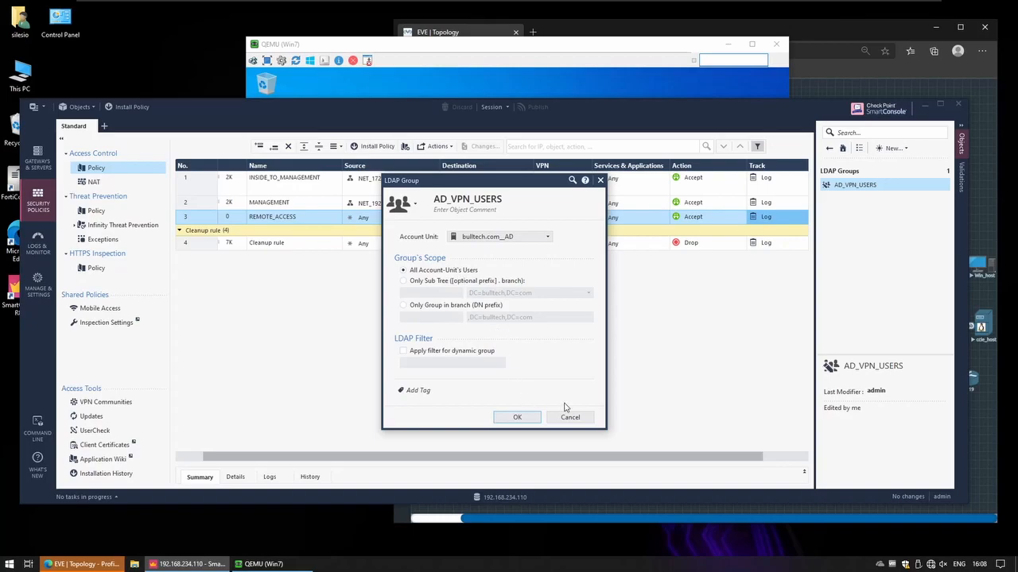
pyautogui.click(516, 417)
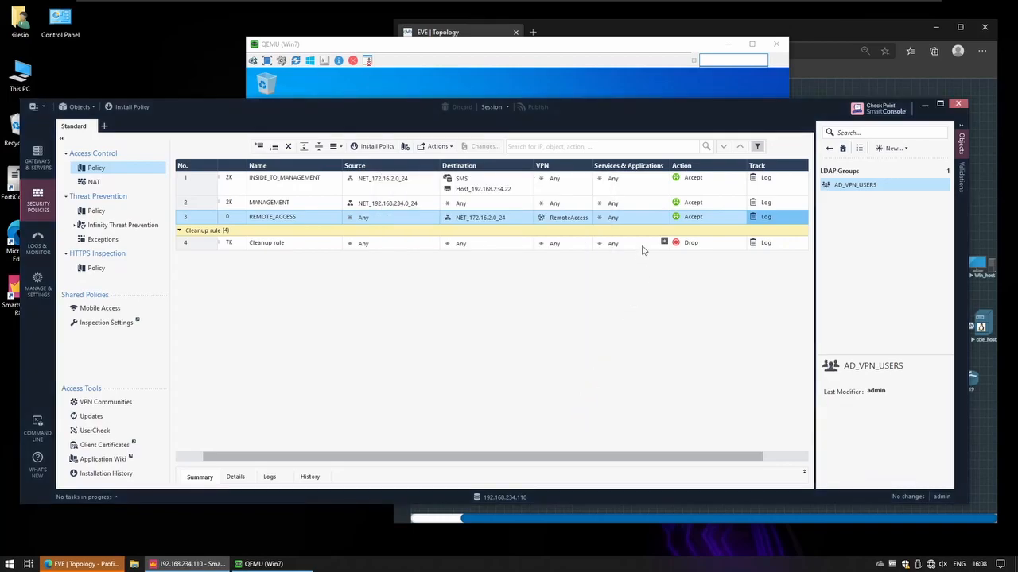